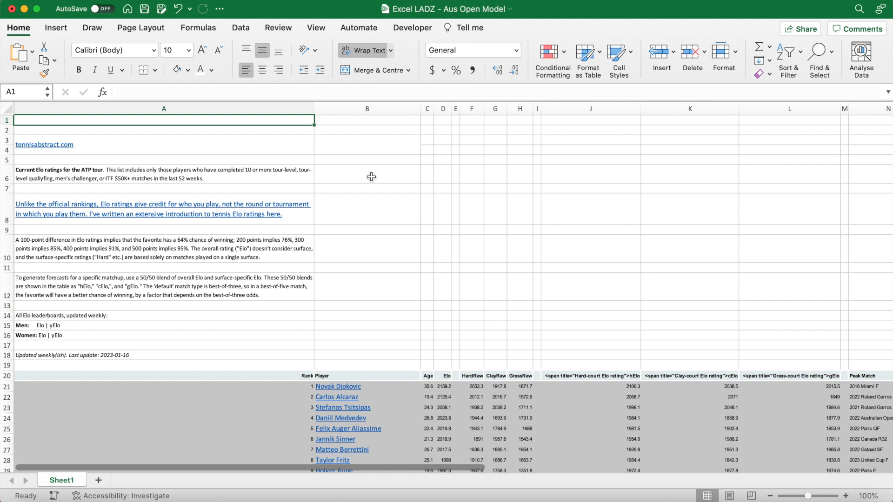
- Browse the Tennis Abstract ATP Elo ratings table in Safari down past rank 200
{"action": "left_click", "coordinate": [44, 144]}
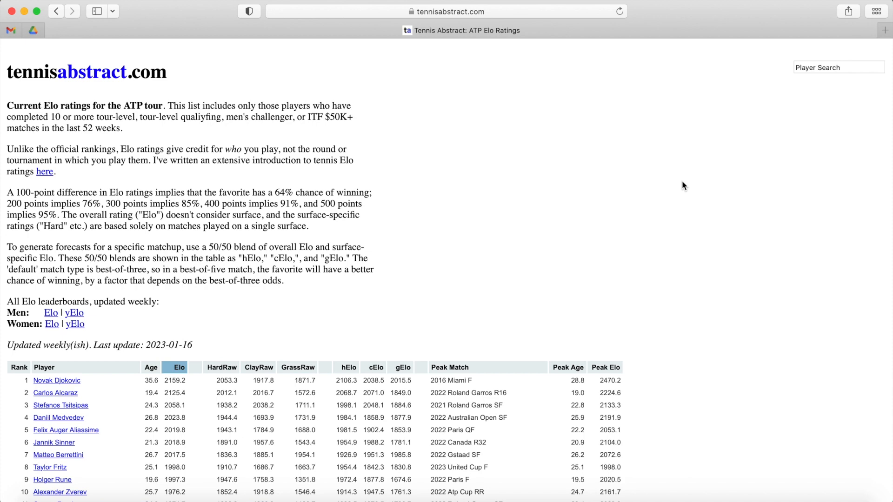
{"action": "scroll", "scroll_direction": "down", "scroll_amount": 3}
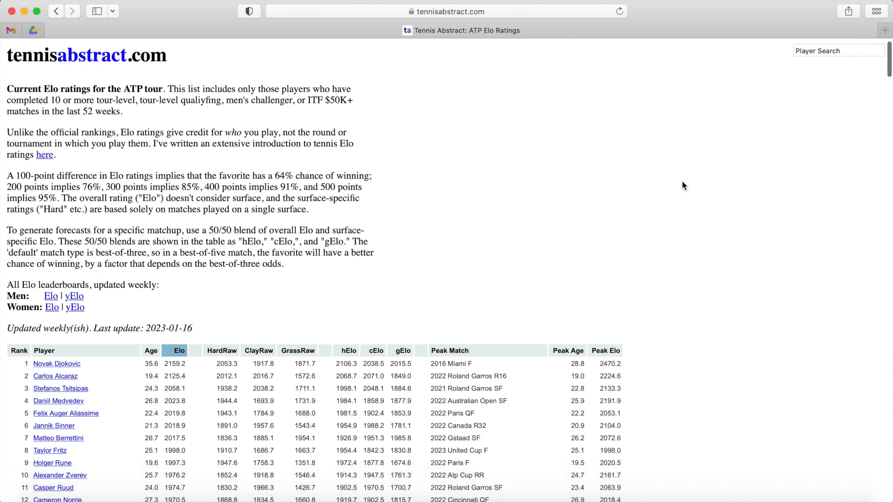
{"action": "scroll", "scroll_direction": "down", "scroll_amount": 3}
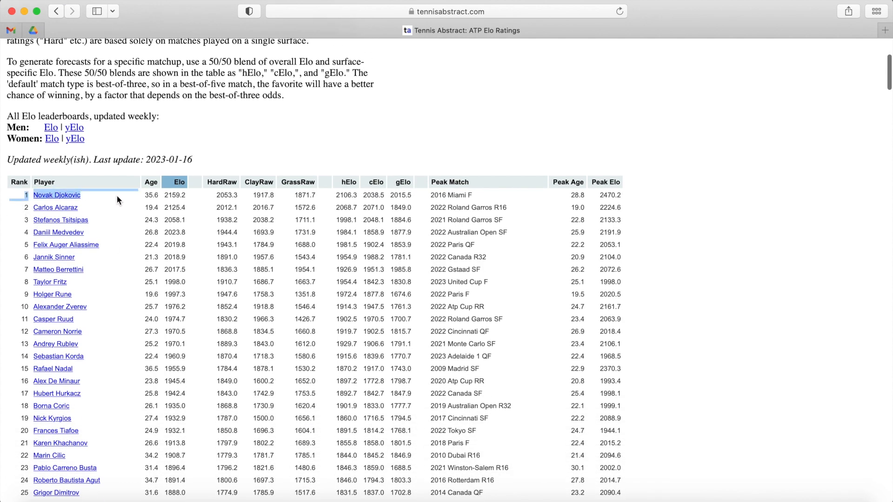
{"action": "scroll", "scroll_direction": "down", "scroll_amount": 3}
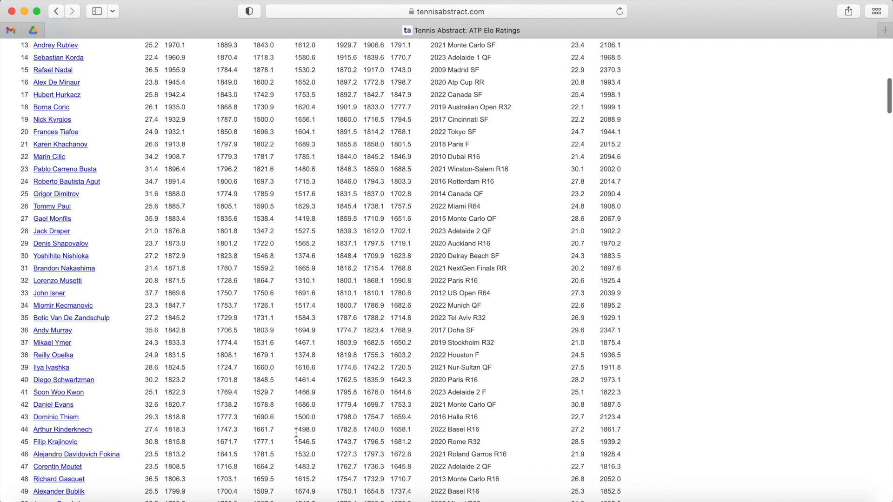
{"action": "scroll", "scroll_direction": "down", "scroll_amount": 3}
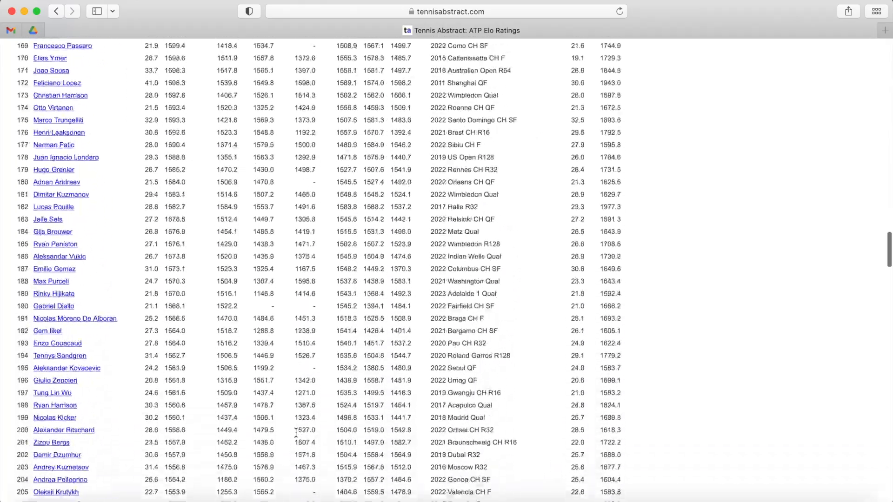
{"action": "scroll", "scroll_direction": "down", "scroll_amount": 3}
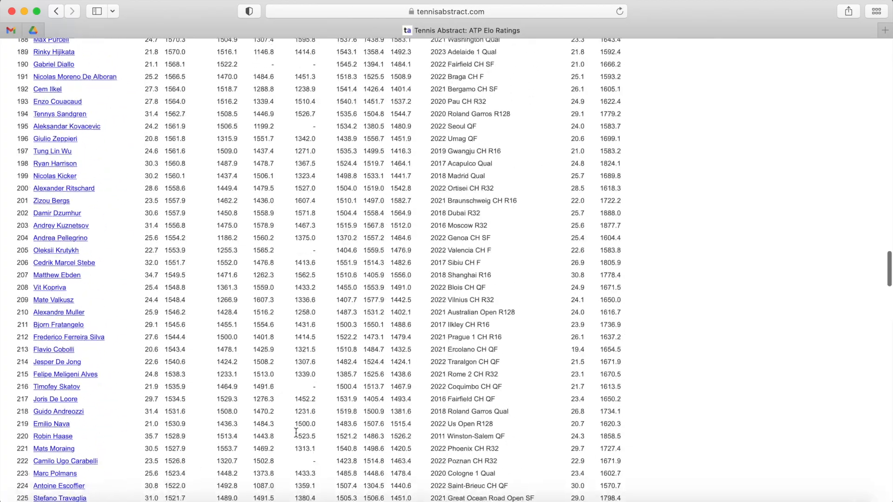
{"action": "scroll", "scroll_direction": "up", "scroll_amount": 3}
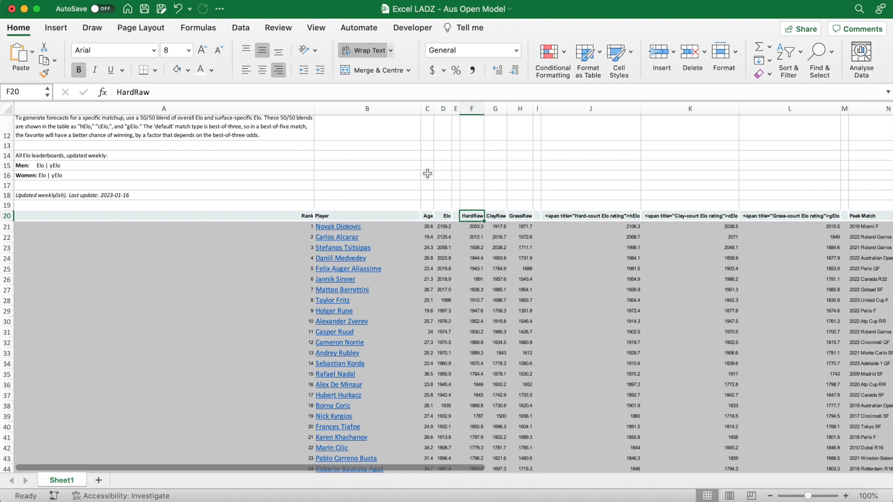
- Inspect the HardRaw and GrassRaw headers and the notes on Sheet1 of the ratings workbook
{"action": "left_click", "coordinate": [495, 215]}
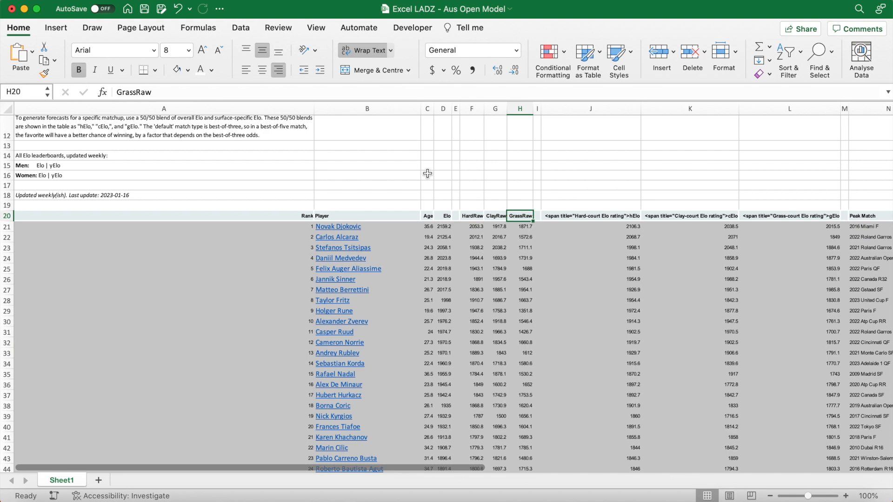
{"action": "left_click", "coordinate": [590, 226]}
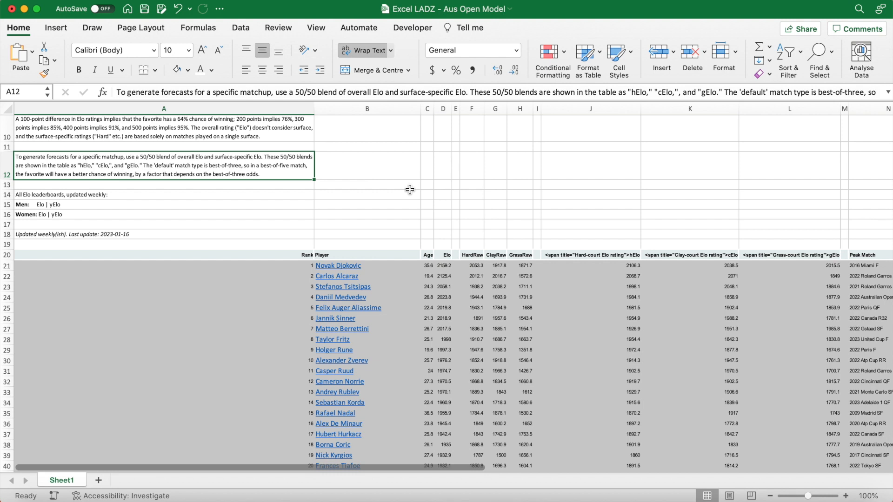
{"action": "mouse_move", "coordinate": [417, 189]}
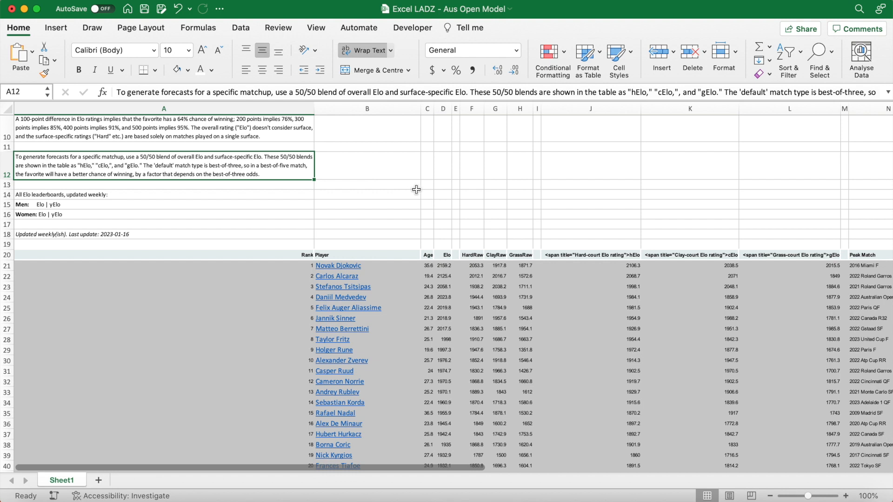
{"action": "left_click", "coordinate": [690, 255]}
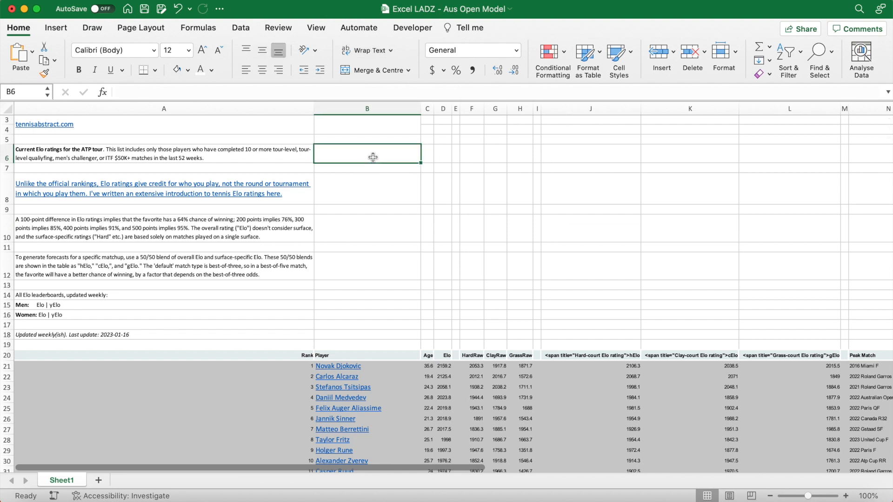
- Show the Data ribbon above the Elo ratings table headers
{"action": "left_click", "coordinate": [240, 27]}
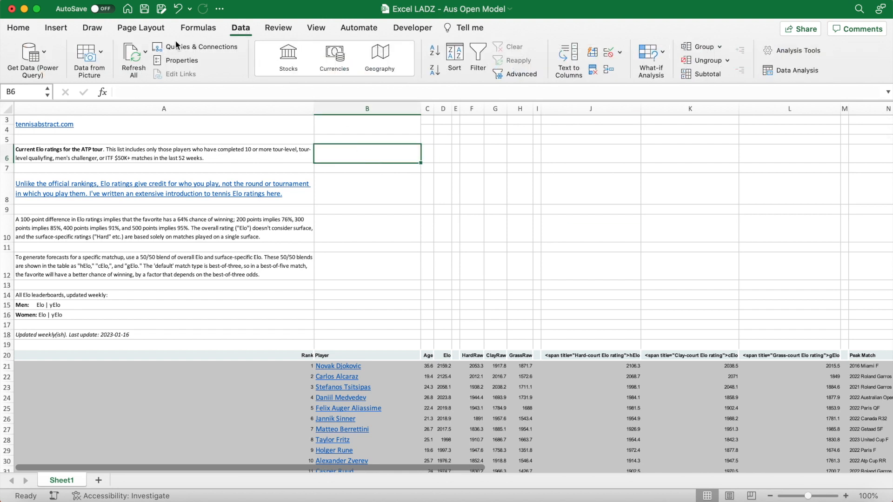
{"action": "left_click", "coordinate": [134, 56]}
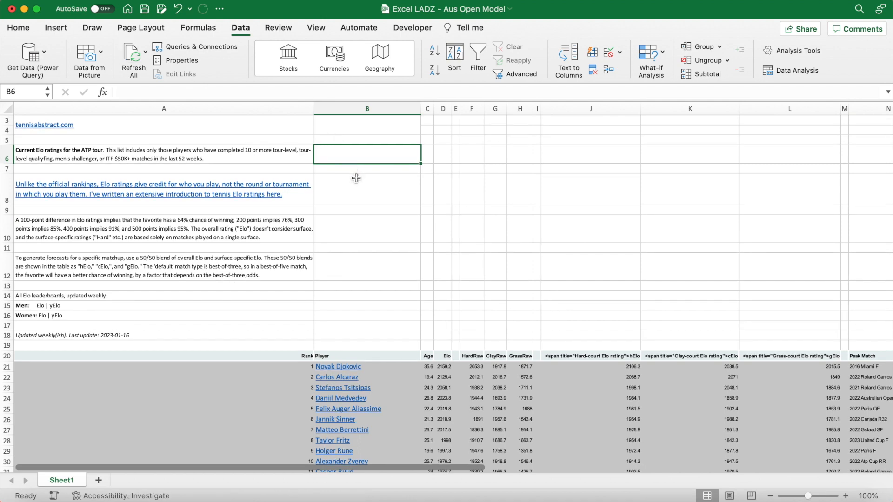
{"action": "scroll", "scroll_direction": "down", "scroll_amount": 3}
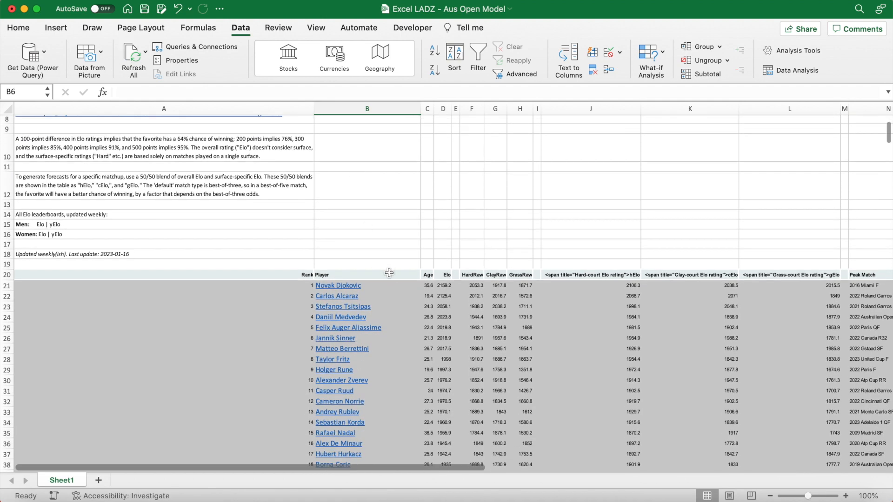
- Name the player-name range B21:B463 'players' via the Name Box
{"action": "left_click", "coordinate": [337, 285]}
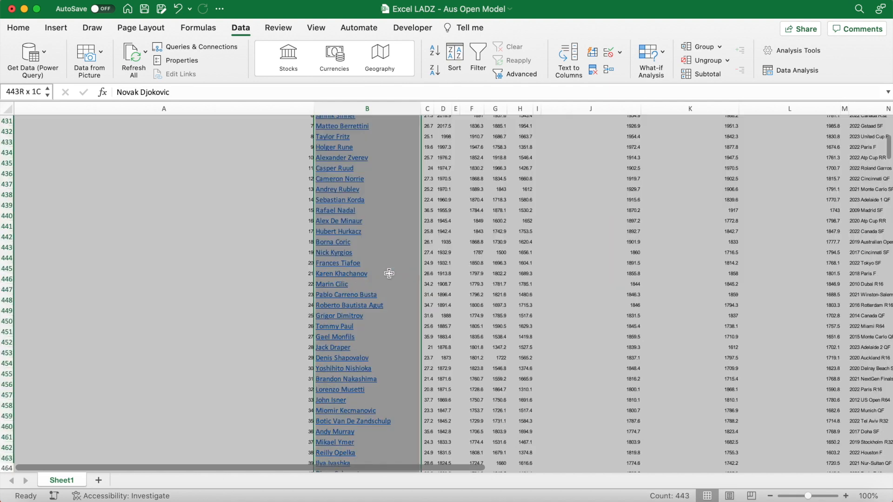
{"action": "scroll", "scroll_direction": "down", "scroll_amount": 3}
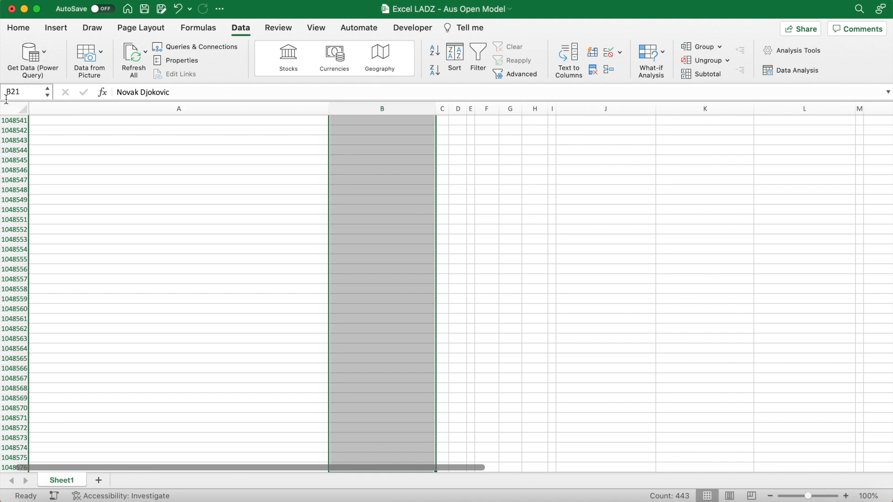
{"action": "type", "text": "players"}
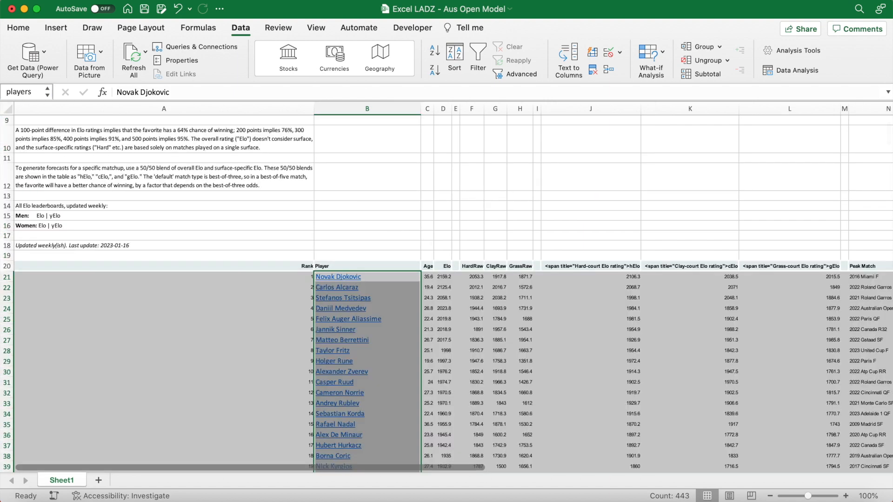
{"action": "left_click", "coordinate": [456, 276]}
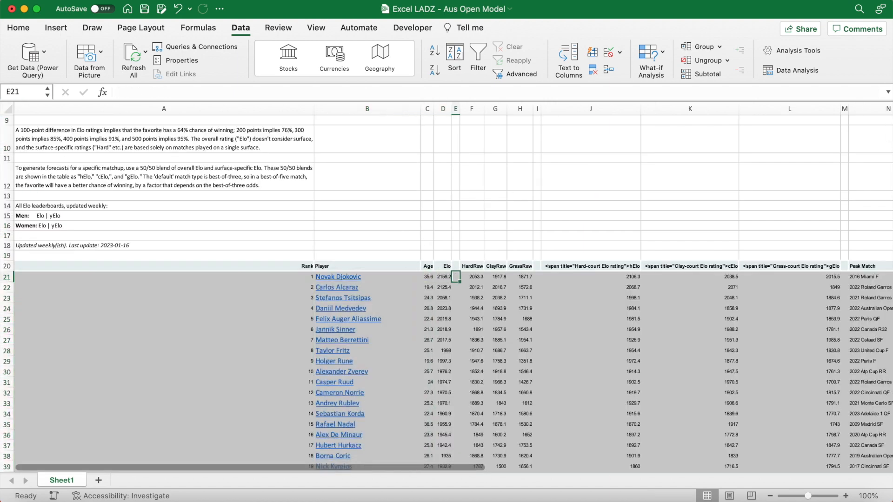
- Name the hard-court Elo range J21:J463 'hard_court' via the Name Box
{"action": "left_click", "coordinate": [599, 277]}
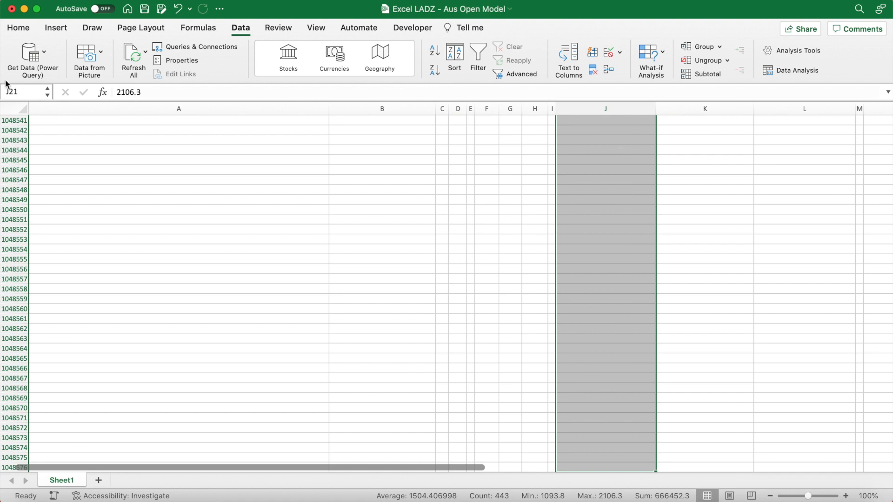
{"action": "left_click", "coordinate": [16, 93]}
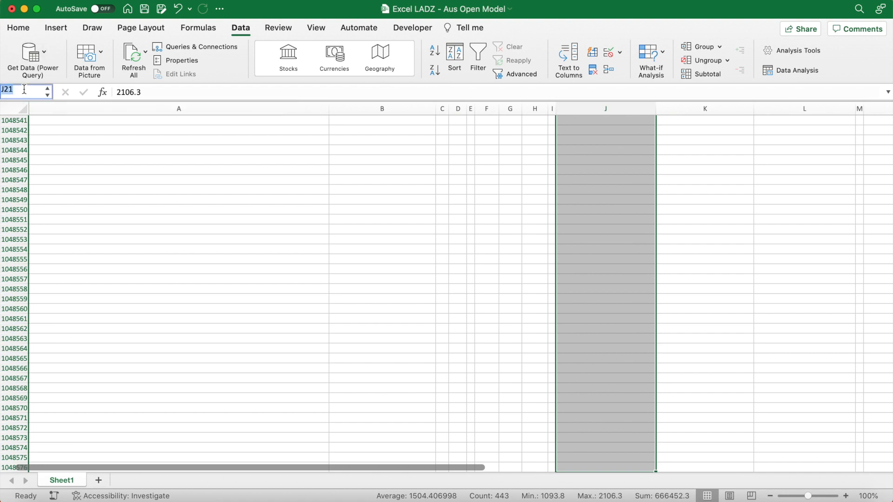
{"action": "type", "text": "hard"}
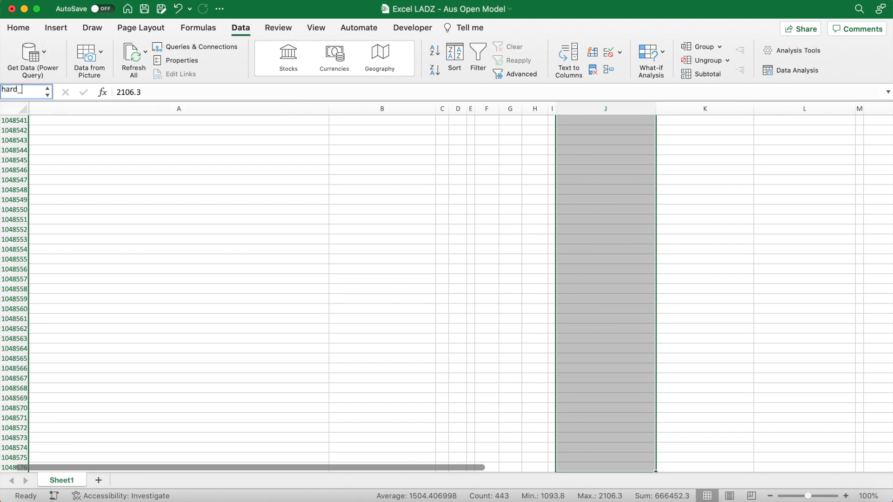
{"action": "type", "text": "_court"}
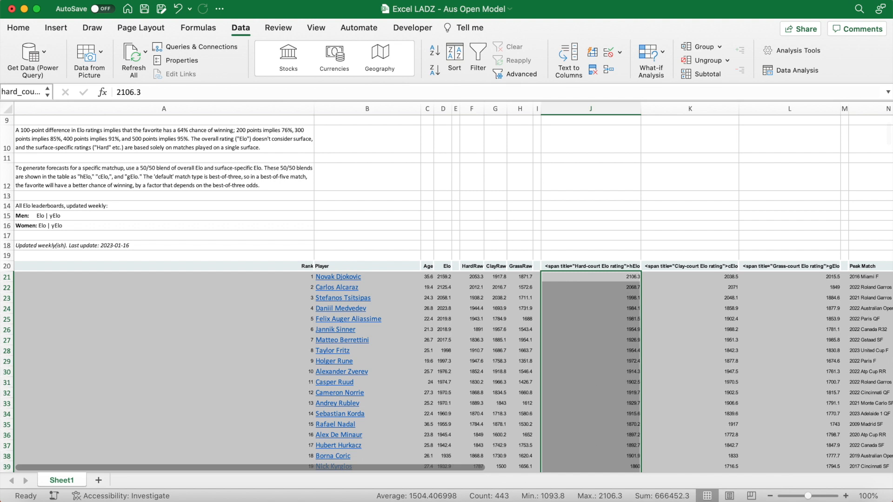
- Rename the data sheet 'Raw Data' and add a 'Bracket' sheet with taller rows
{"action": "left_click", "coordinate": [349, 143]}
{"action": "type", "text": "Raw Data"}
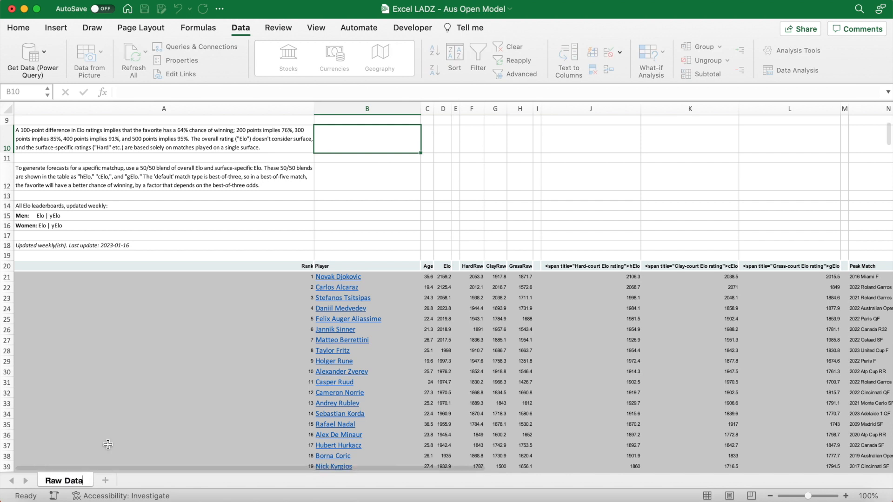
{"action": "left_click", "coordinate": [366, 227]}
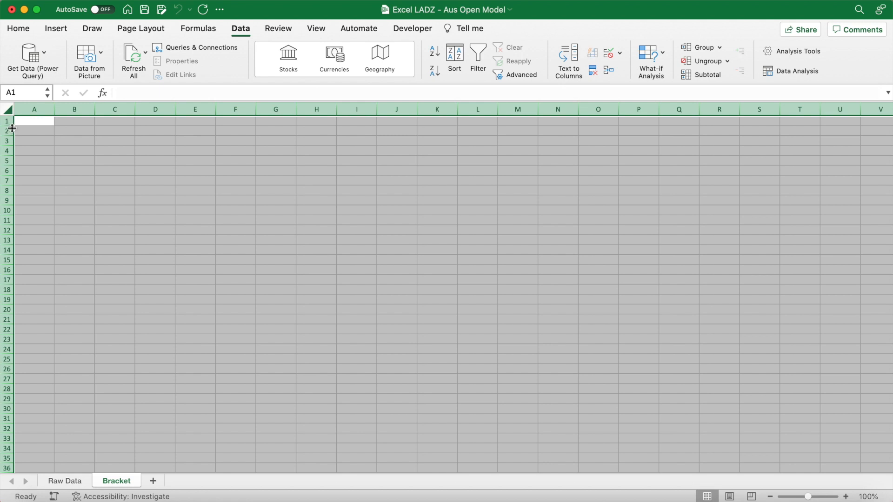
{"action": "left_click_drag", "start_coordinate": [11, 127], "coordinate": [11, 141]}
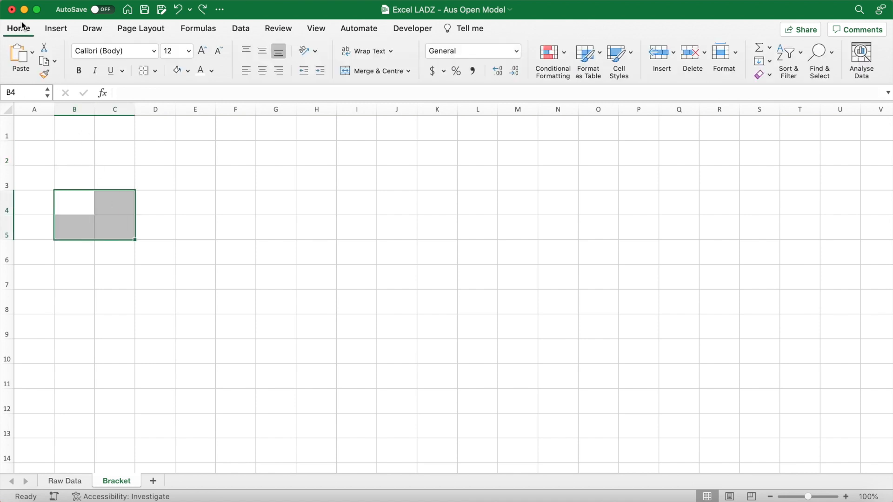
- Draw eight bordered two-cell match boxes across the Bracket sheet as a tournament bracket
{"action": "left_click", "coordinate": [143, 71]}
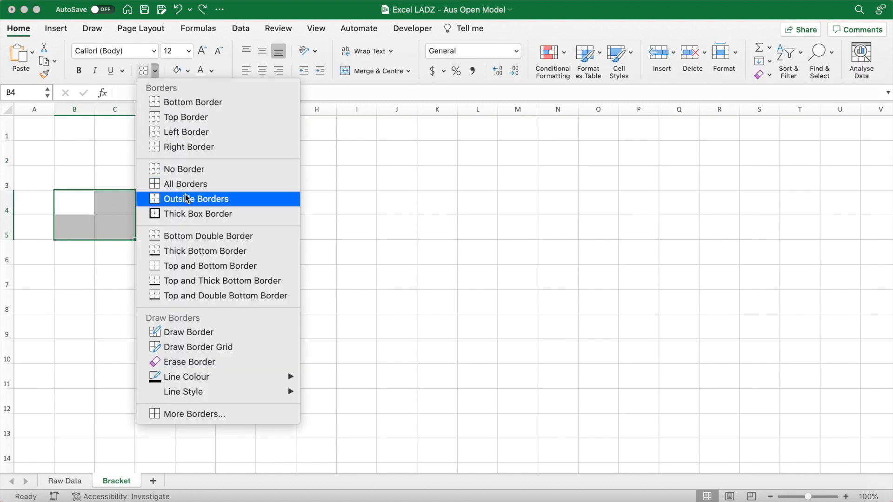
{"action": "left_click", "coordinate": [195, 199]}
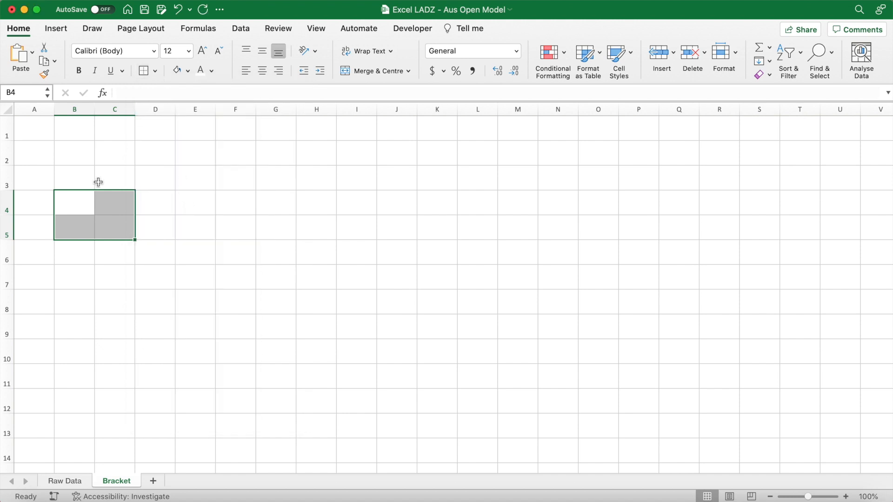
{"action": "left_click", "coordinate": [156, 70]}
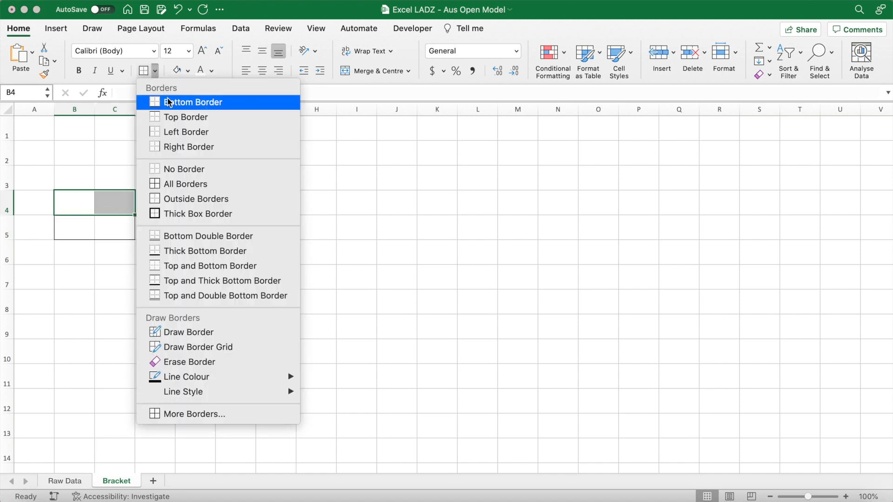
{"action": "left_click", "coordinate": [192, 103]}
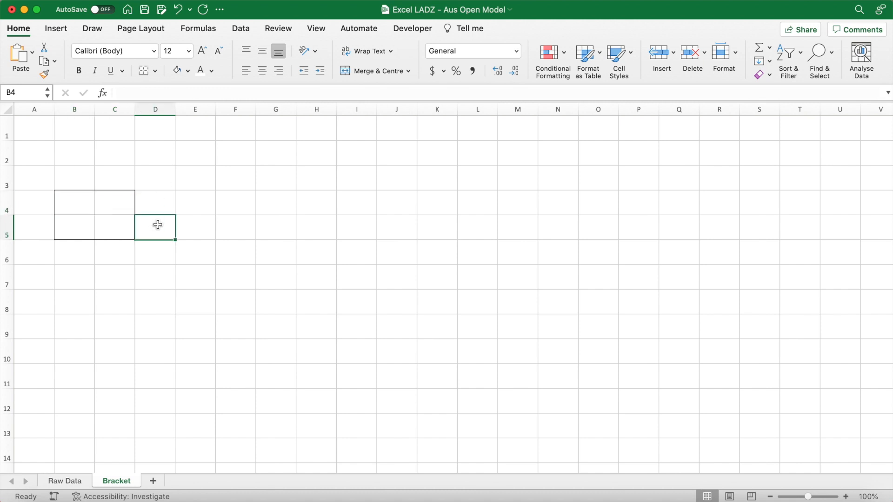
{"action": "left_click", "coordinate": [196, 227]}
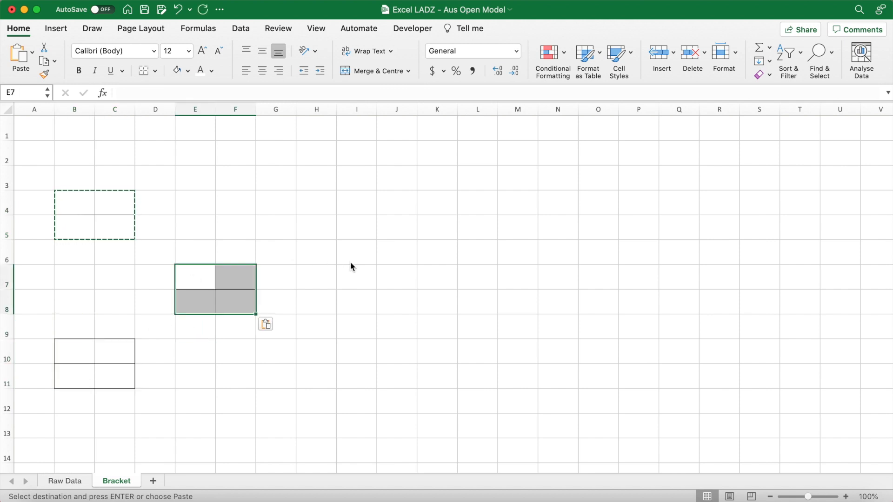
{"action": "left_click", "coordinate": [316, 276]}
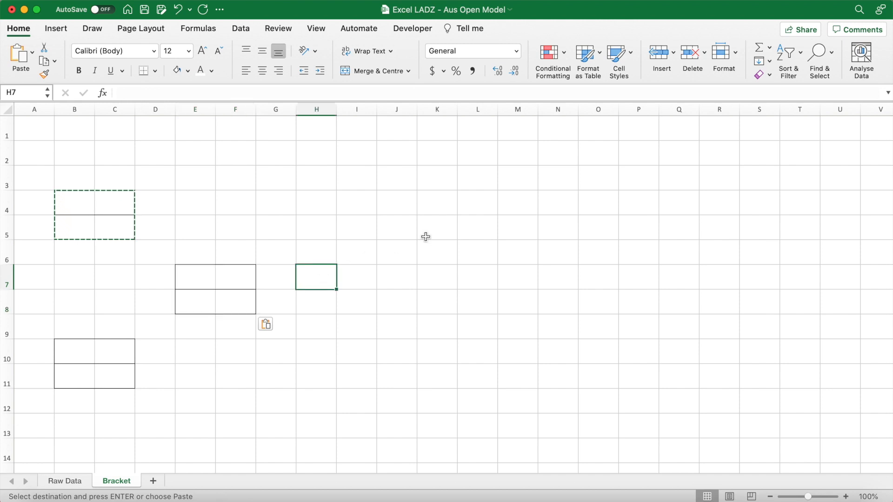
{"action": "left_click", "coordinate": [437, 277]}
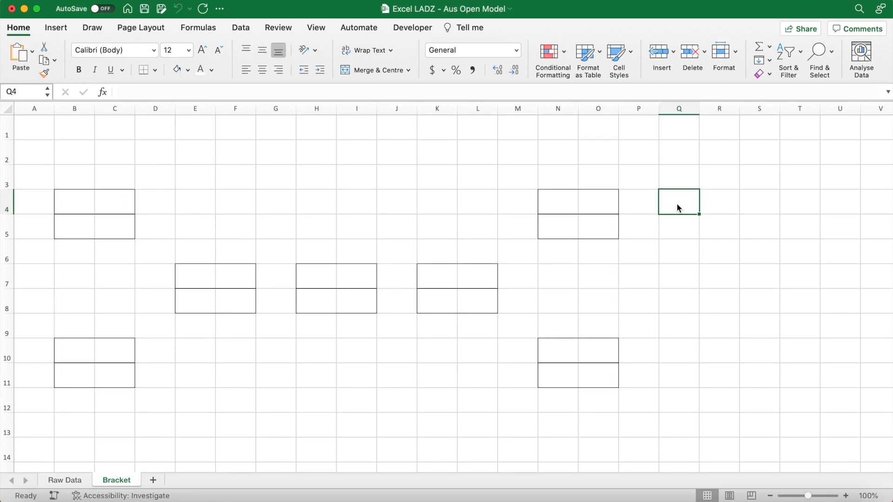
- Add bold size-18 headings Quarter Finals, Semi Finals, Final across row 1 and widen the bracket columns
{"action": "left_click", "coordinate": [189, 50]}
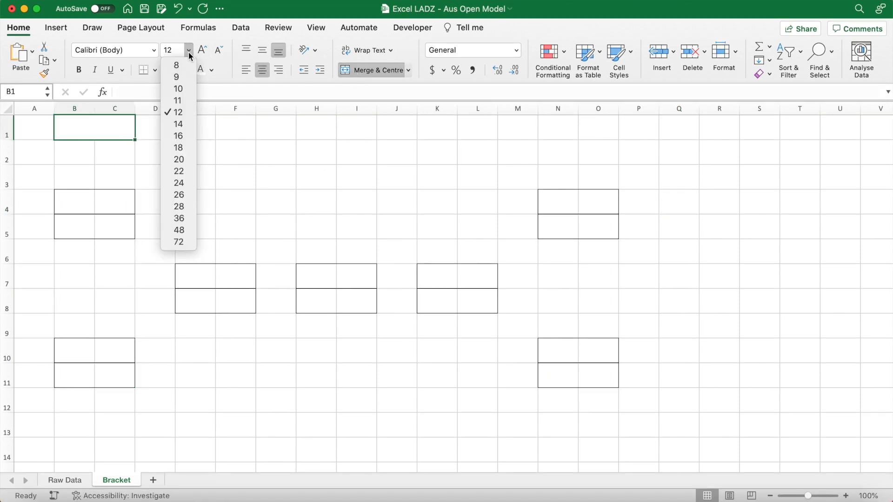
{"action": "left_click", "coordinate": [179, 147]}
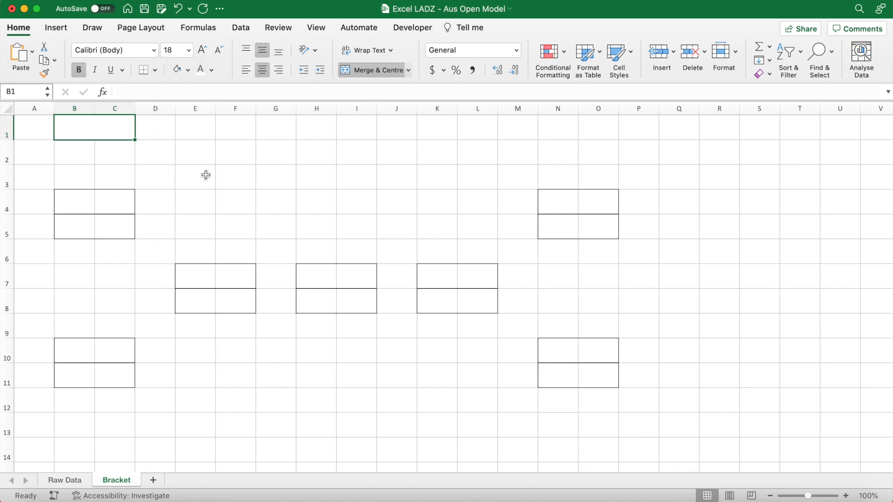
{"action": "type", "text": "Quarter Finals"}
{"action": "left_click", "coordinate": [215, 128]}
{"action": "type", "text": "Semi Finalsd"}
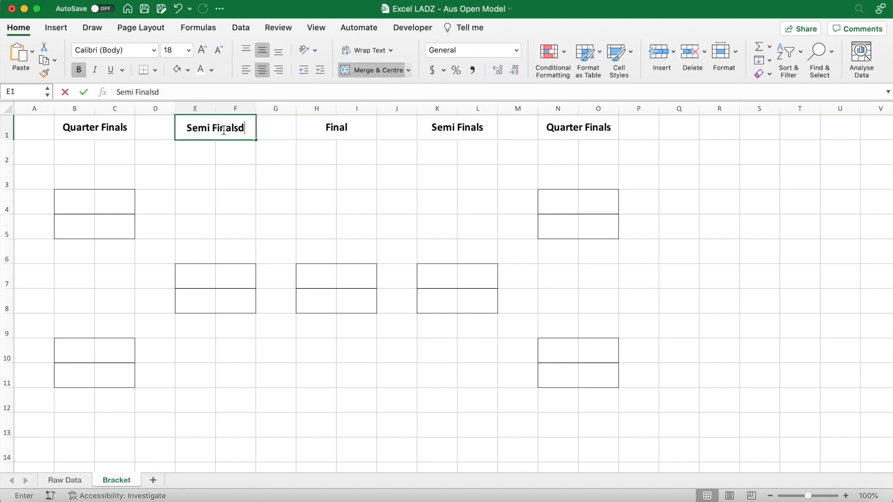
{"action": "left_click", "coordinate": [65, 205]}
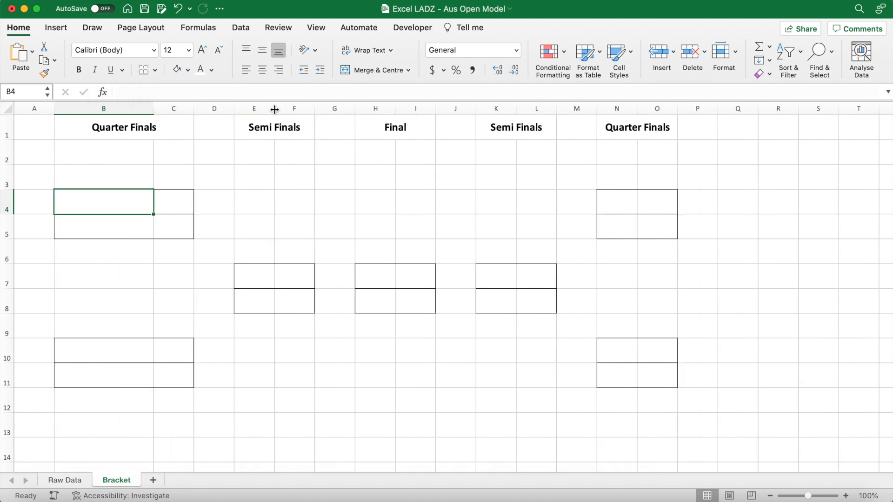
{"action": "left_click_drag", "start_coordinate": [274, 109], "coordinate": [511, 109]}
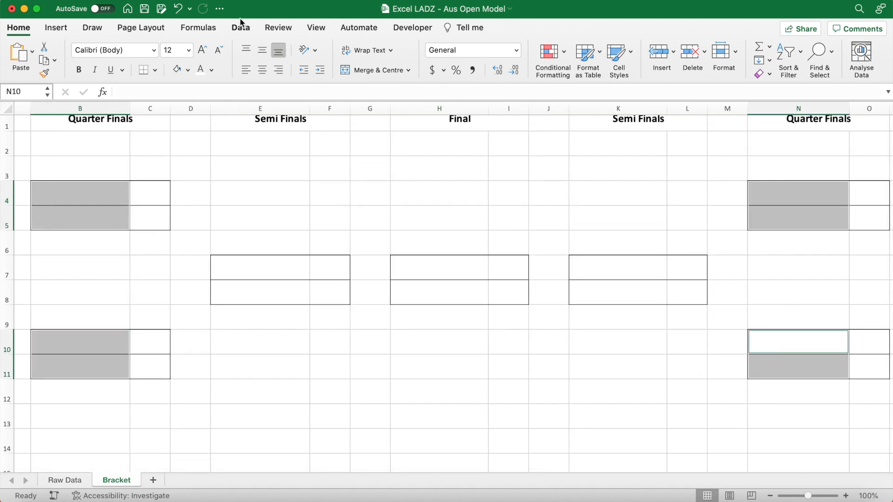
- Restrict the player cells to a List validation sourced from =players and pick Novak Djokovic first
{"action": "left_click", "coordinate": [240, 27]}
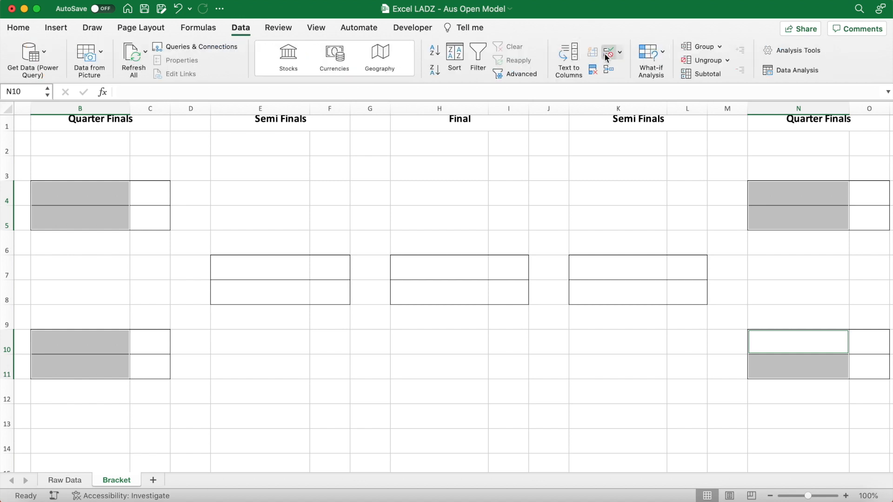
{"action": "left_click", "coordinate": [608, 52]}
{"action": "type", "text": "=players"}
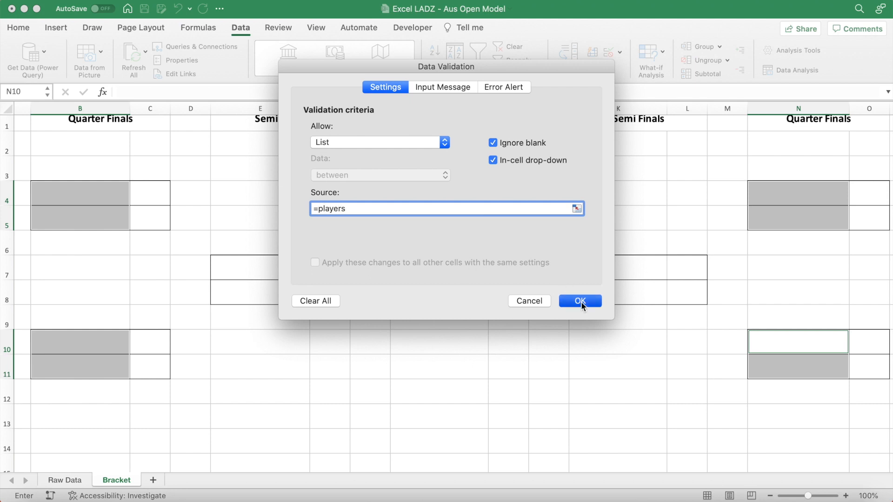
{"action": "left_click", "coordinate": [580, 301]}
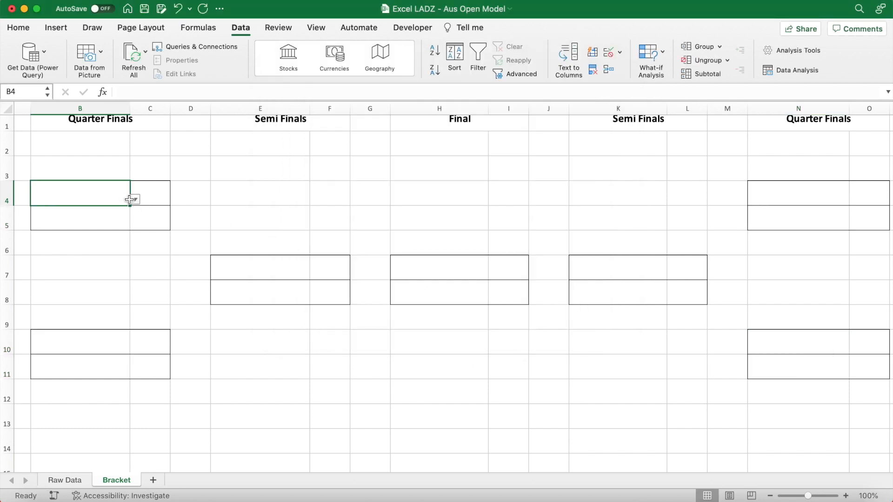
{"action": "left_click", "coordinate": [134, 199]}
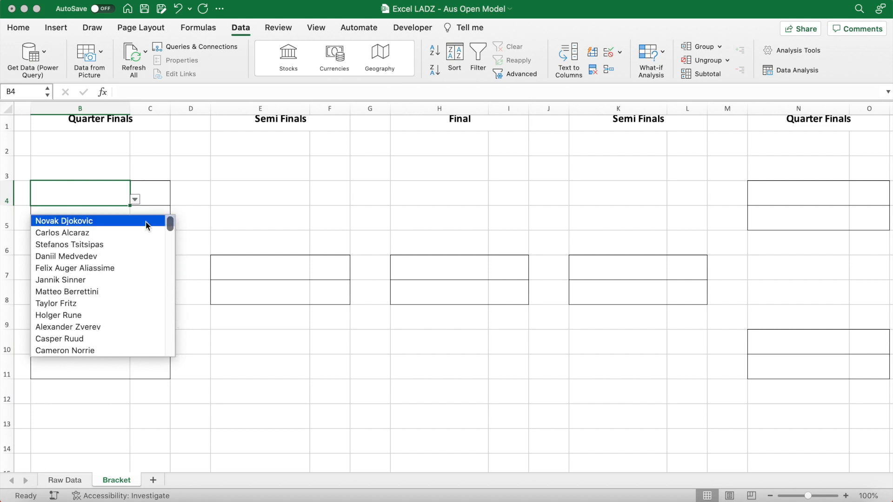
{"action": "left_click", "coordinate": [63, 221]}
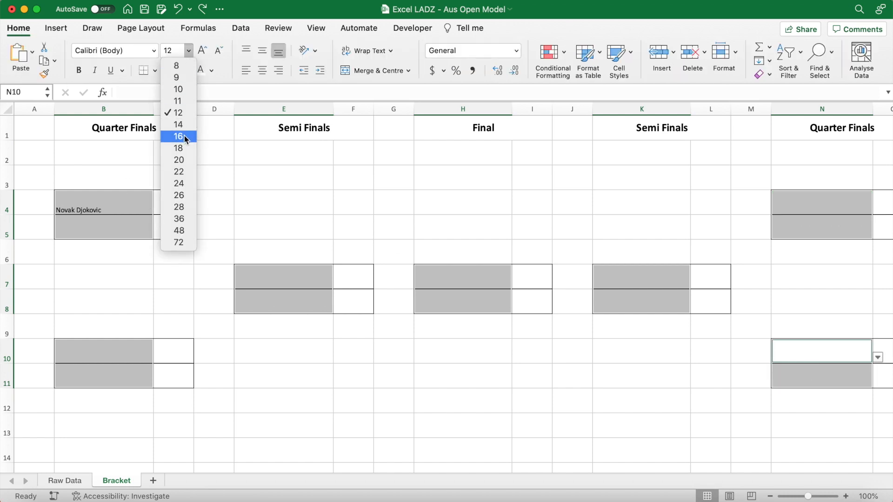
- Set player cells to centred size-16 text and fill the slots with Rublev, Shelton, Paul and the rest
{"action": "left_click", "coordinate": [178, 136]}
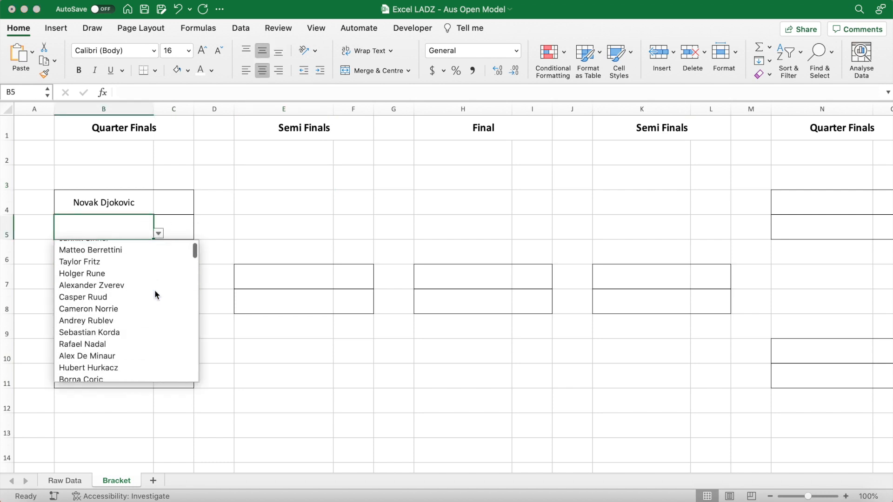
{"action": "left_click", "coordinate": [85, 320]}
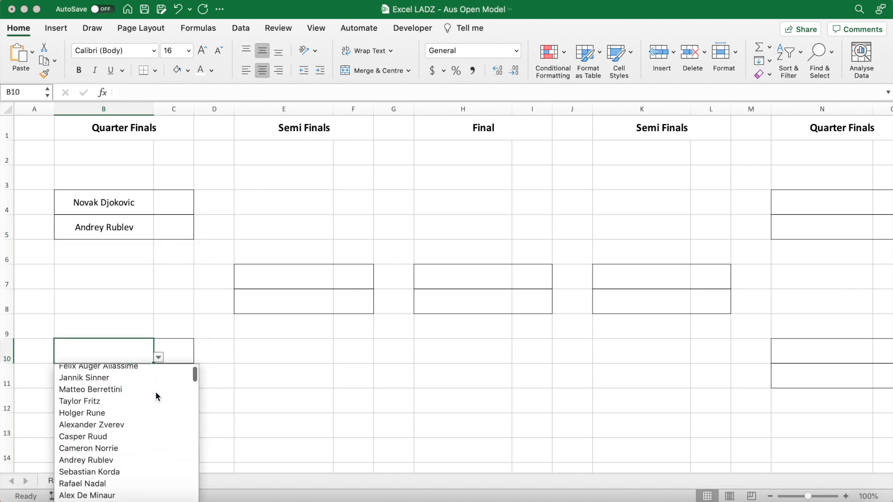
{"action": "scroll", "scroll_direction": "down", "scroll_amount": 3}
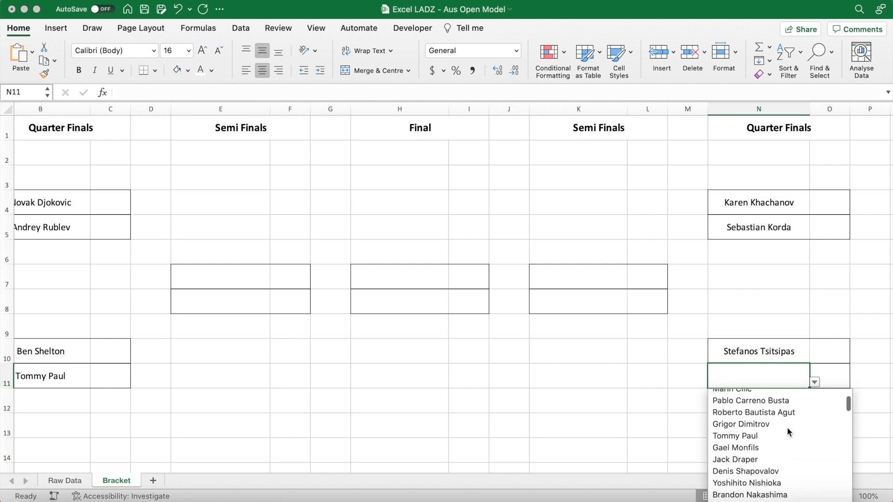
{"action": "scroll", "scroll_direction": "down", "scroll_amount": 3}
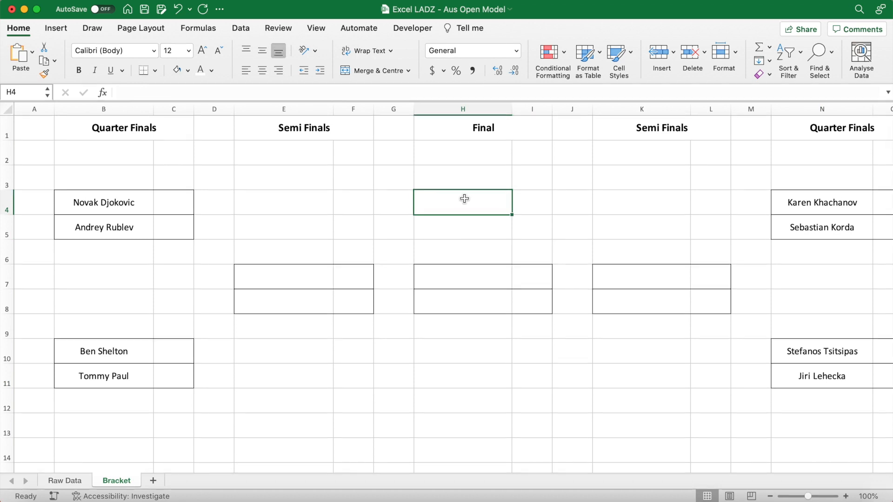
- Format the result cells beside each player as Percentage at size 16 centred, with 1 beside Rublev
{"action": "left_click_drag", "start_coordinate": [103, 202], "coordinate": [104, 227]}
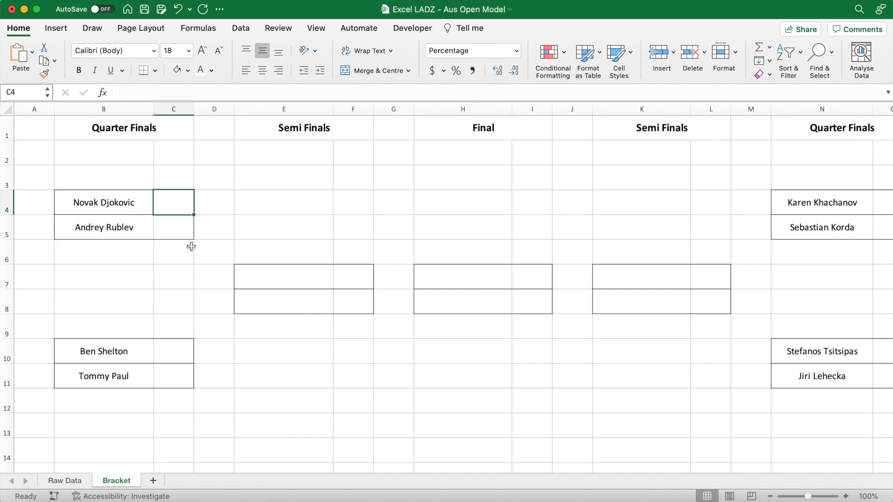
{"action": "mouse_move", "coordinate": [179, 229]}
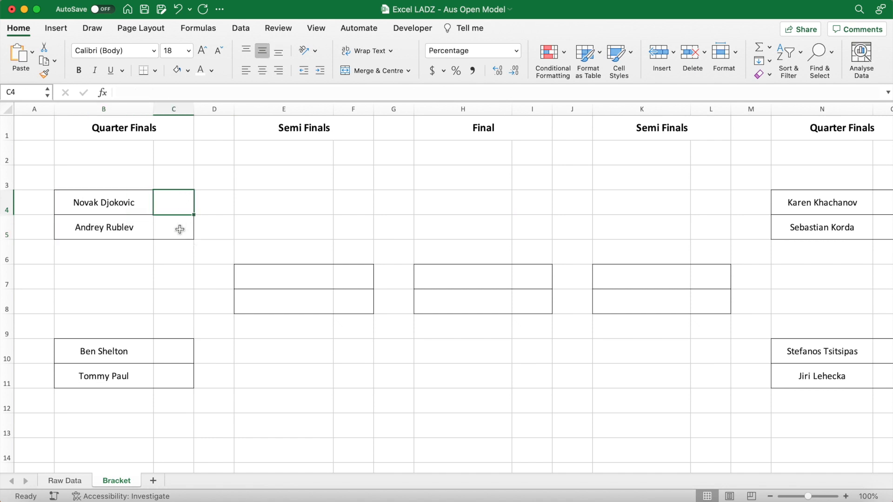
{"action": "left_click", "coordinate": [173, 227]}
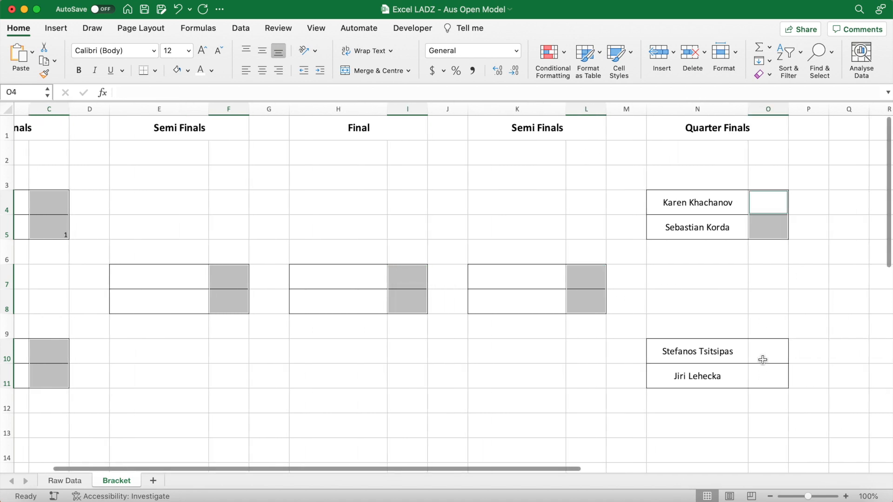
{"action": "left_click", "coordinate": [767, 351]}
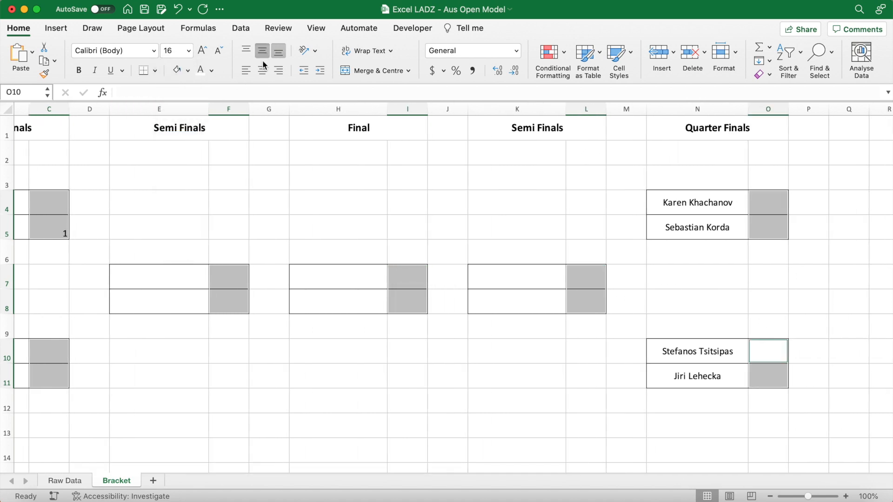
{"action": "scroll", "scroll_direction": "left", "scroll_amount": 3}
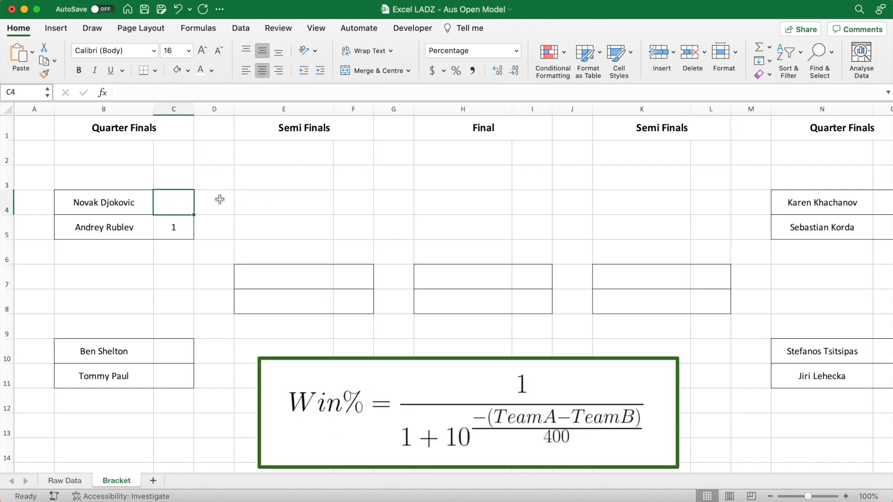
- Start the Elo win-probability formula, looking up Djokovic's hard-court Elo from the players table
{"action": "type", "text": "="}
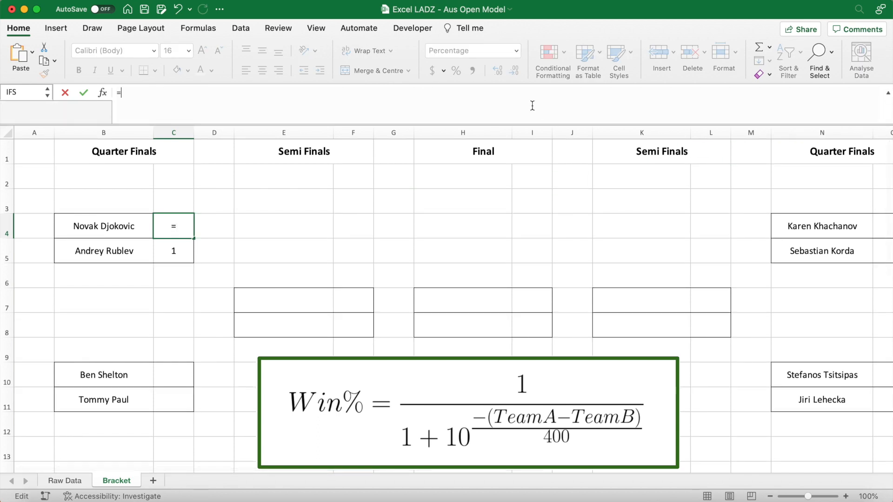
{"action": "type", "text": "1/"}
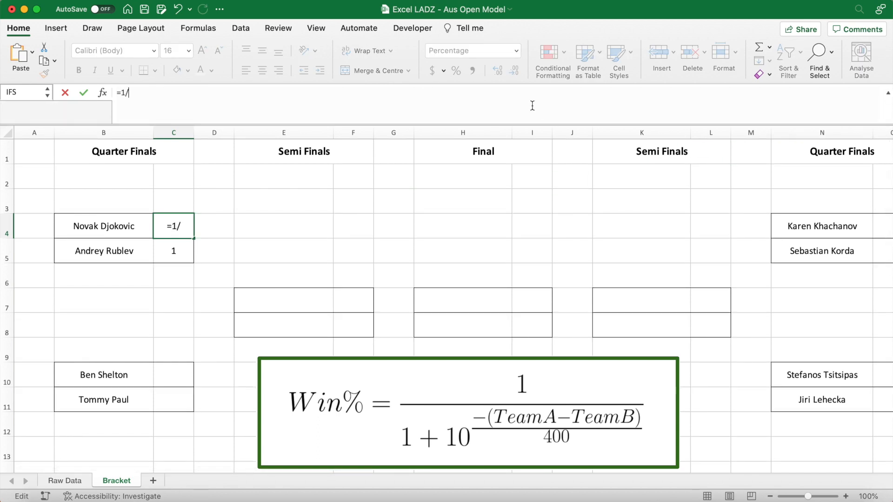
{"action": "type", "text": "(1"}
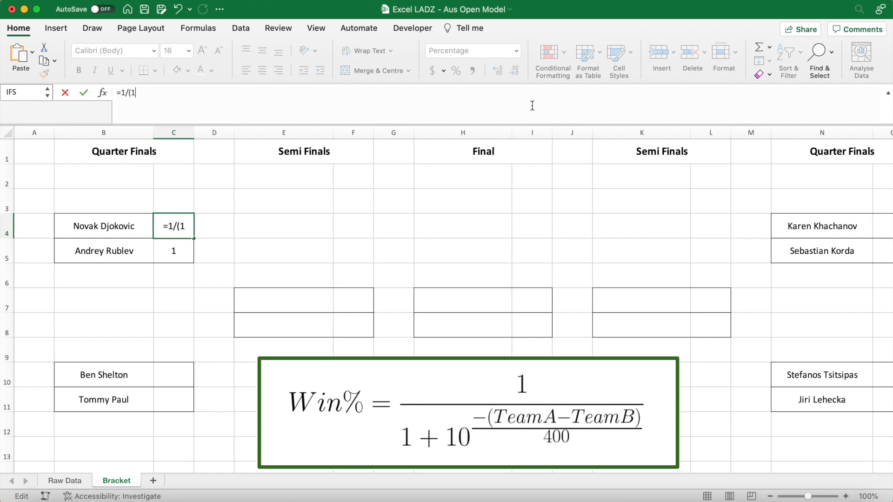
{"action": "type", "text": "+10^"}
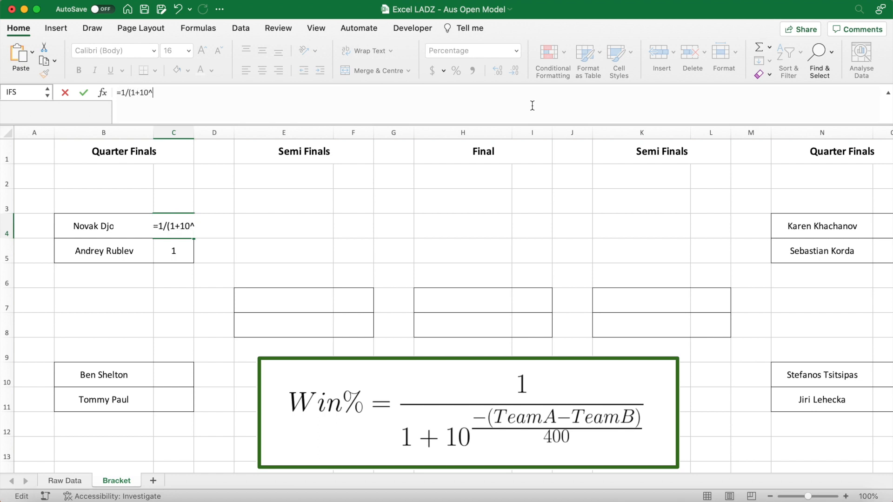
{"action": "type", "text": "(-"}
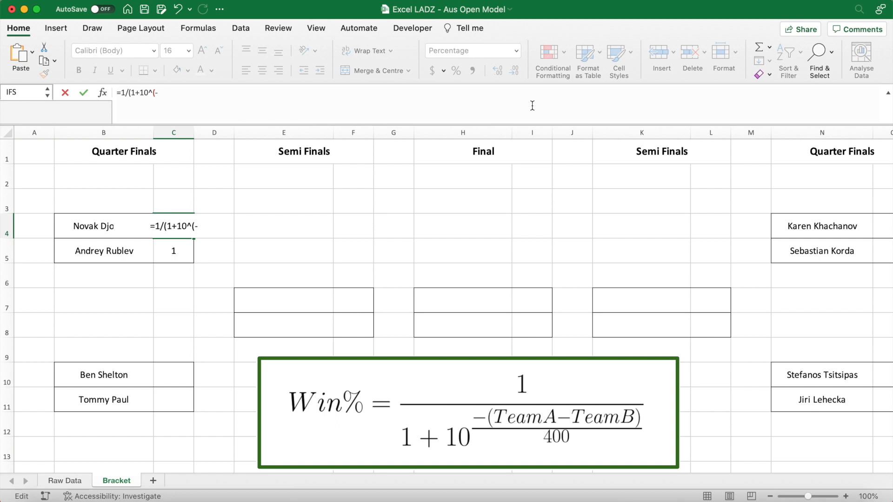
{"action": "type", "text": "(XLOOKUP"}
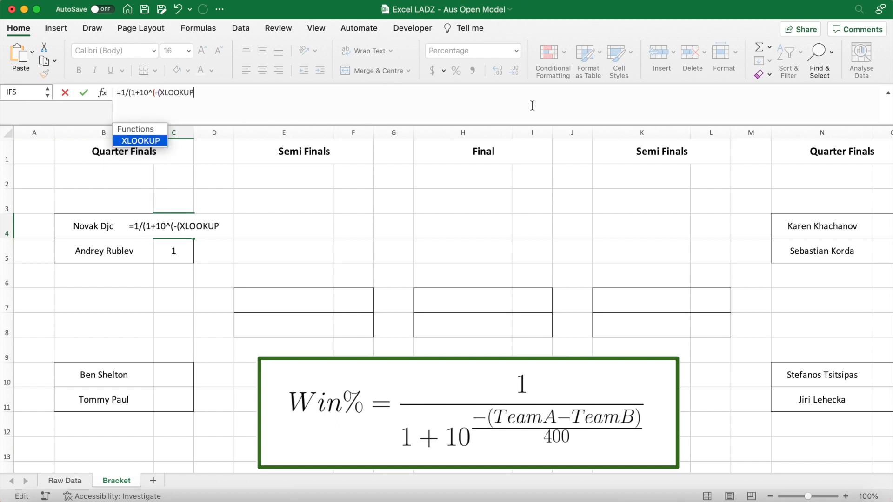
{"action": "type", "text": "(B4"}
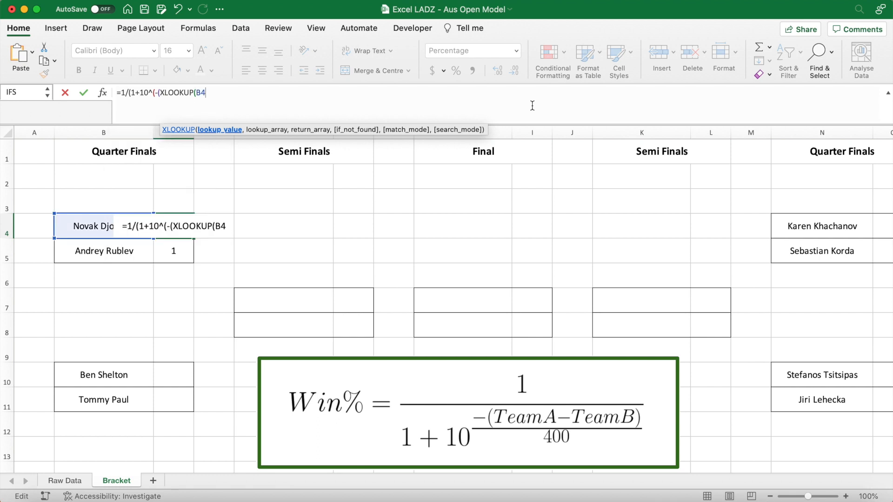
{"action": "type", "text": ",players"}
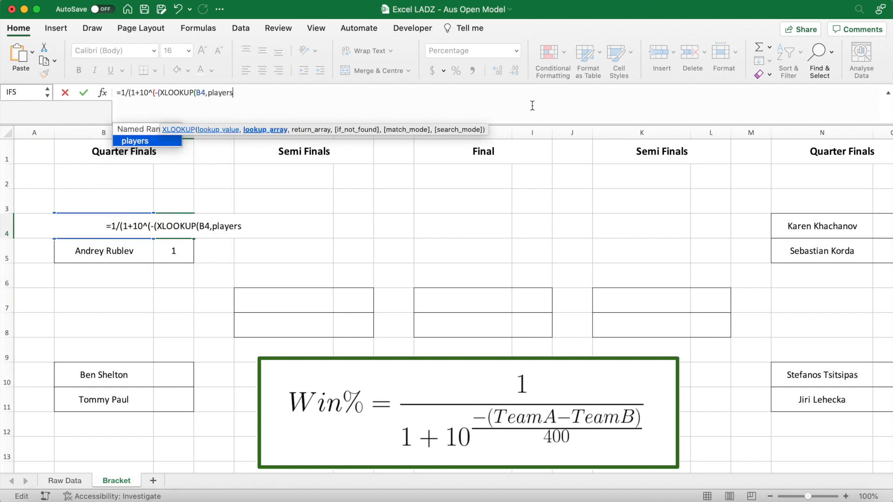
{"action": "type", "text": ","}
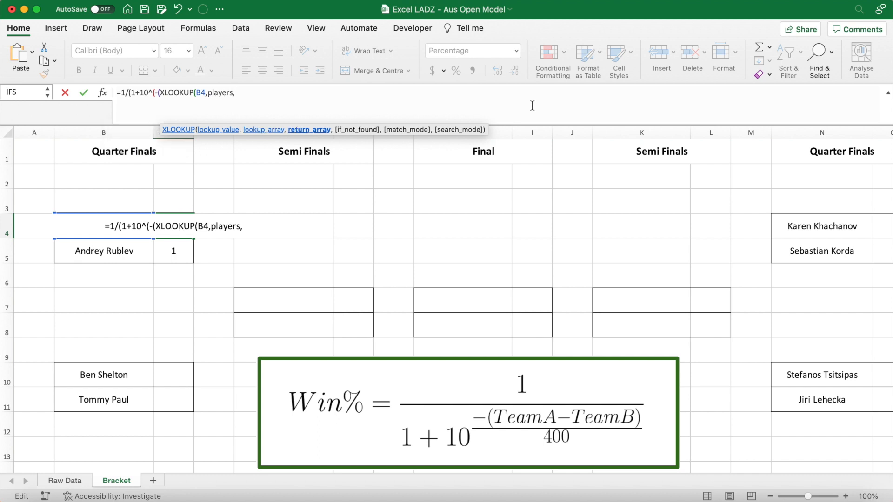
{"action": "type", "text": "hard_court_elo"}
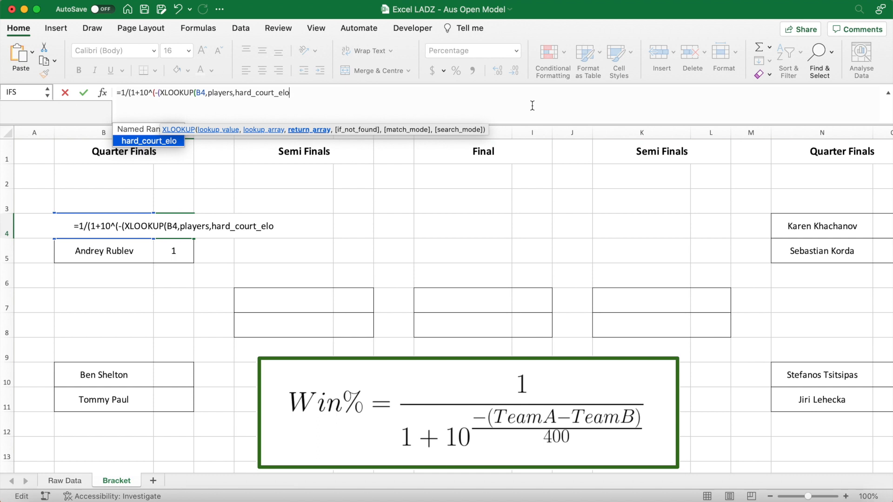
{"action": "type", "text": "-"}
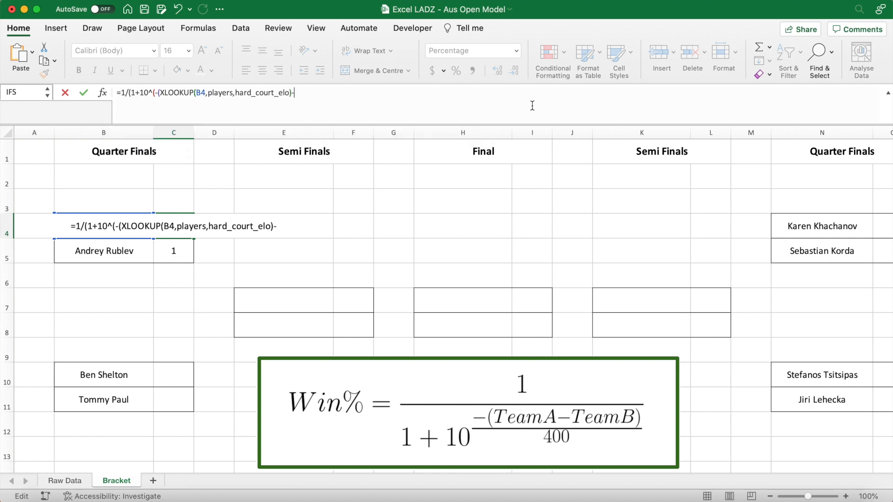
- Subtract Rublev's hard-court Elo, divide by 400, wrap in IFERROR, giving Djokovic 73.43%
{"action": "type", "text": "XLOOKUP("}
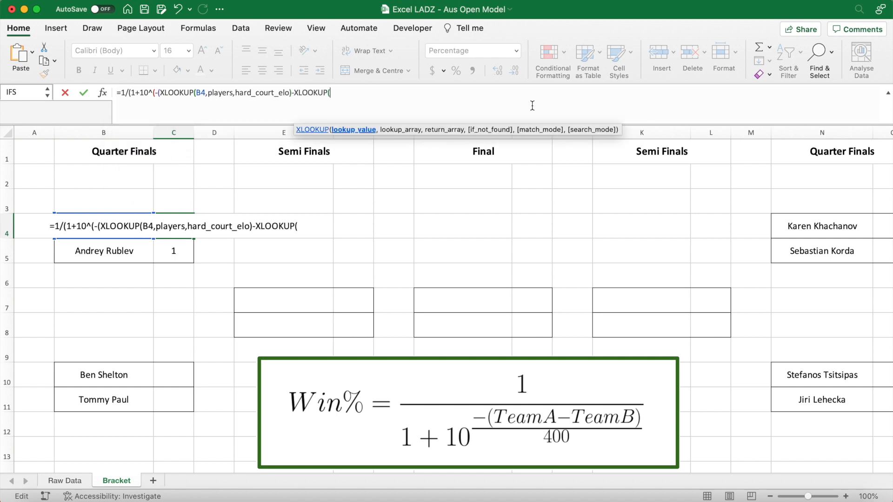
{"action": "left_click", "coordinate": [104, 252]}
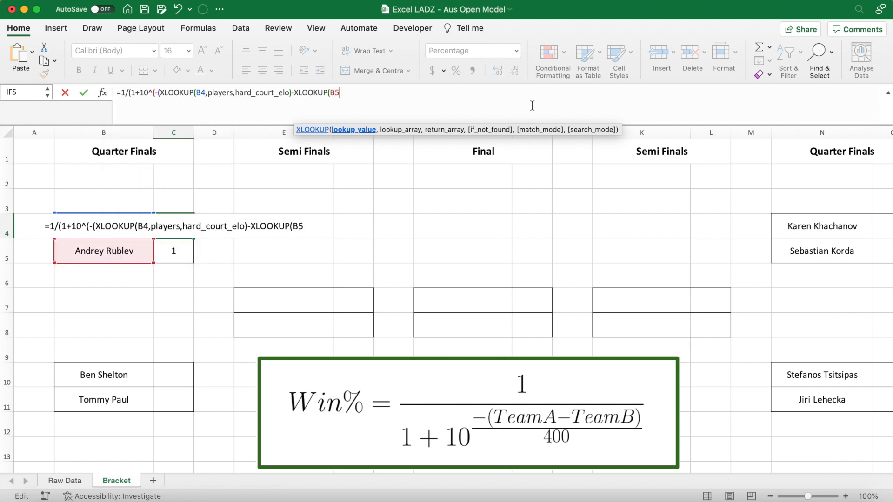
{"action": "type", "text": ","}
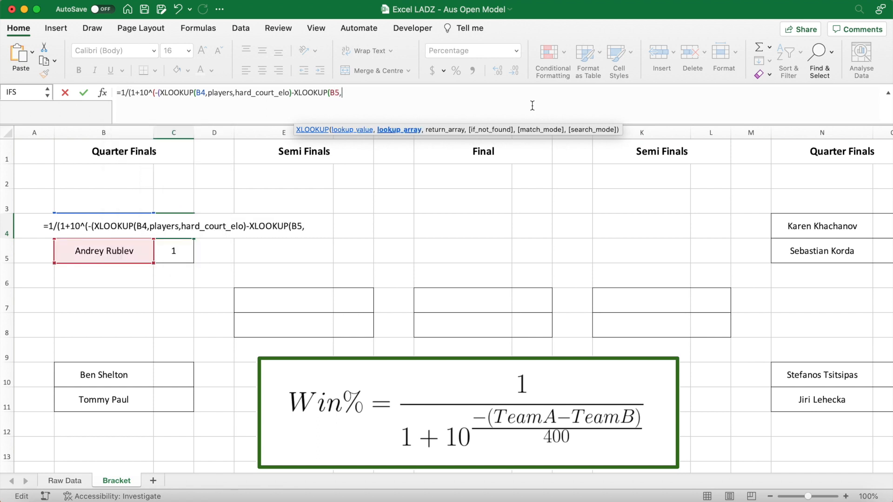
{"action": "type", "text": "players,"}
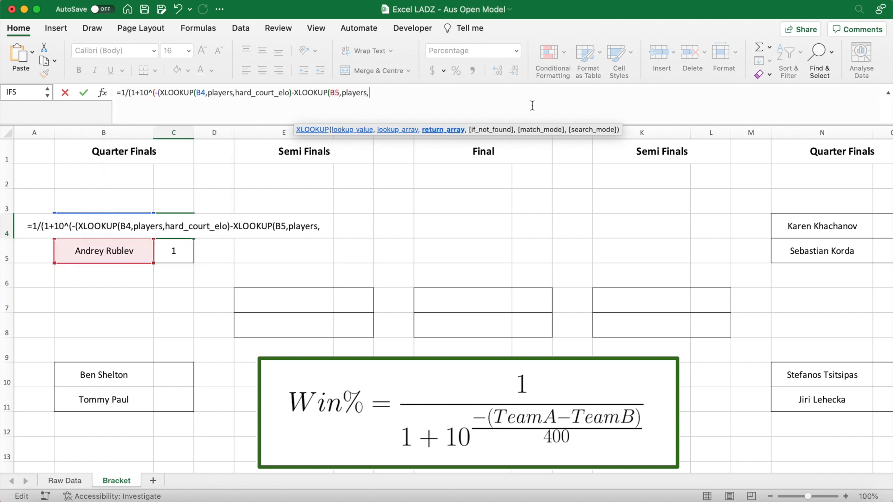
{"action": "type", "text": "hard_court"}
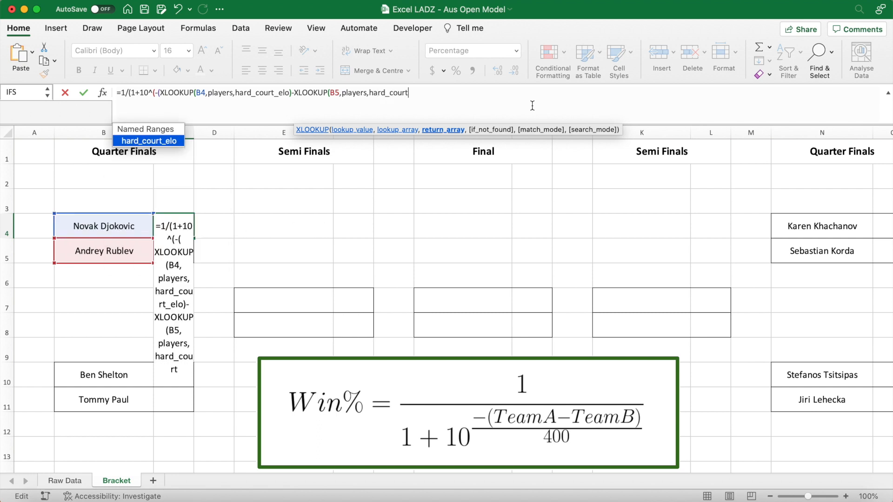
{"action": "type", "text": "_elo)"}
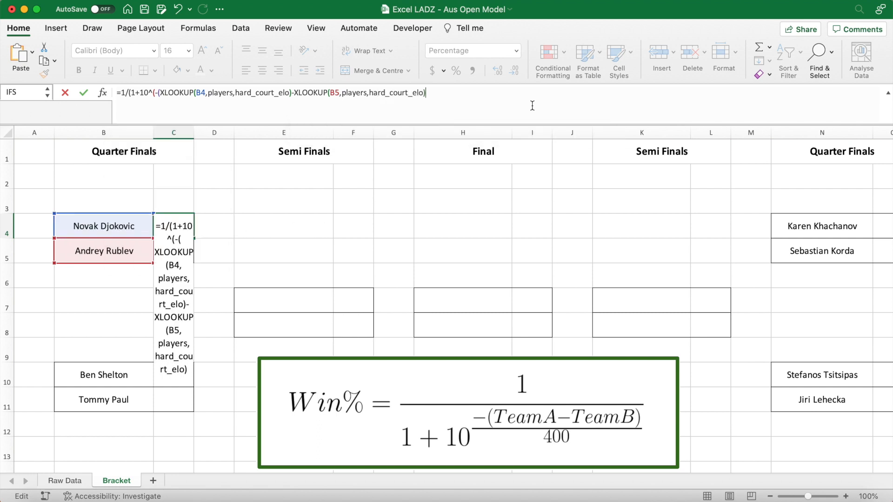
{"action": "type", "text": ")"}
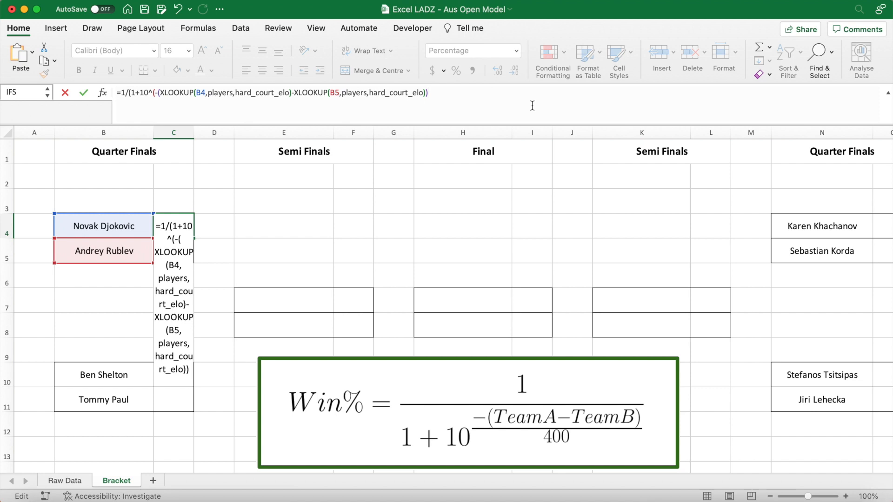
{"action": "type", "text": "/400"}
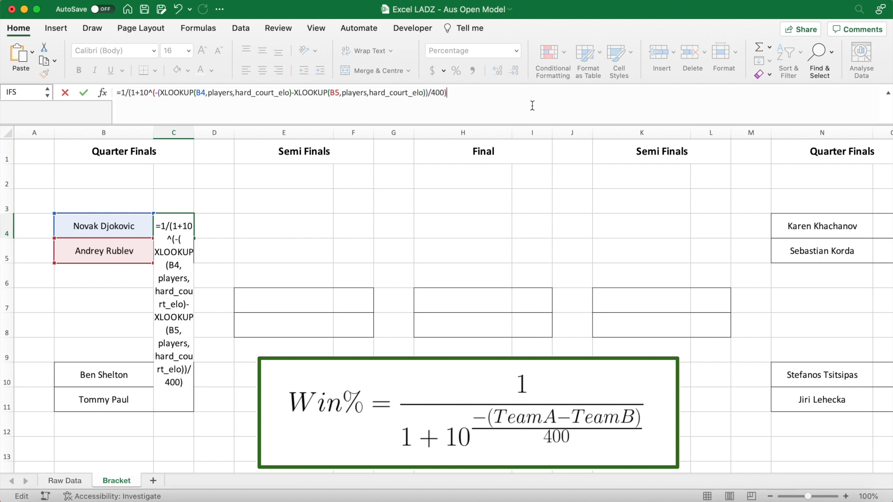
{"action": "type", "text": ")"}
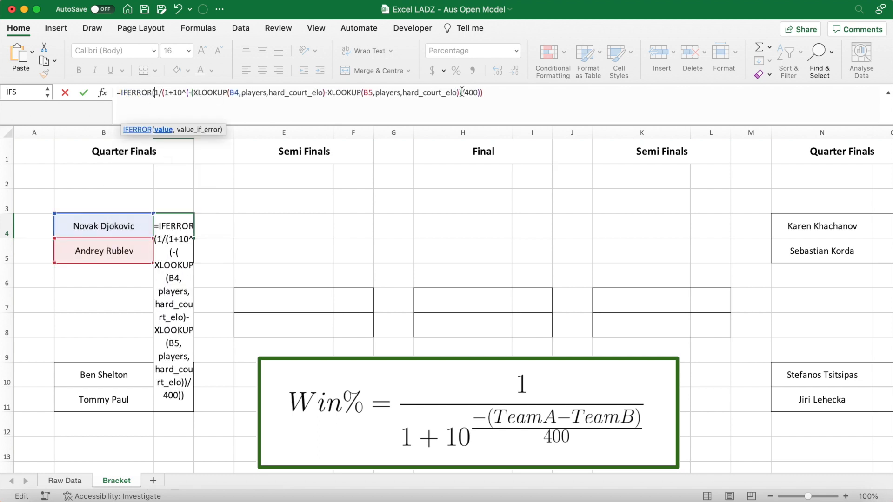
{"action": "type", "text": ",\"\")"}
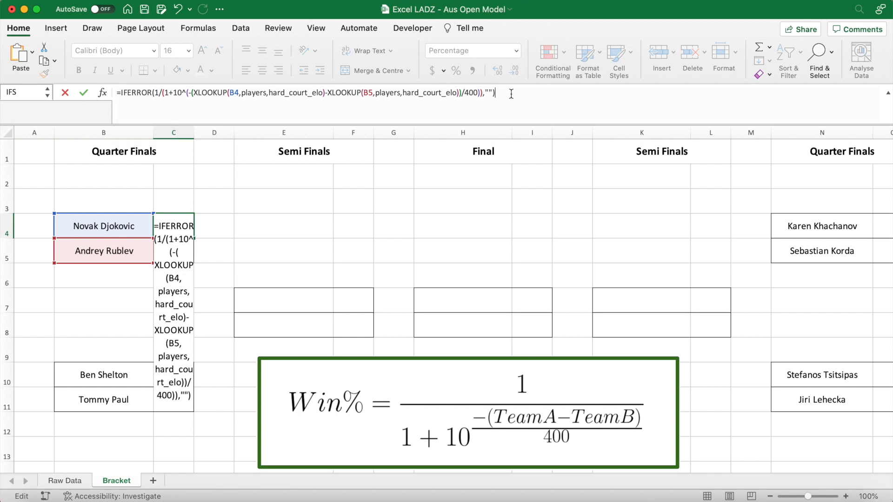
{"action": "key", "text": "Enter"}
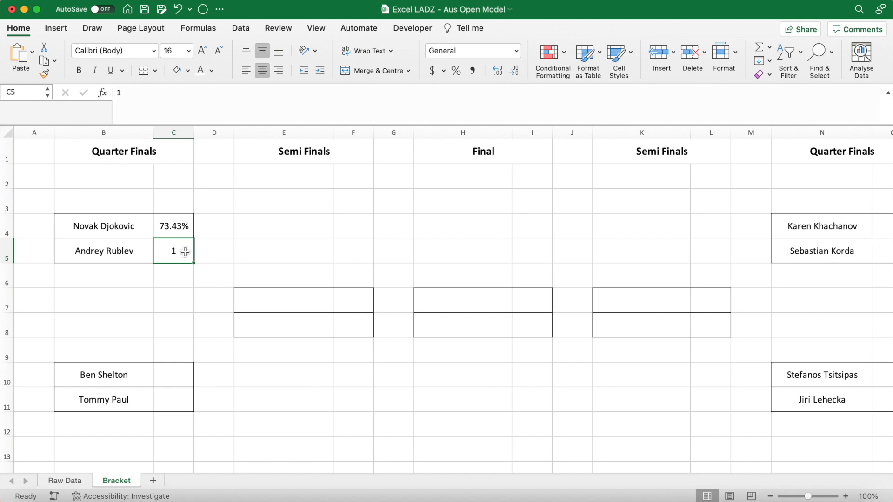
- Copy the win-probability formula to the other quarter-finals: Shelton 34.37%, Khachanov 41.48%, Tsitsipas 82.73%
{"action": "left_click", "coordinate": [173, 374]}
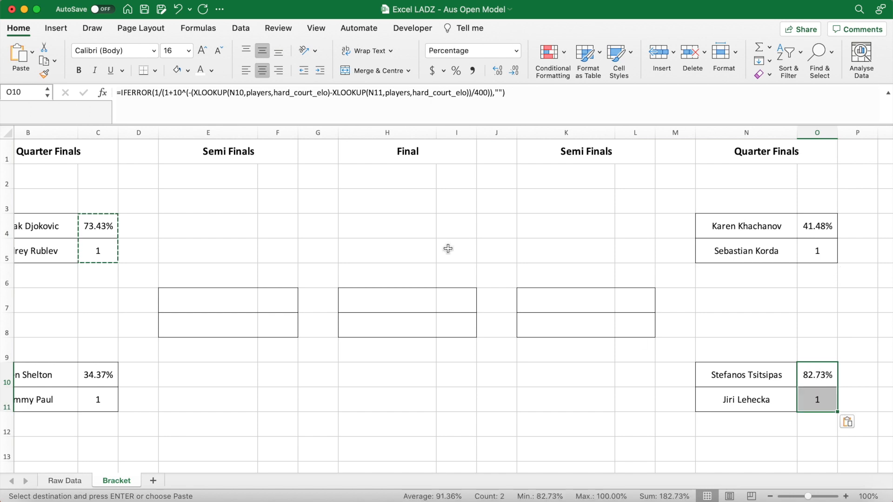
{"action": "left_click", "coordinate": [387, 225]}
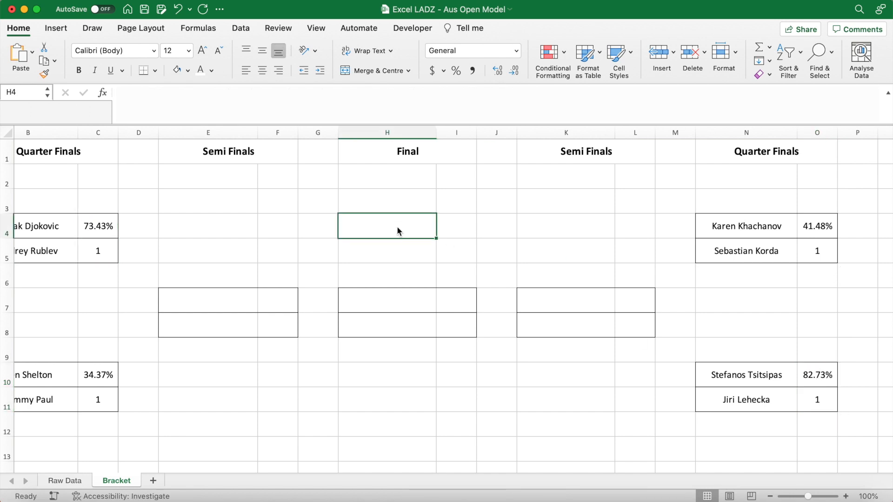
{"action": "scroll", "scroll_direction": "left", "scroll_amount": 3}
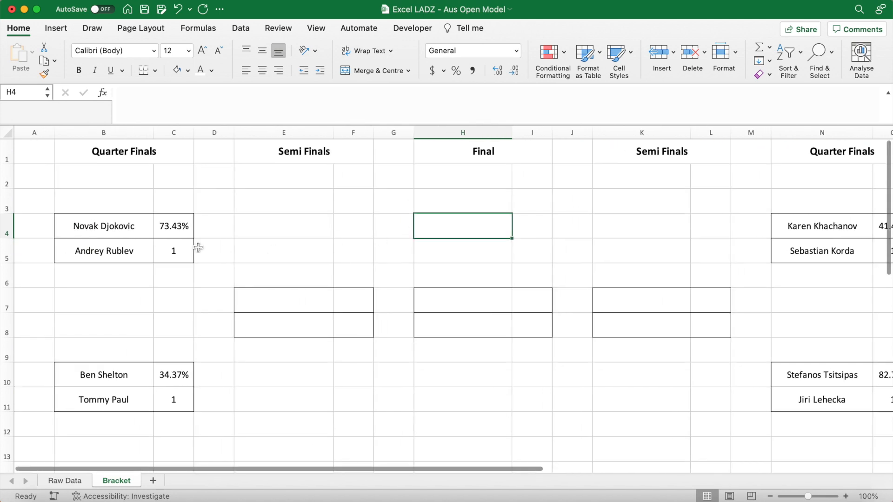
- Begin an INDEX/COUNTIF formula in the first semi-final slot over the Djokovic–Rublev names and win chances
{"action": "left_click", "coordinate": [103, 251]}
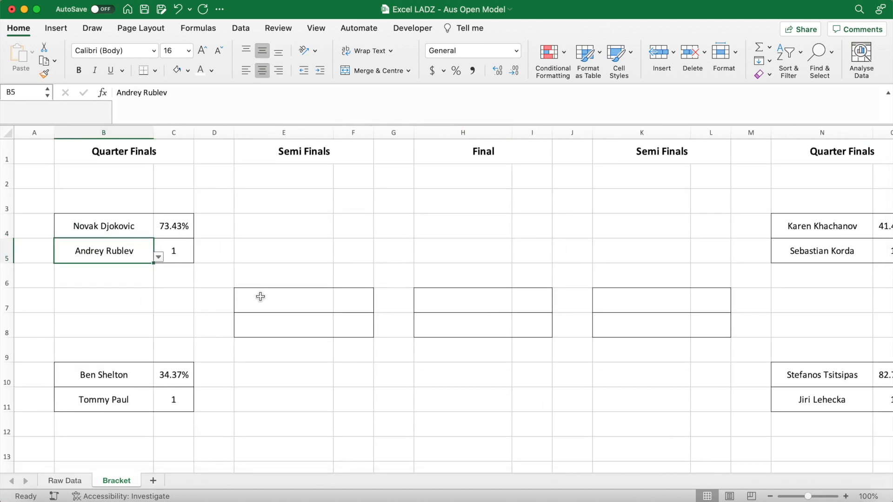
{"action": "left_click", "coordinate": [264, 300]}
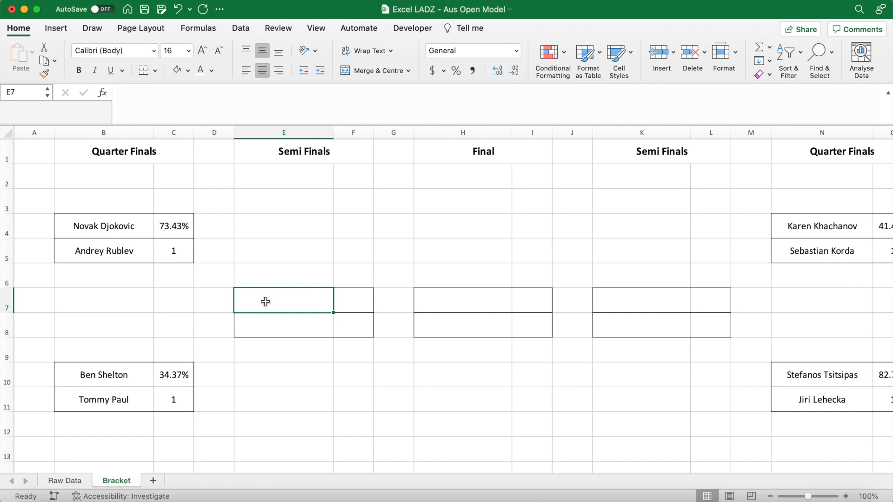
{"action": "double_click", "coordinate": [267, 301]}
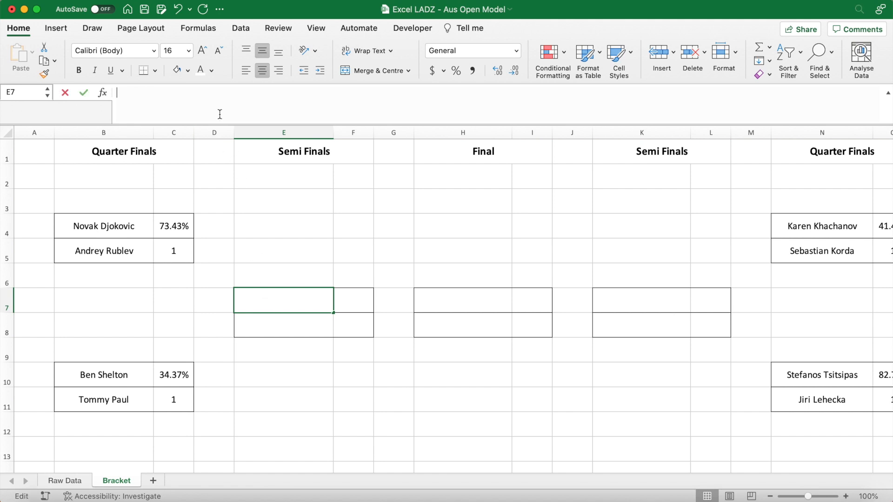
{"action": "type", "text": "=INDEX("}
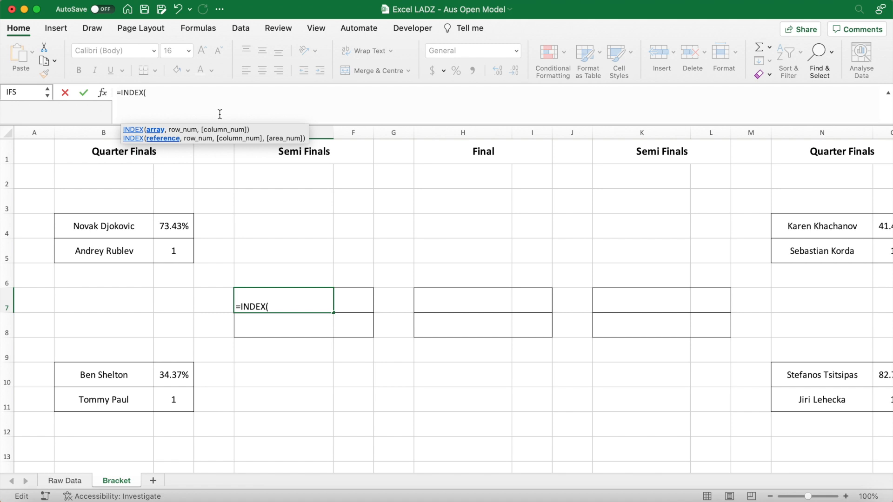
{"action": "left_click", "coordinate": [103, 226]}
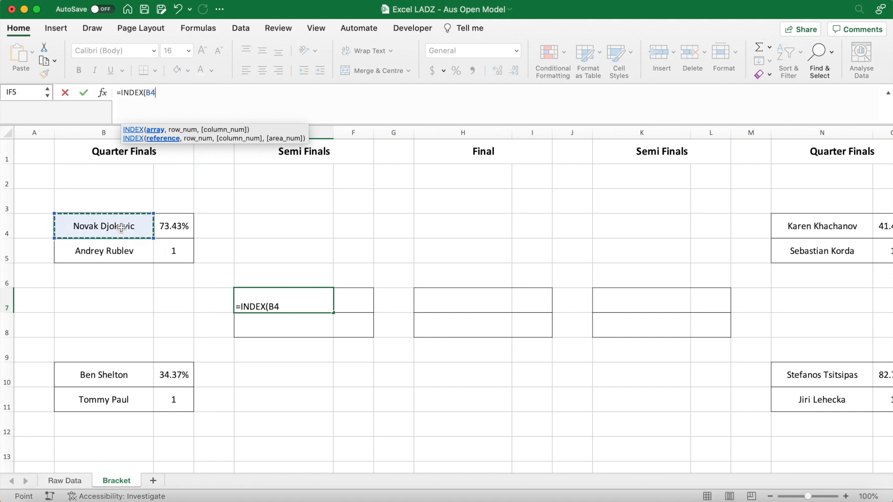
{"action": "left_click_drag", "start_coordinate": [103, 226], "coordinate": [103, 251]}
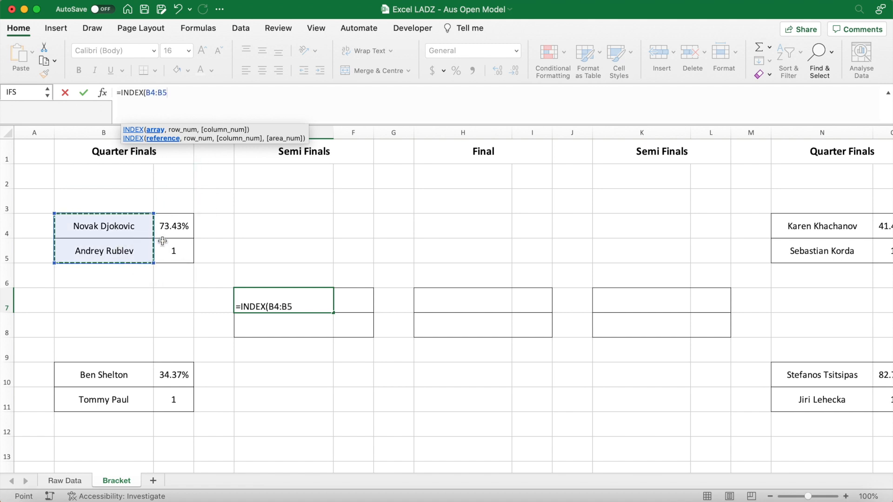
{"action": "type", "text": ",COUNTIF("}
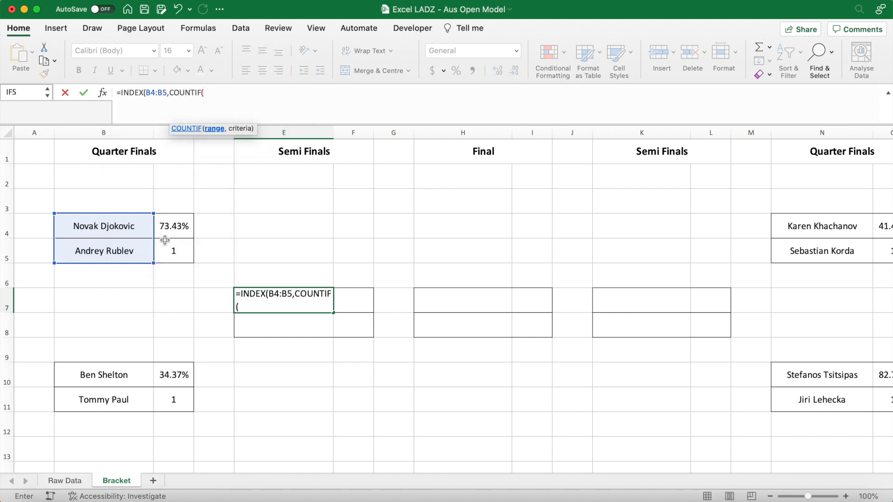
{"action": "left_click_drag", "start_coordinate": [174, 226], "coordinate": [173, 250]}
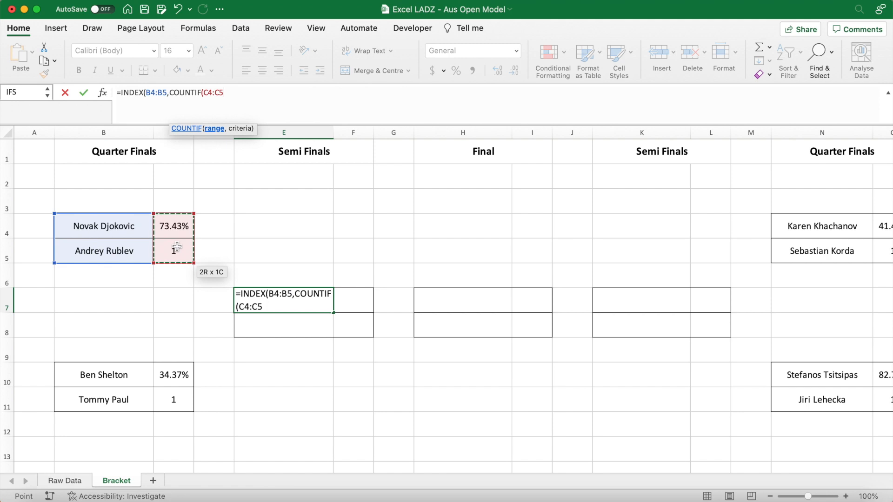
- Finish the weighted random draw with "<="&RAND()+1 inside IFERROR, currently advancing Djokovic
{"action": "type", "text": ",\""}
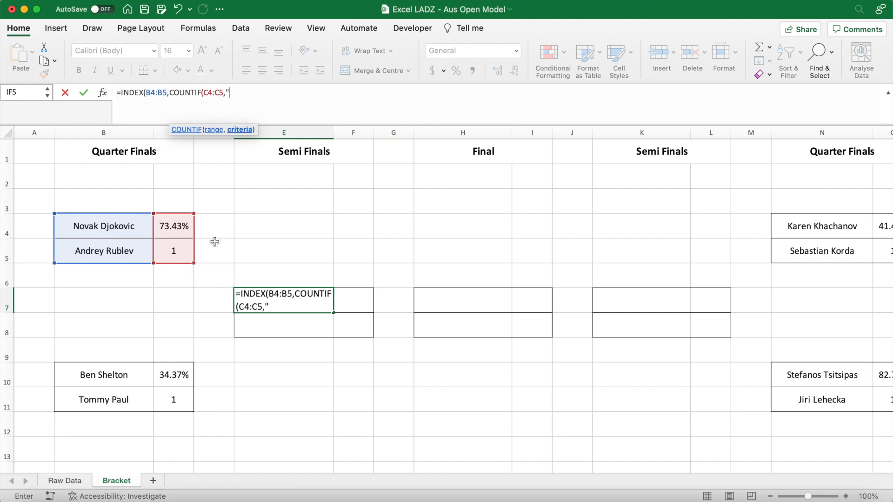
{"action": "type", "text": "<="}
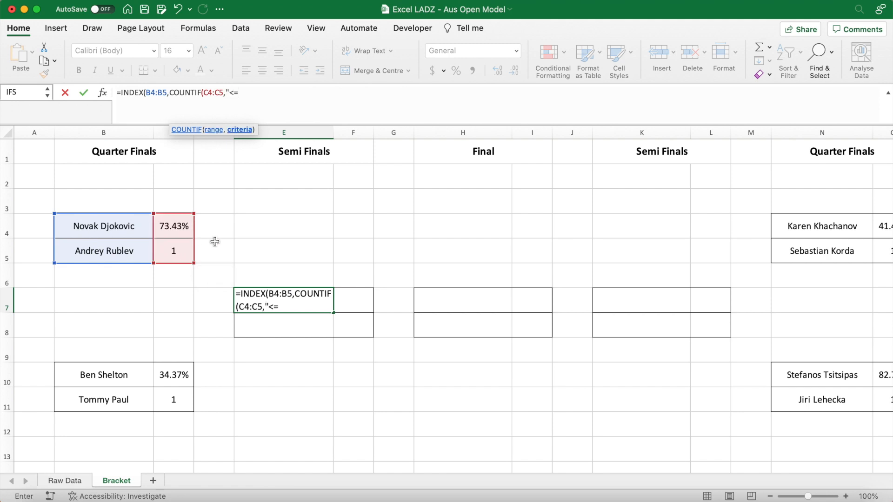
{"action": "type", "text": "\"&"}
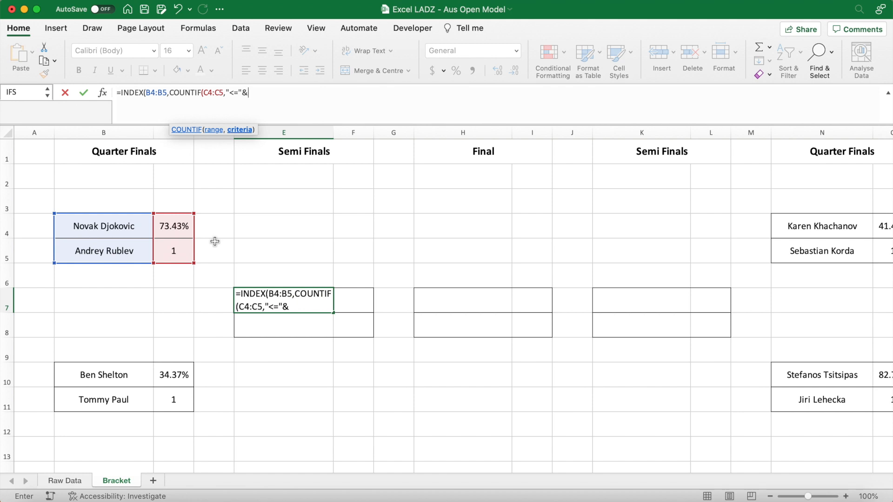
{"action": "type", "text": "RA"}
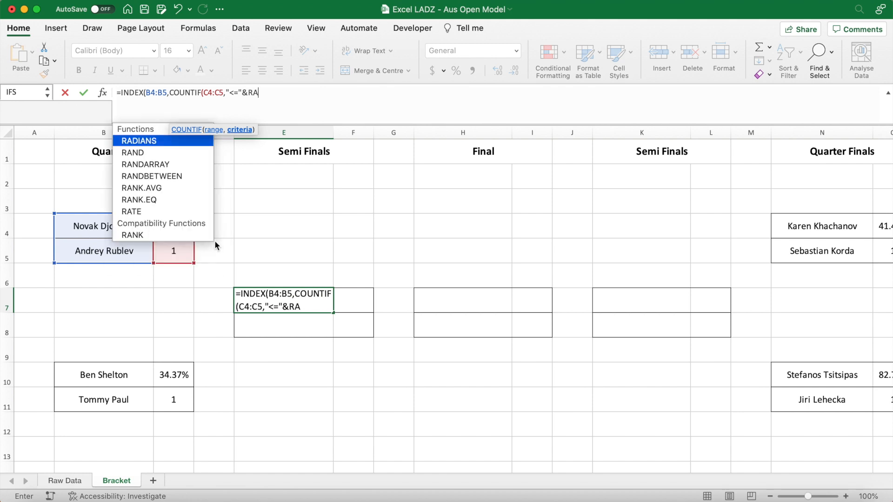
{"action": "type", "text": "ND())"}
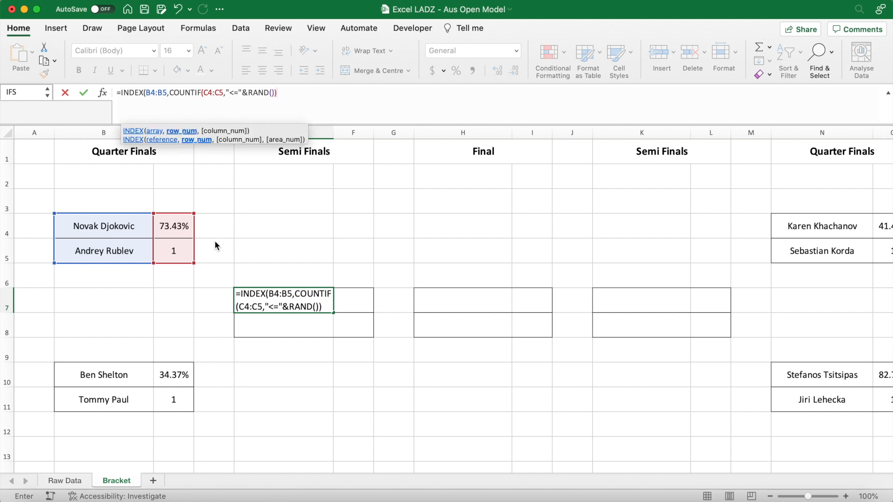
{"action": "type", "text": "+1)"}
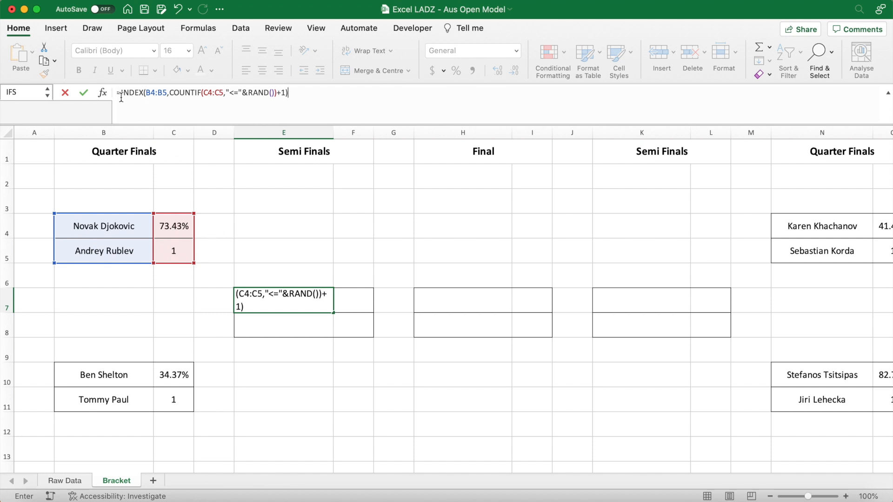
{"action": "type", "text": "IFERROR("}
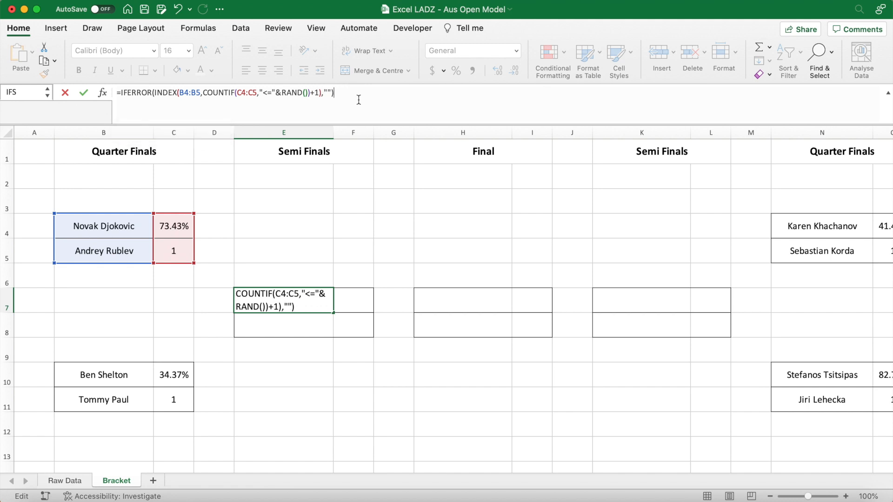
{"action": "key", "text": "Enter"}
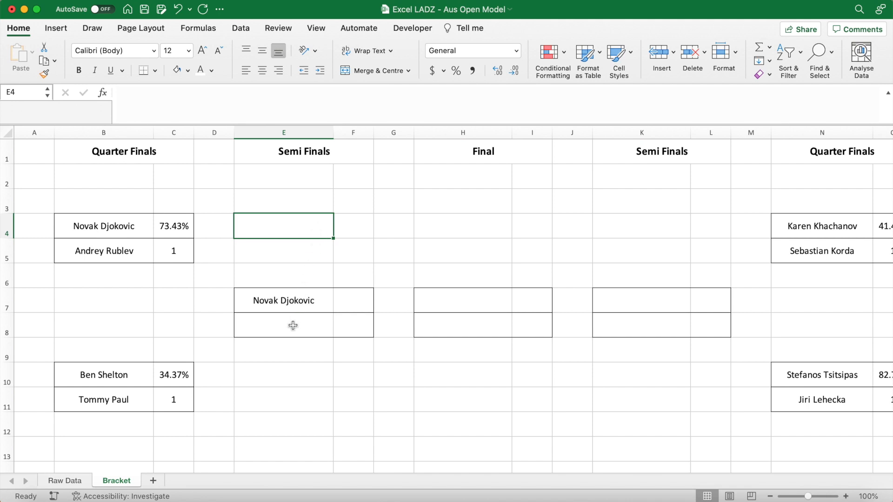
- Fill the random-winner and win-probability formulas into the remaining semi-final slots on both sides
{"action": "left_click", "coordinate": [292, 301]}
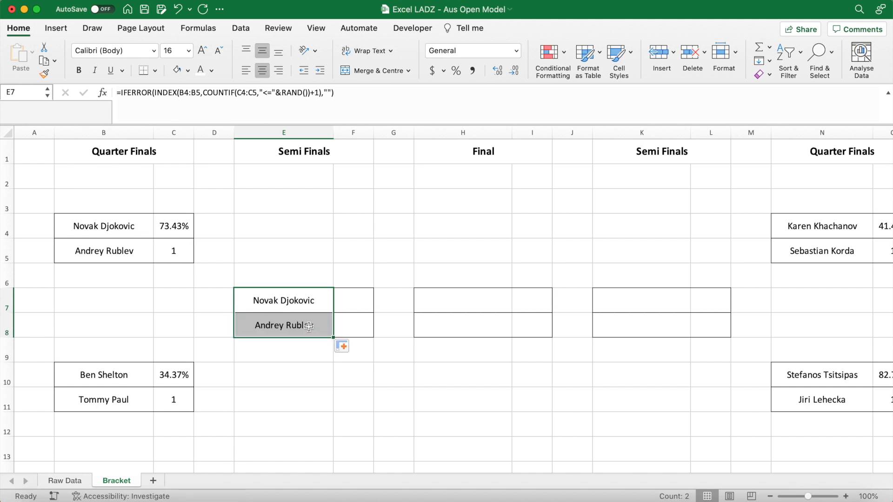
{"action": "double_click", "coordinate": [284, 326]}
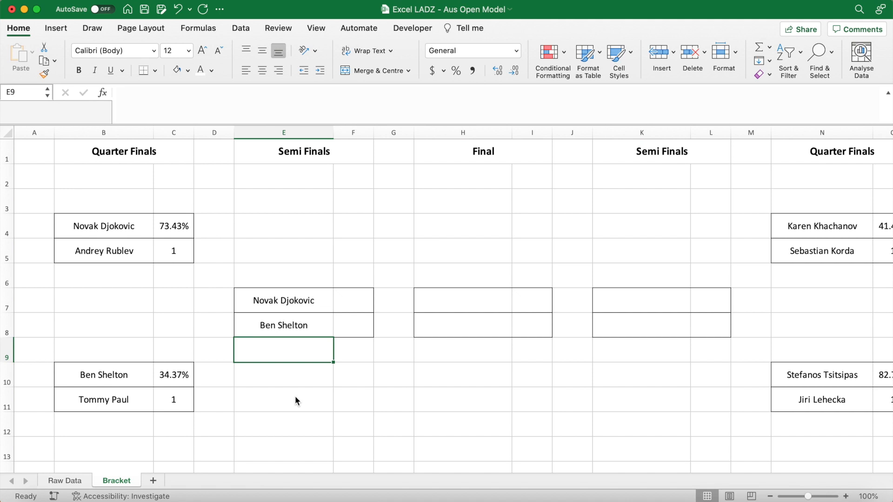
{"action": "mouse_move", "coordinate": [177, 224]}
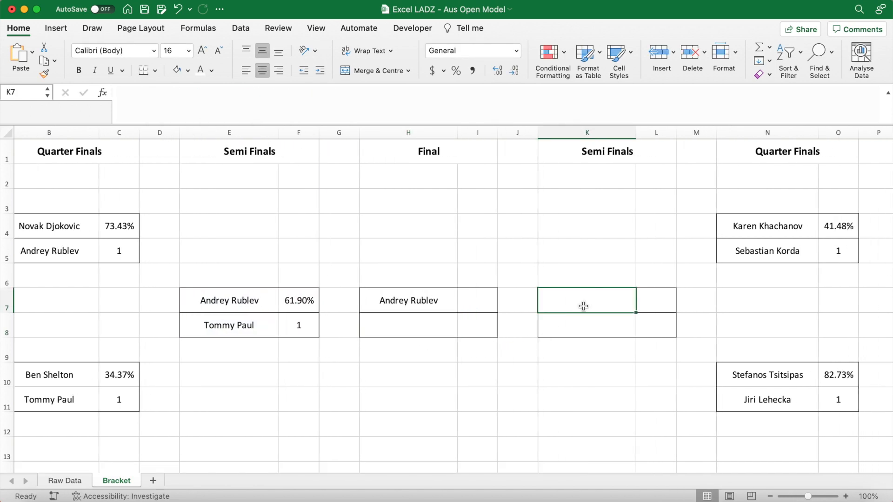
{"action": "left_click", "coordinate": [586, 300]}
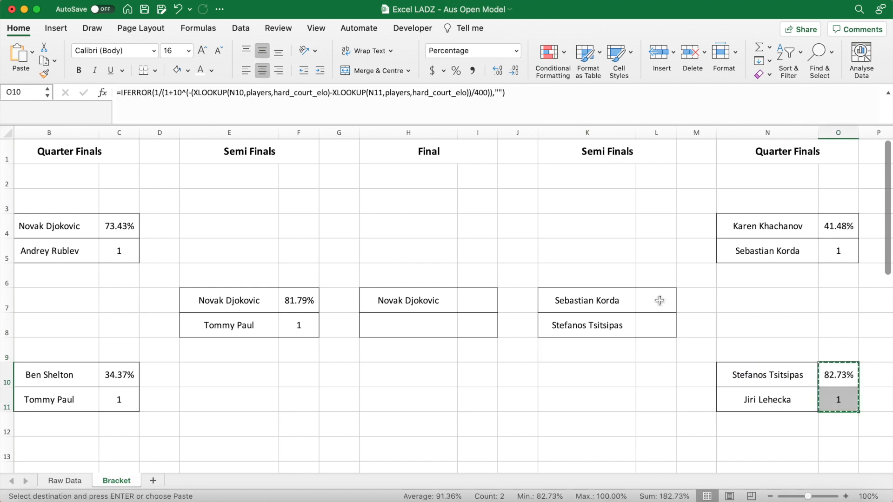
{"action": "left_click", "coordinate": [586, 326]}
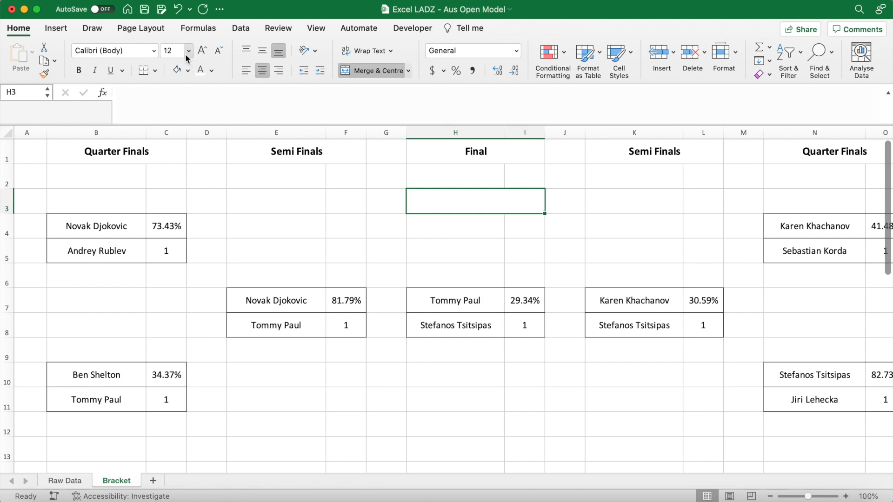
- Add a bold size-24 WINNER heading above the Final
{"action": "left_click", "coordinate": [188, 50]}
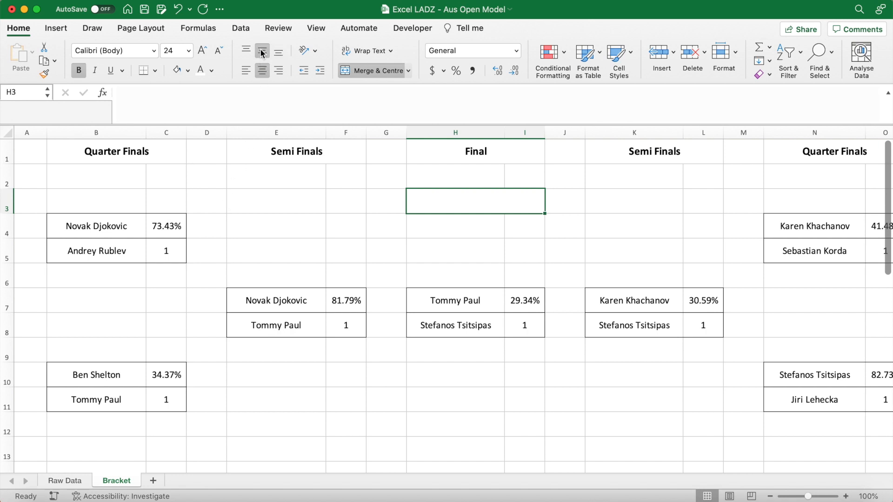
{"action": "type", "text": "WINNER"}
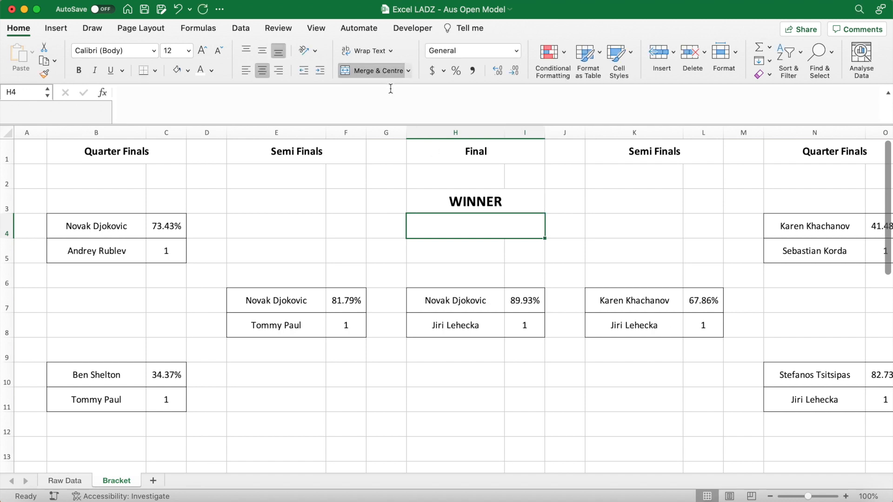
- Paste the Final's random-draw formula into the winner cell and show the champion at size 24
{"action": "left_click", "coordinate": [454, 300]}
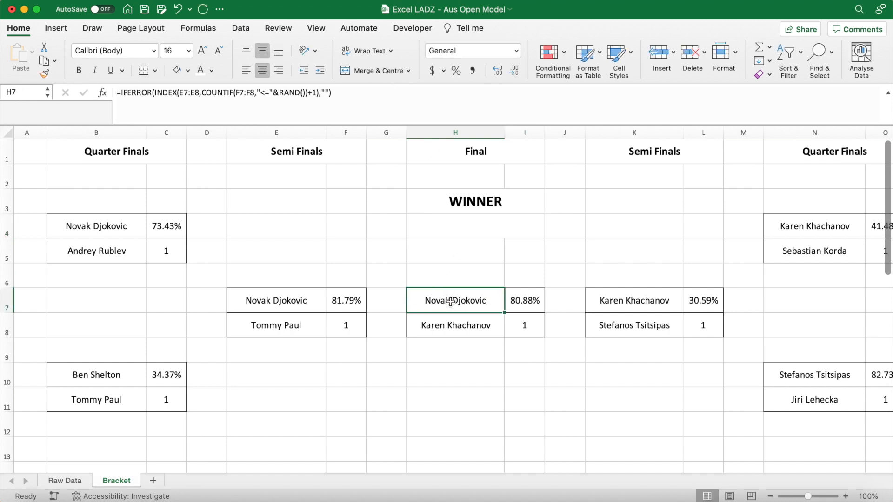
{"action": "right_click", "coordinate": [454, 301]}
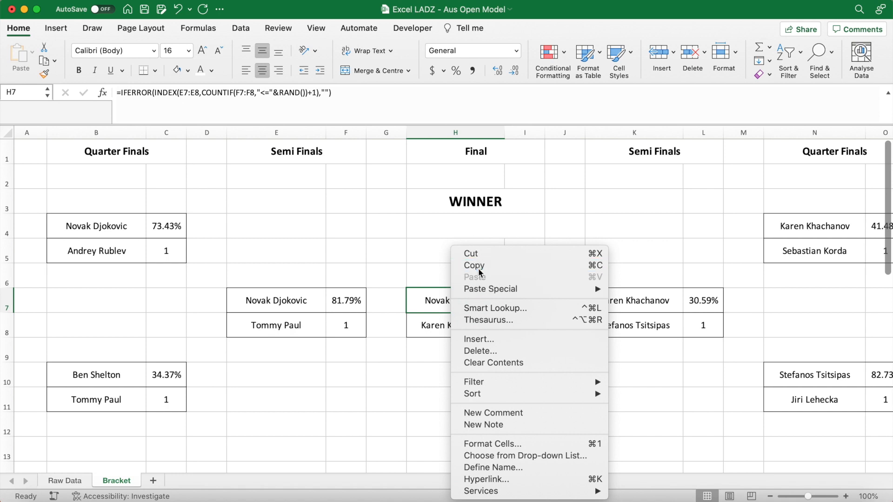
{"action": "mouse_move", "coordinate": [510, 267]}
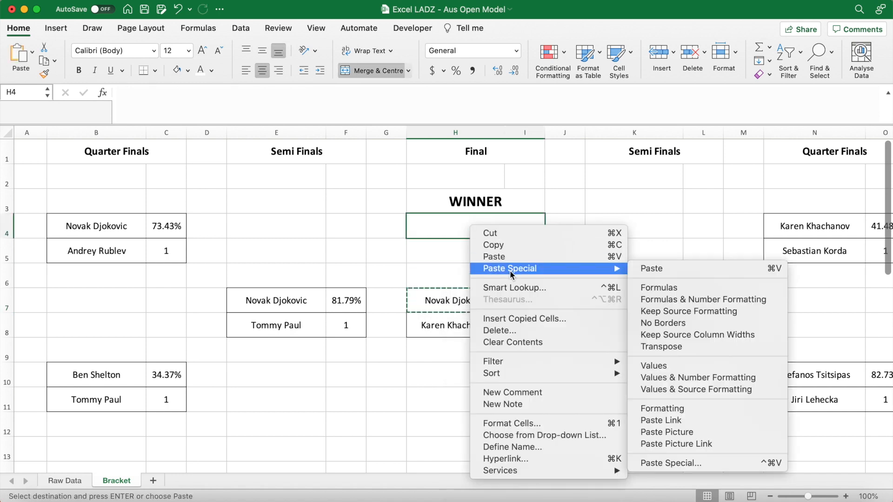
{"action": "mouse_move", "coordinate": [659, 289]}
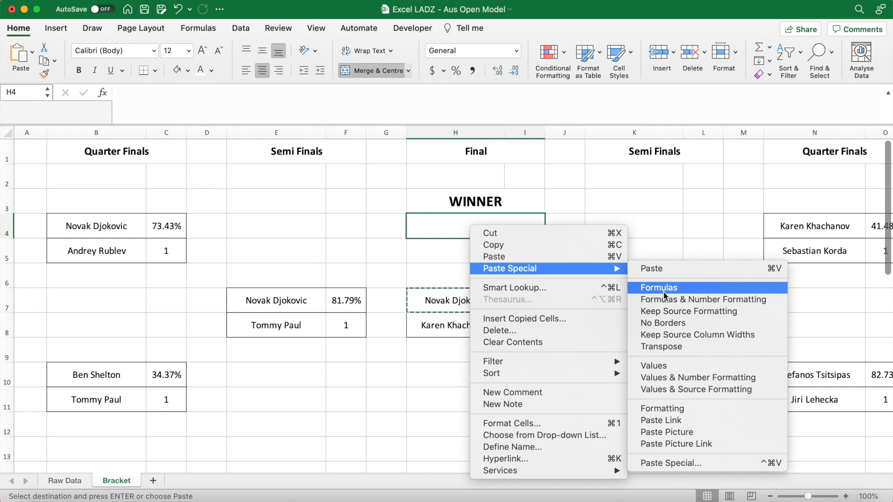
{"action": "left_click", "coordinate": [658, 287]}
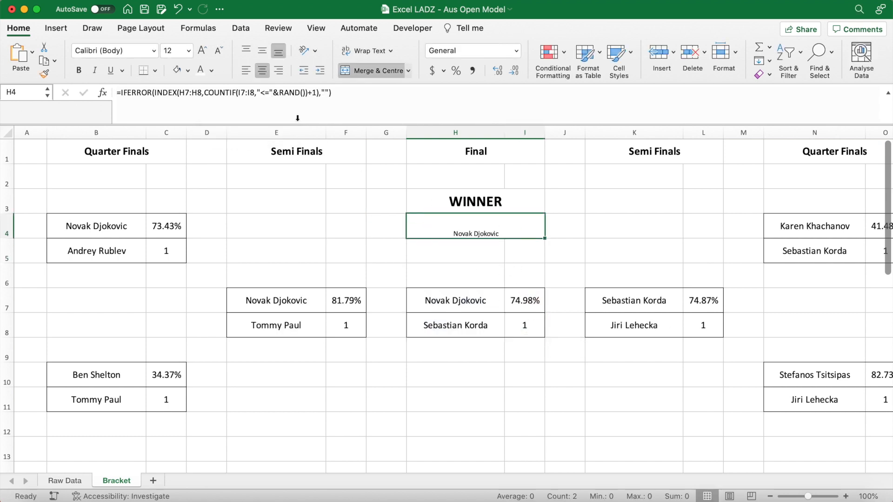
{"action": "left_click", "coordinate": [190, 50]}
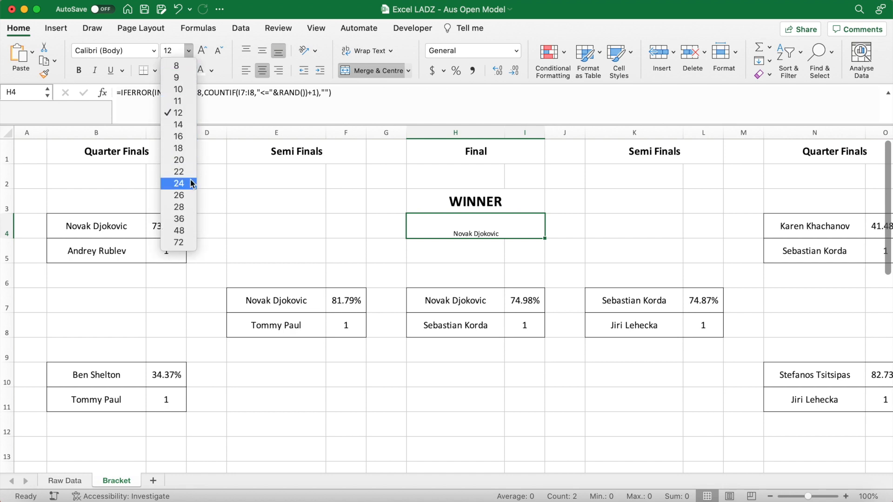
{"action": "left_click", "coordinate": [179, 184]}
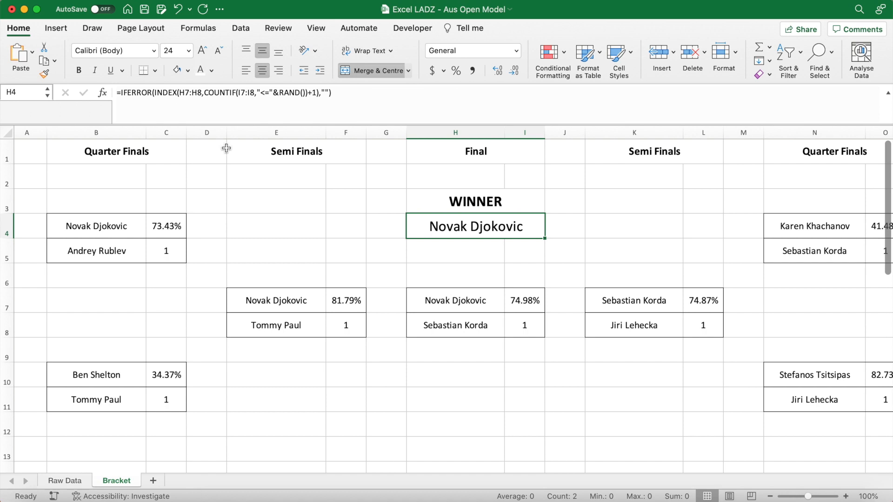
{"action": "left_click", "coordinate": [275, 225]}
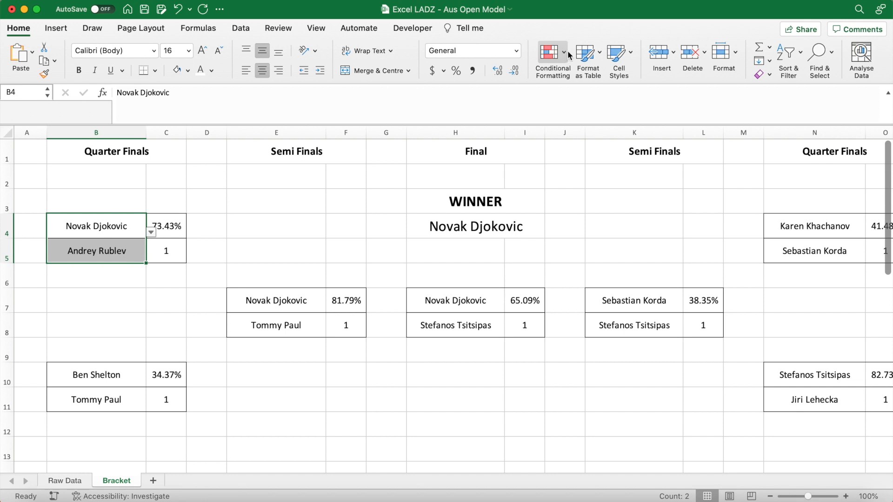
- Highlight the Djokovic–Rublev player equal to the semi-final name in E7 with green fill
{"action": "left_click", "coordinate": [553, 52]}
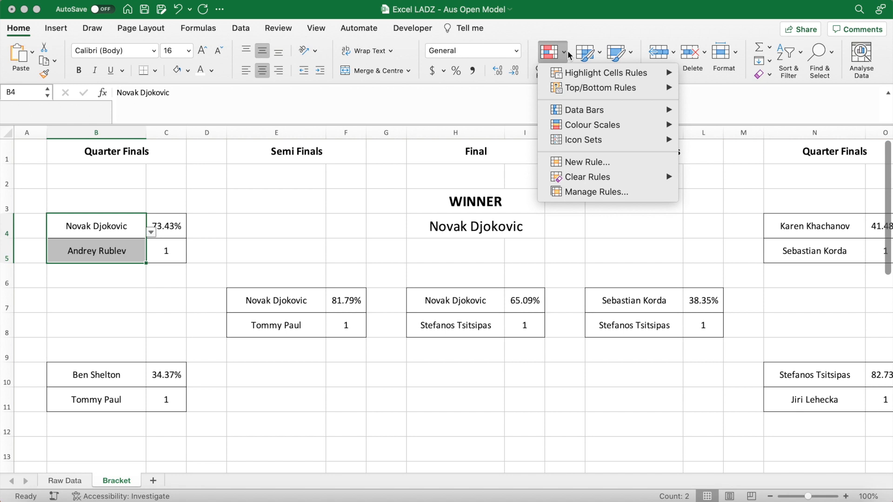
{"action": "mouse_move", "coordinate": [606, 73]}
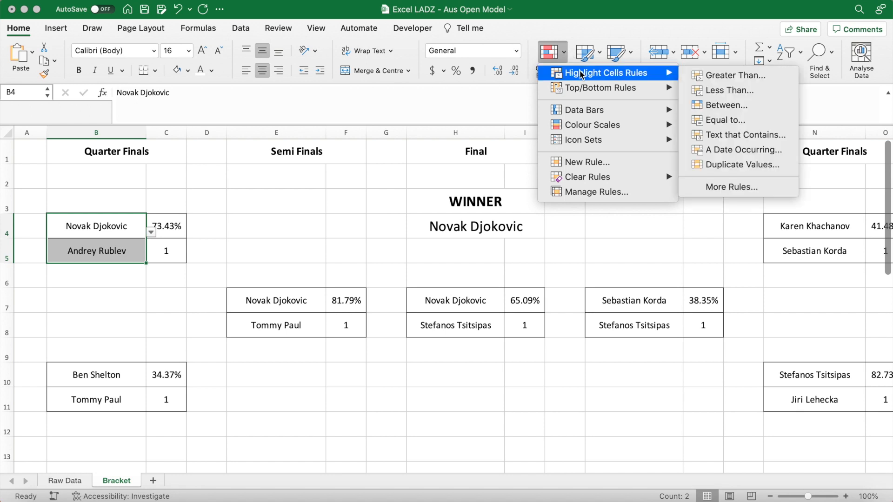
{"action": "mouse_move", "coordinate": [720, 120]}
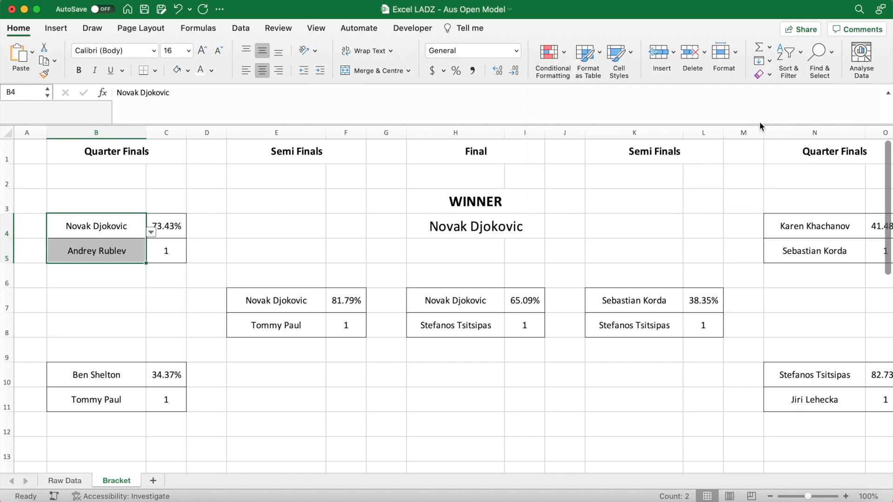
{"action": "left_click", "coordinate": [552, 59]}
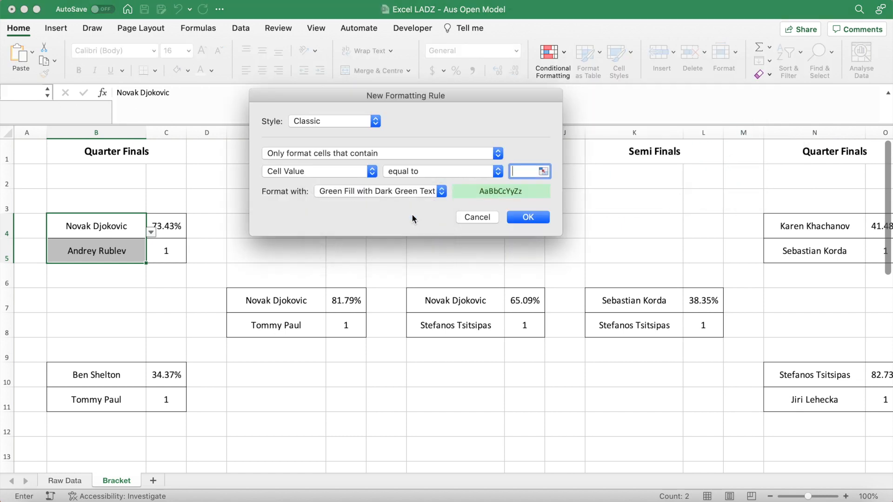
{"action": "left_click", "coordinate": [276, 300]}
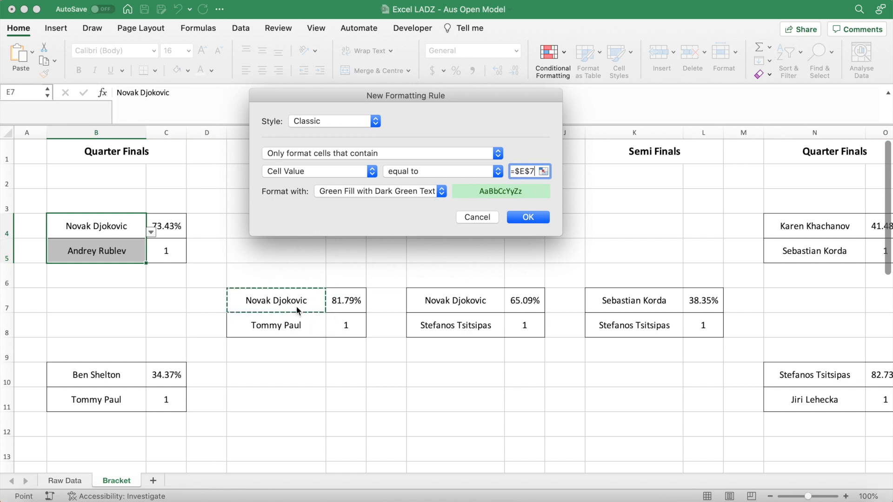
{"action": "left_click", "coordinate": [527, 218]}
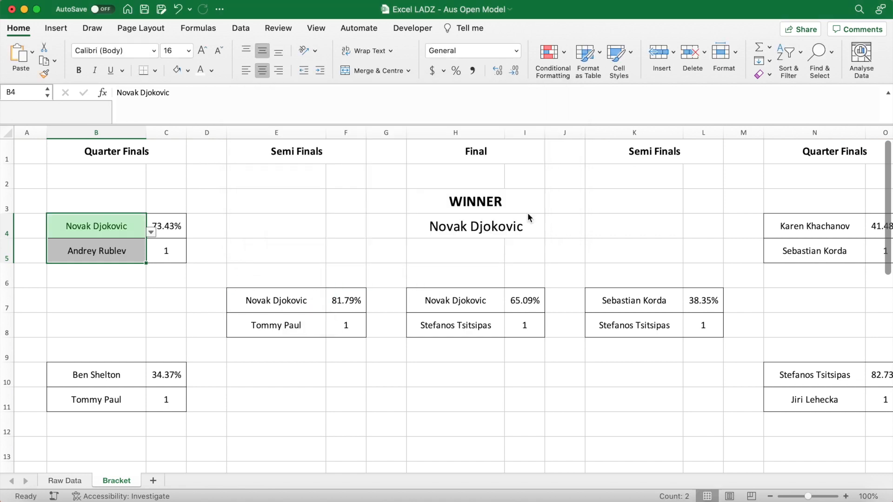
{"action": "left_click", "coordinate": [277, 225]}
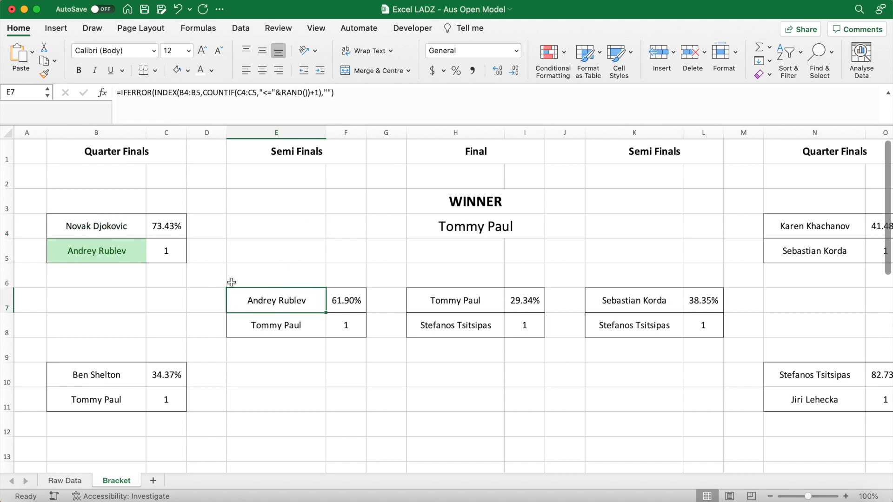
- Apply the same green equal-to rule to the Shelton–Paul pair against E8, then the Khachanov–Korda pair
{"action": "left_click", "coordinate": [95, 375]}
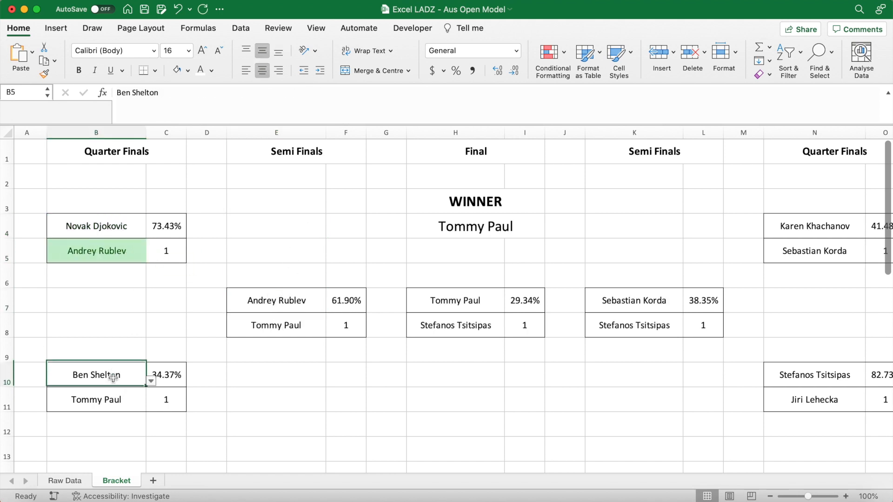
{"action": "left_click", "coordinate": [550, 52]}
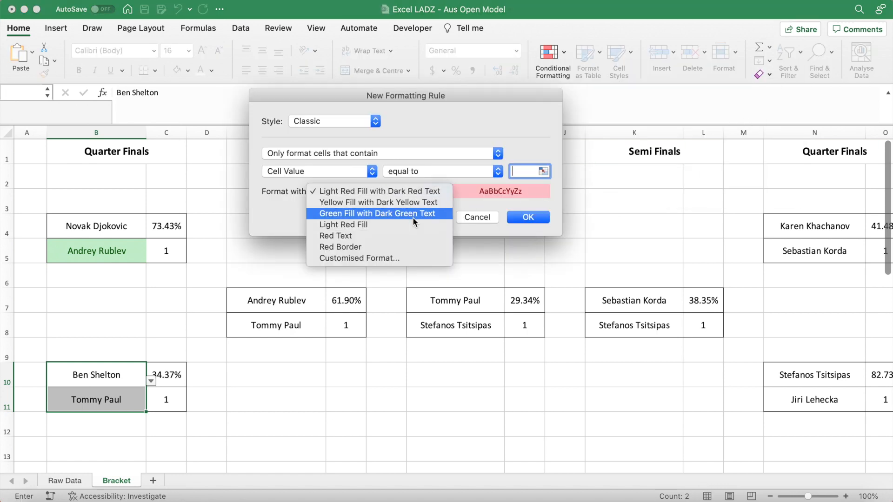
{"action": "left_click", "coordinate": [376, 214]}
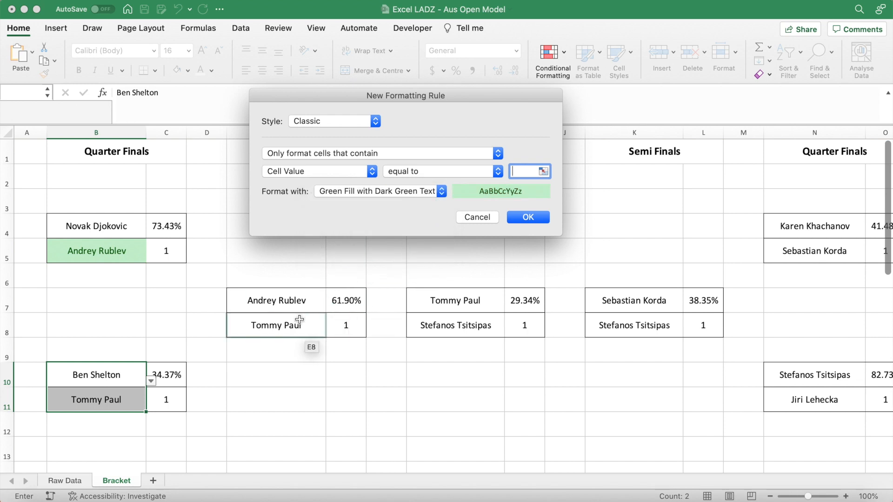
{"action": "left_click", "coordinate": [276, 326]}
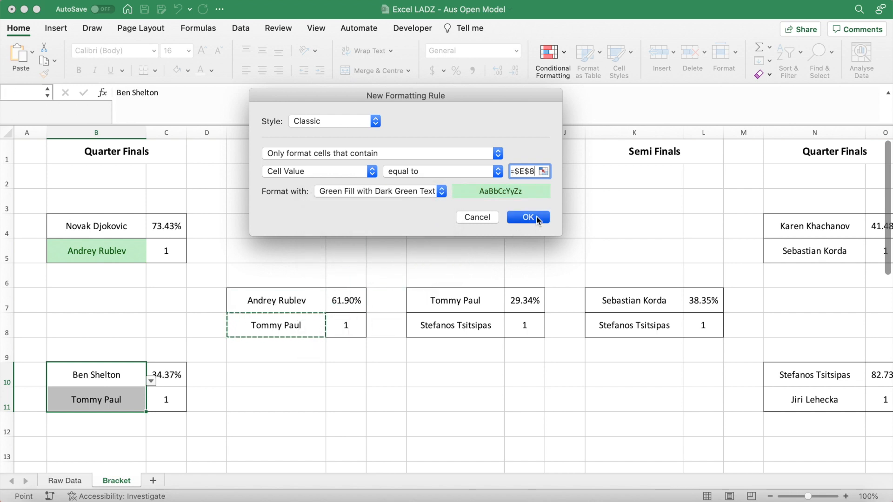
{"action": "left_click", "coordinate": [528, 217]}
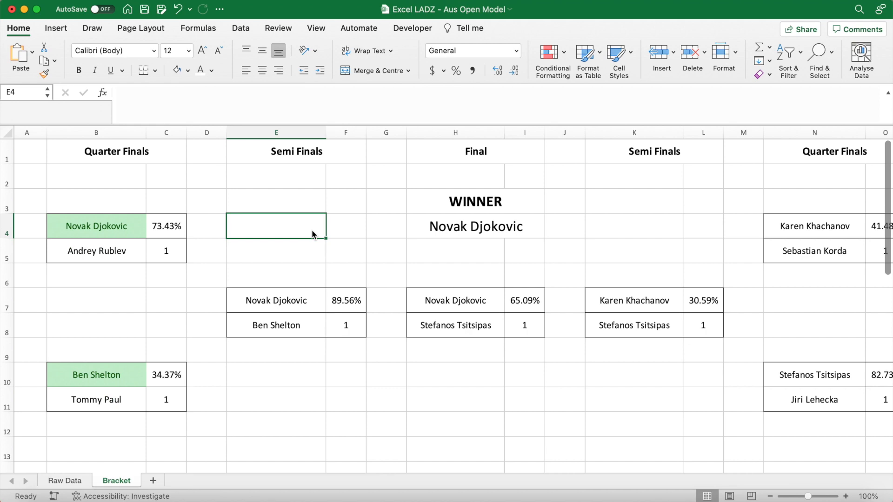
{"action": "left_click", "coordinate": [275, 250]}
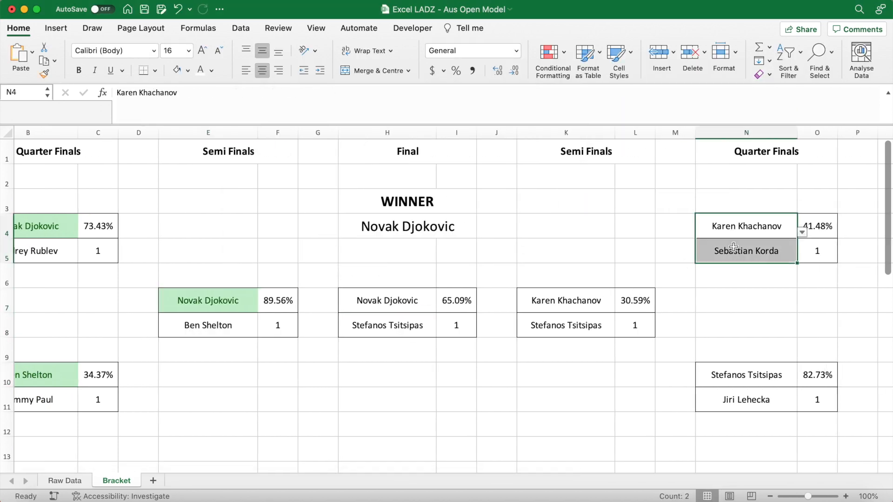
{"action": "left_click", "coordinate": [551, 53]}
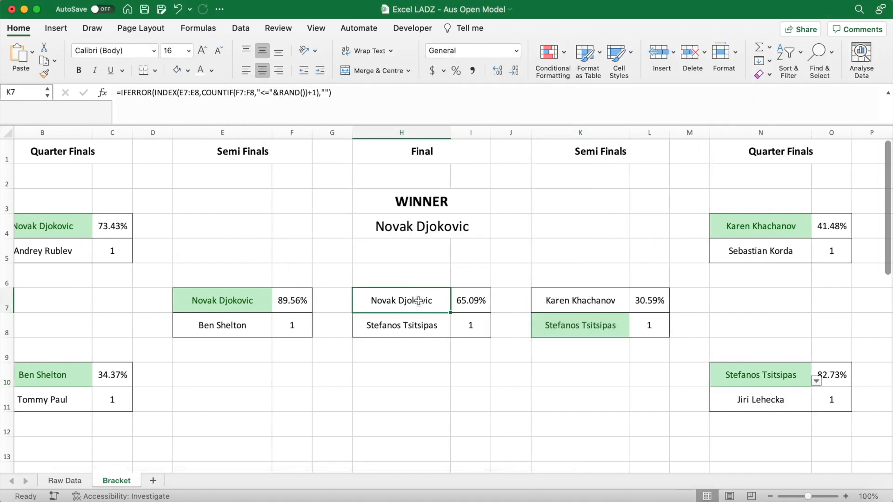
- Create a rule shading the finalist equal to $H$4 with a light orange fill
{"action": "left_click", "coordinate": [553, 51]}
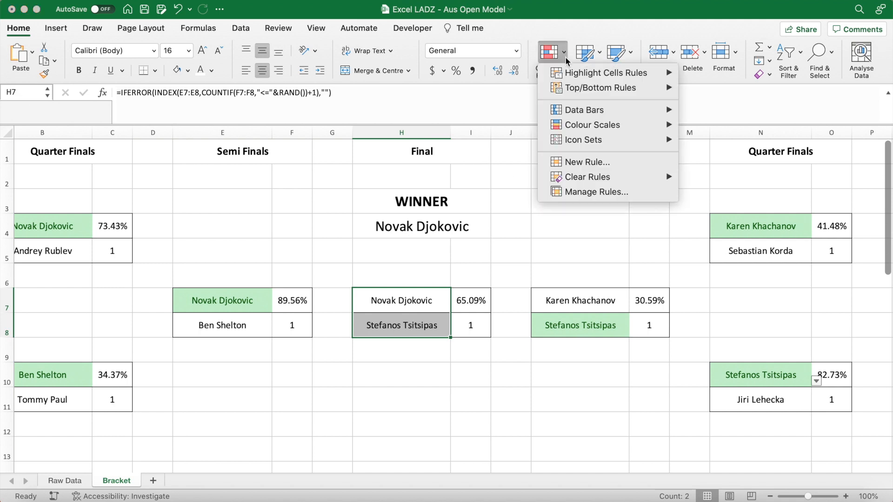
{"action": "mouse_move", "coordinate": [607, 72]}
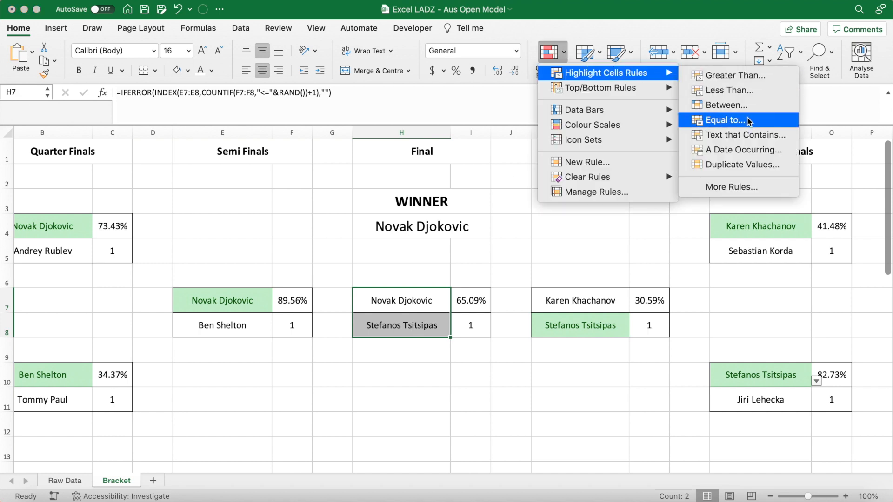
{"action": "left_click", "coordinate": [726, 120]}
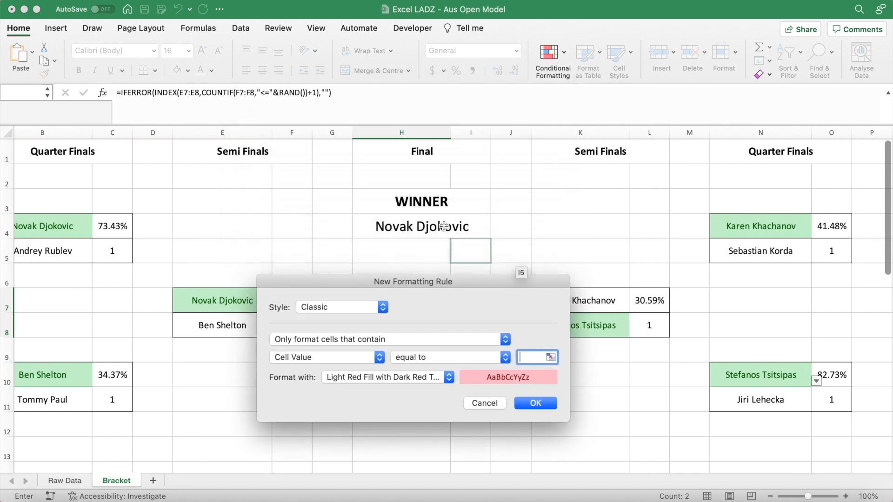
{"action": "left_click", "coordinate": [421, 227]}
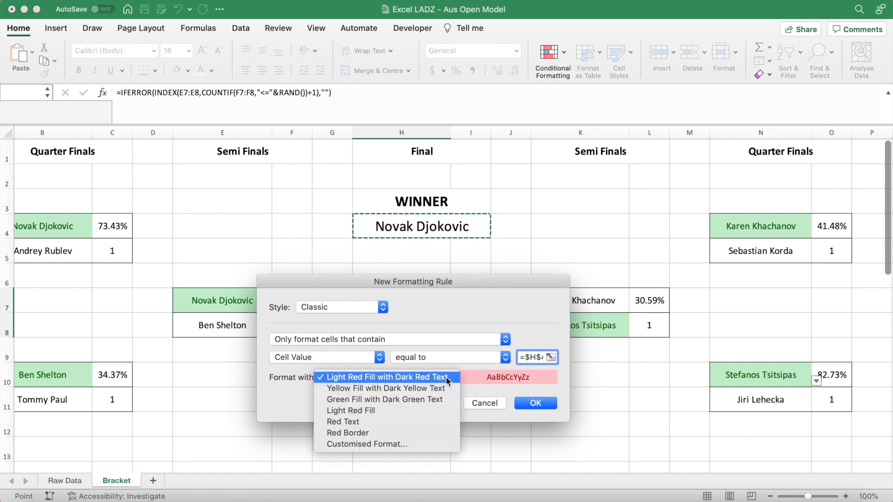
{"action": "left_click", "coordinate": [367, 443]}
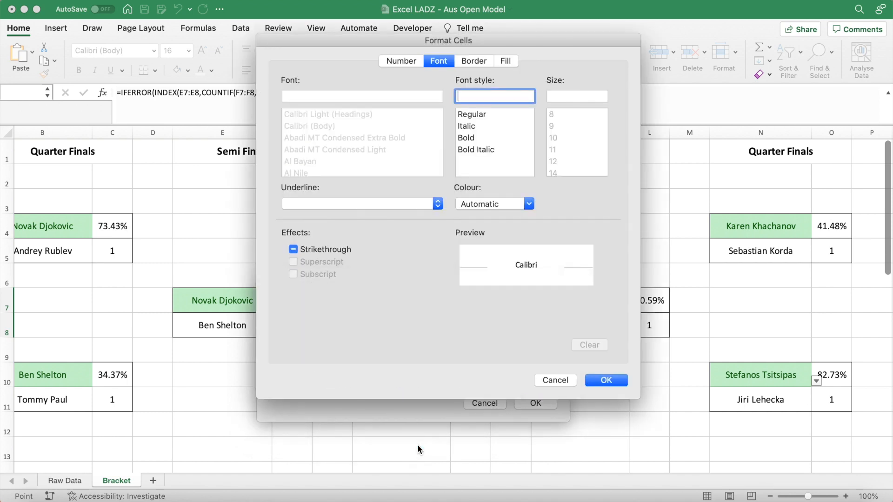
{"action": "left_click", "coordinate": [506, 61]}
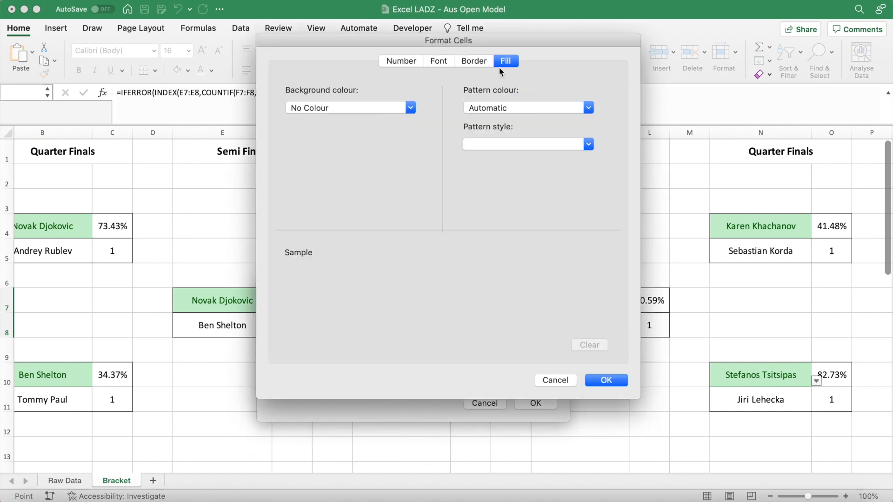
{"action": "left_click", "coordinate": [410, 108]}
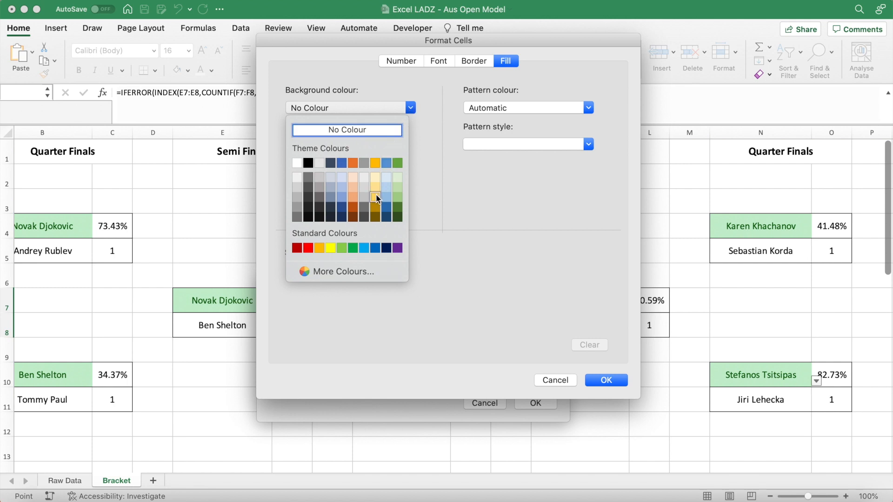
{"action": "left_click", "coordinate": [375, 197]}
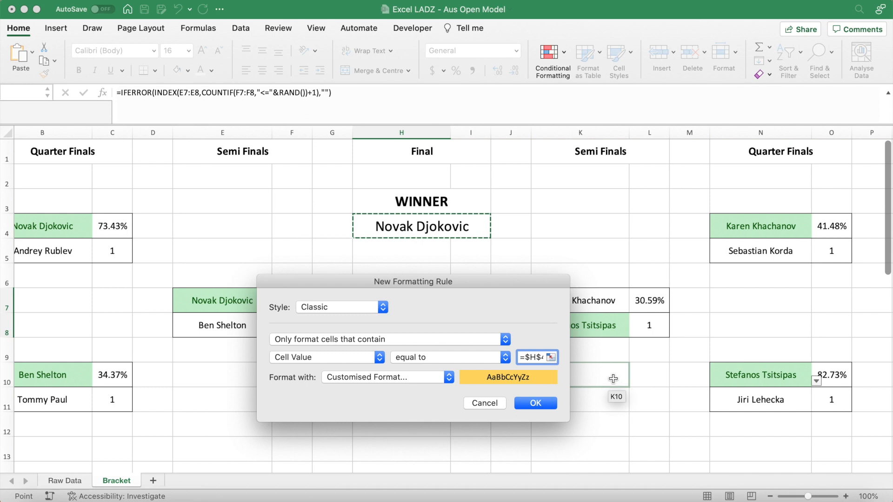
{"action": "left_click", "coordinate": [536, 402]}
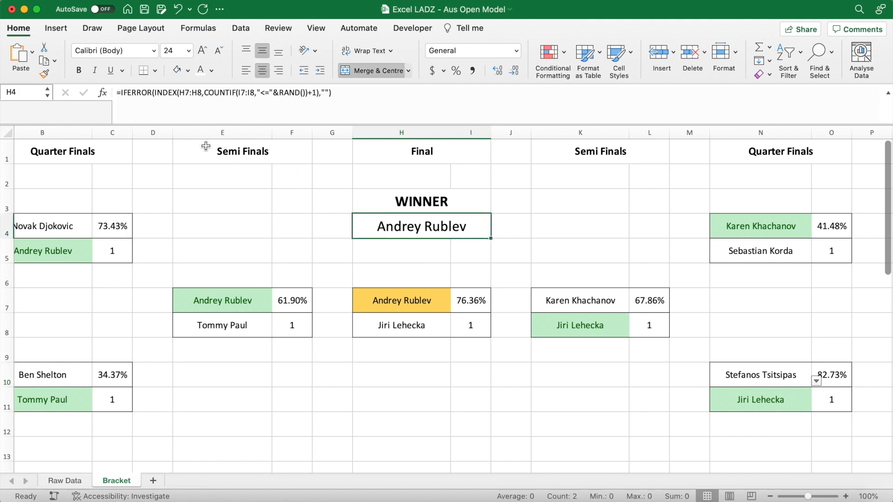
{"action": "left_click", "coordinate": [187, 71]}
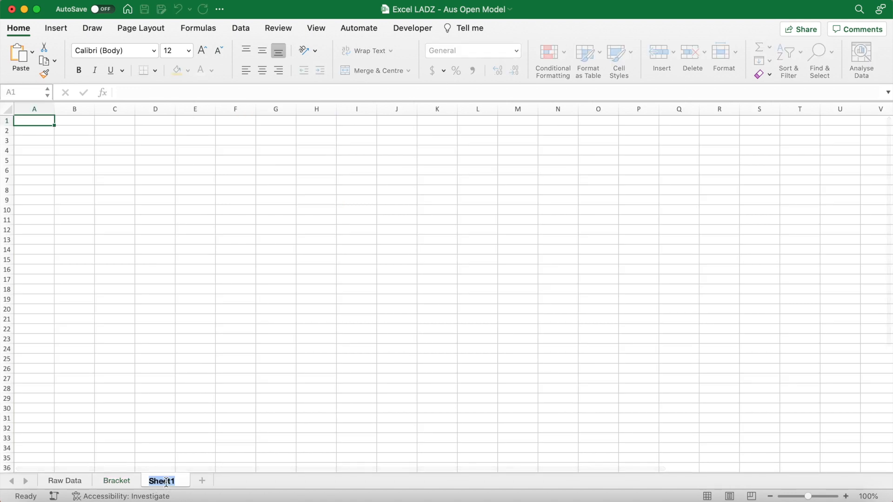
- Name the new sheet Simulations and zoom in on it
{"action": "type", "text": "Simulations"}
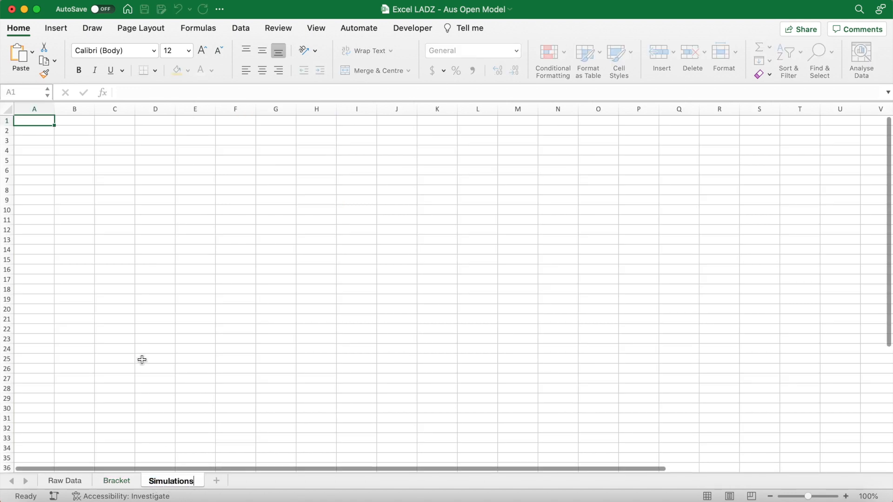
{"action": "left_click", "coordinate": [844, 496]}
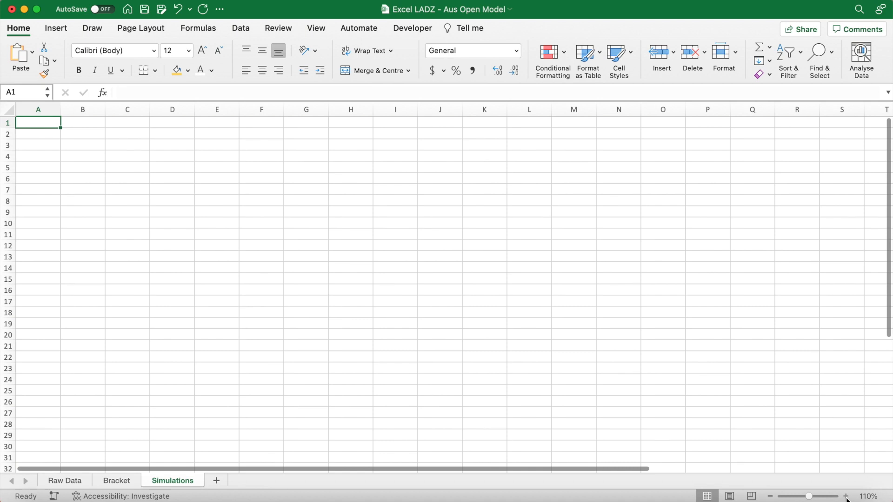
{"action": "left_click", "coordinate": [844, 494]}
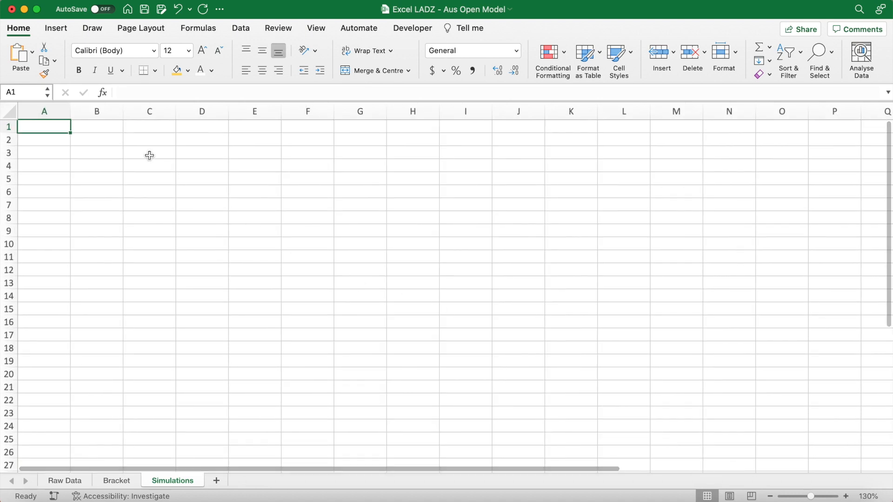
{"action": "left_click", "coordinate": [95, 139]}
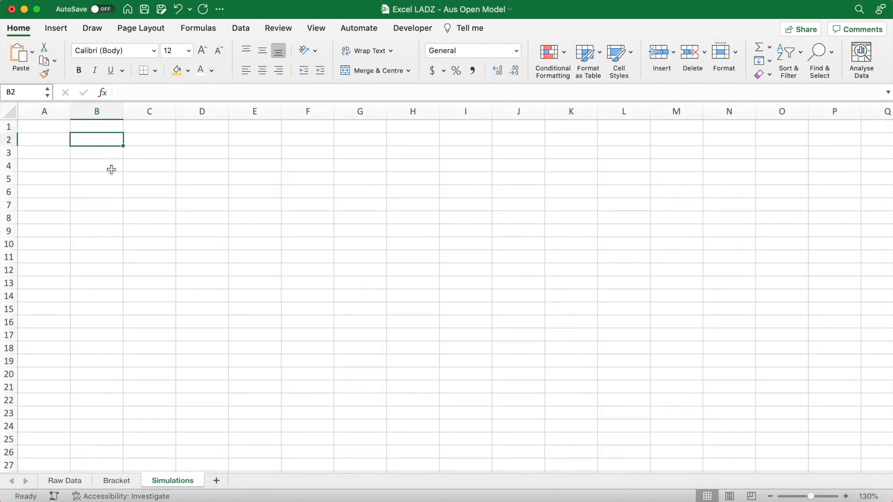
- TRANSPOSE the eight player names as bold headings across row 2 and label A3 Trials
{"action": "type", "text": "=TRANSPOSE("}
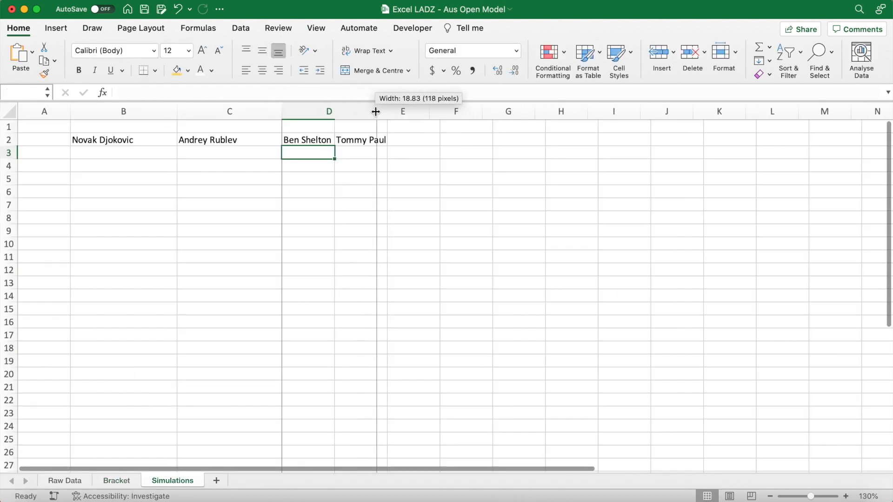
{"action": "left_click", "coordinate": [115, 480]}
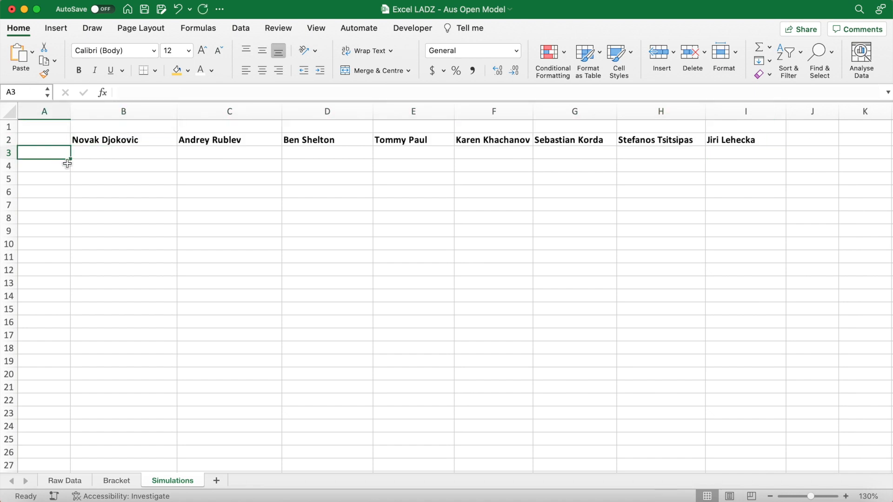
{"action": "type", "text": "Trials"}
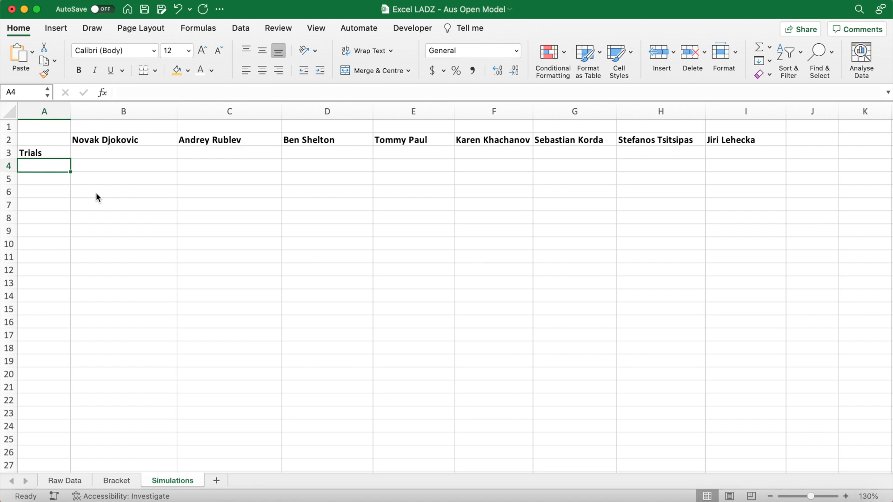
- Number the trials 1 to 1000 down column A with SEQUENCE(1000)
{"action": "type", "text": "="}
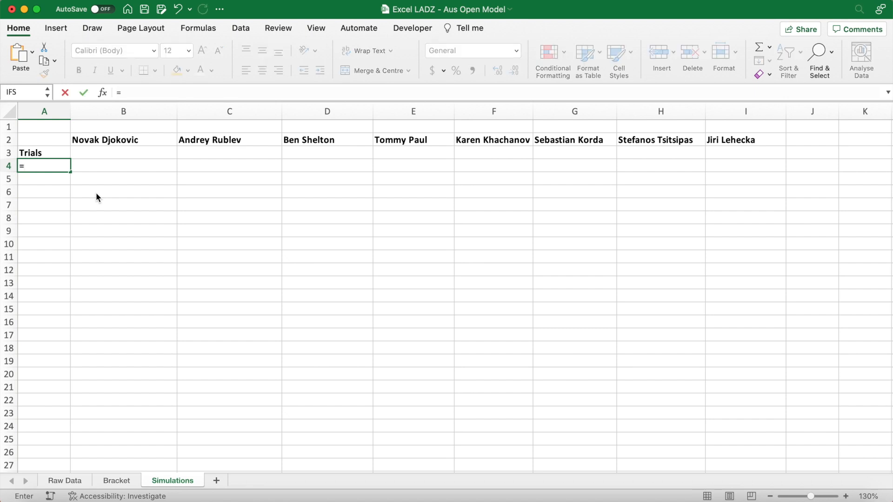
{"action": "type", "text": "SEQUENCE("}
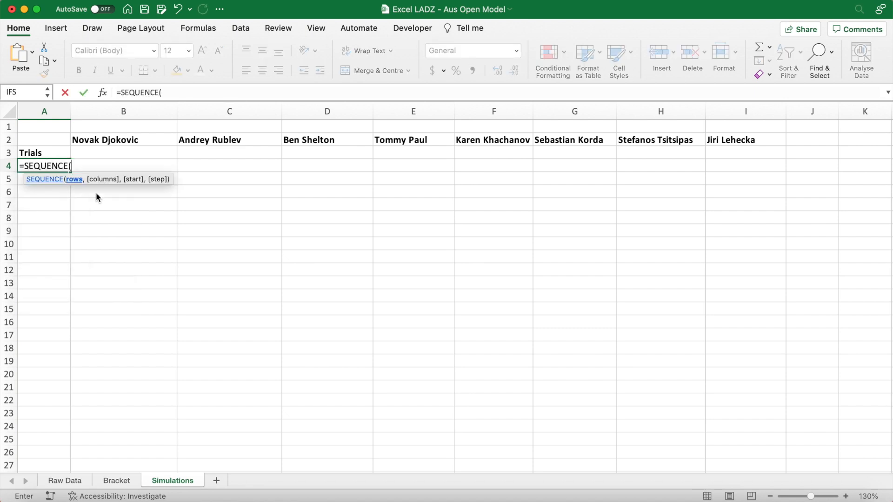
{"action": "type", "text": "1000"}
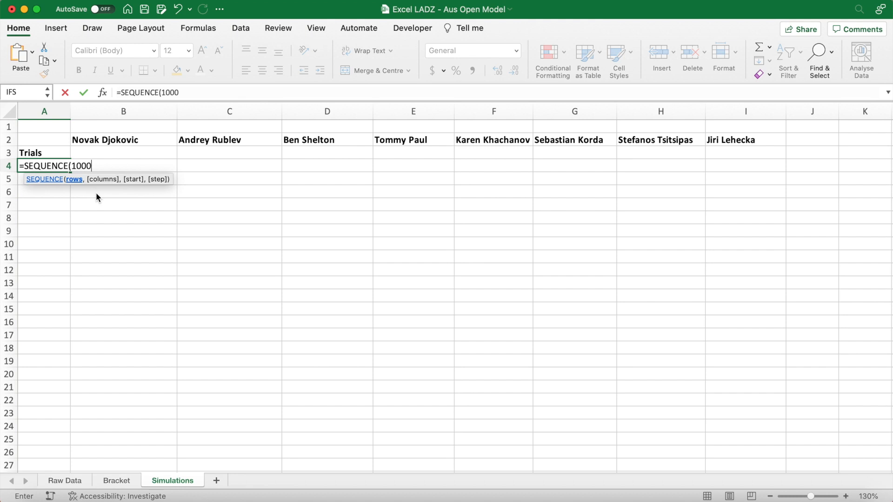
{"action": "key", "text": "Enter"}
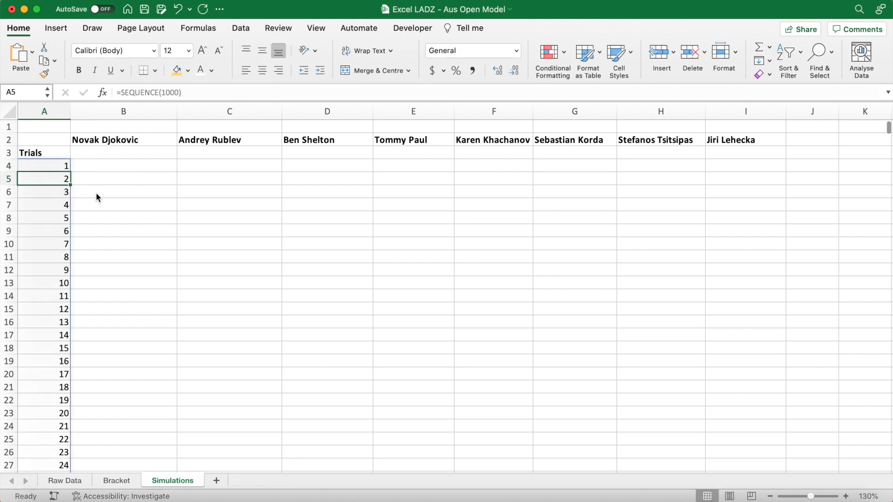
{"action": "left_click", "coordinate": [106, 154]}
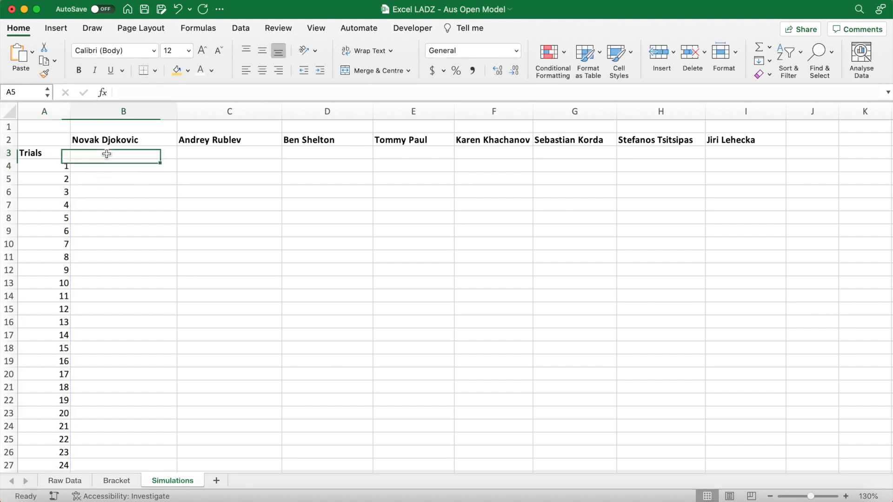
- Enter =COUNTIF(Bracket!$B$4:$O$11,Simulations!B$2) in B3 to count the player's bracket appearances
{"action": "type", "text": "="}
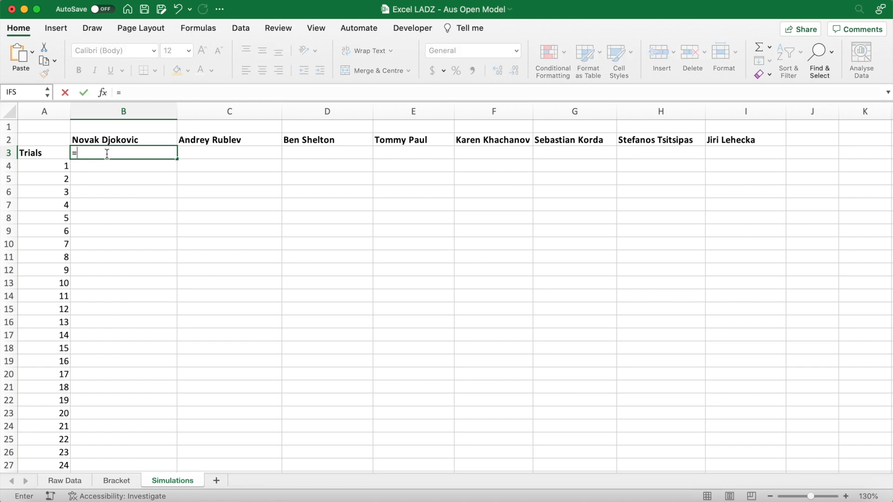
{"action": "type", "text": "COUNTIF(Bracket!B4:I6"}
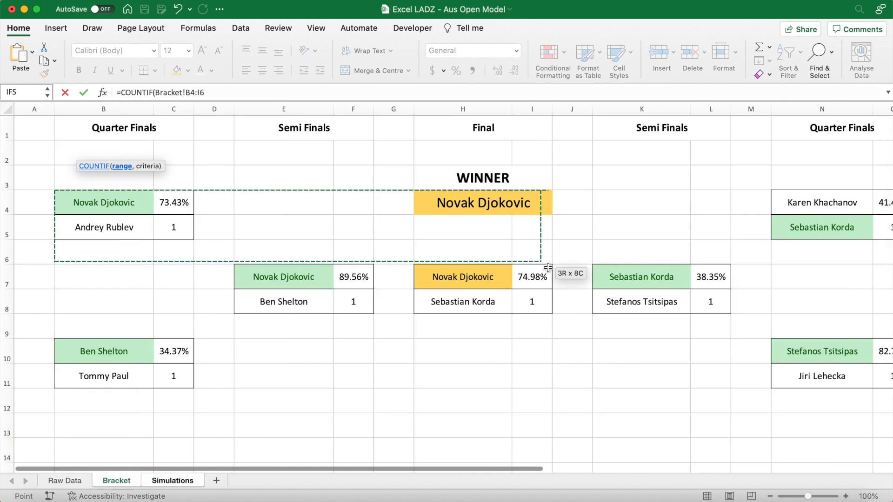
{"action": "left_click_drag", "start_coordinate": [547, 267], "coordinate": [888, 375]}
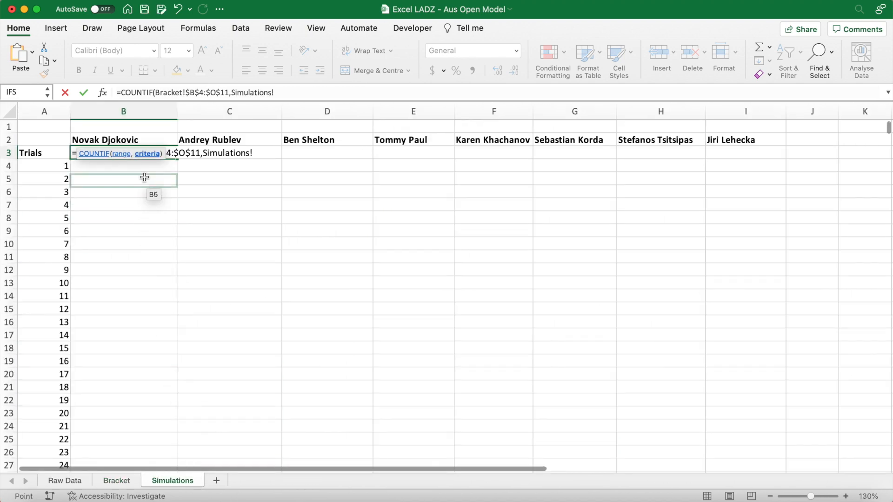
{"action": "left_click", "coordinate": [123, 140]}
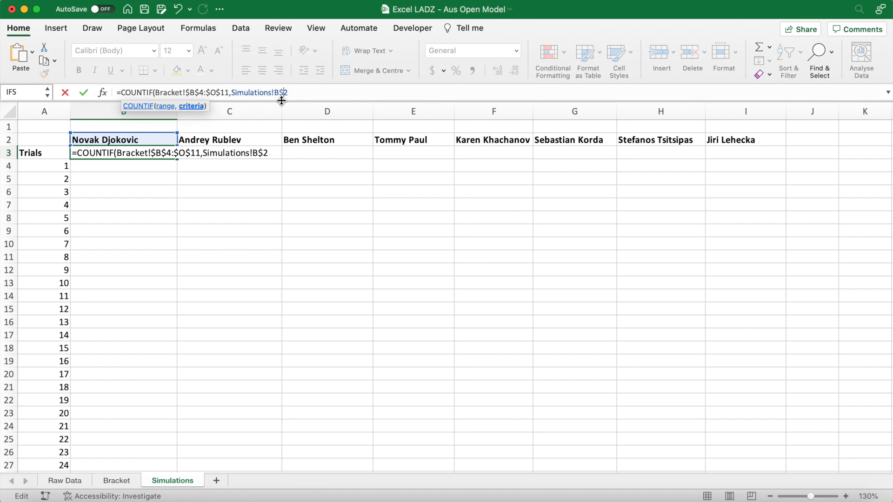
{"action": "key", "text": "Enter"}
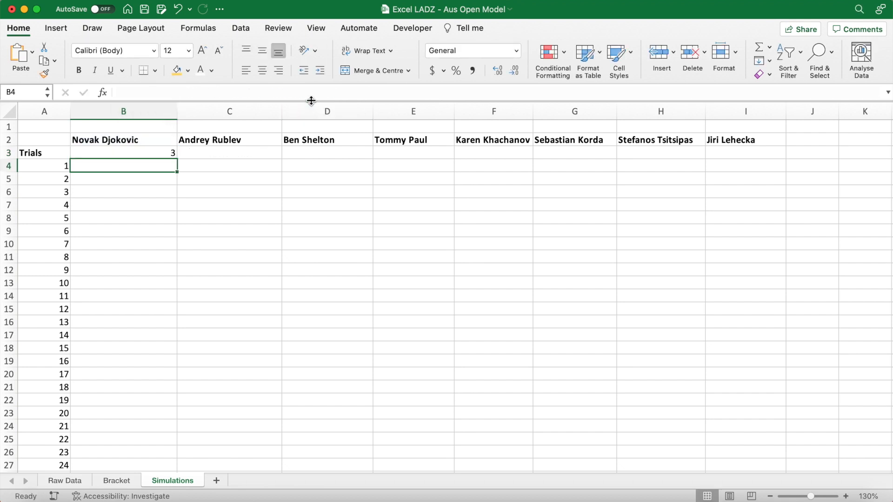
- Check the count against the Bracket sheet's semi-final and tournament winner cells
{"action": "left_click", "coordinate": [122, 153]}
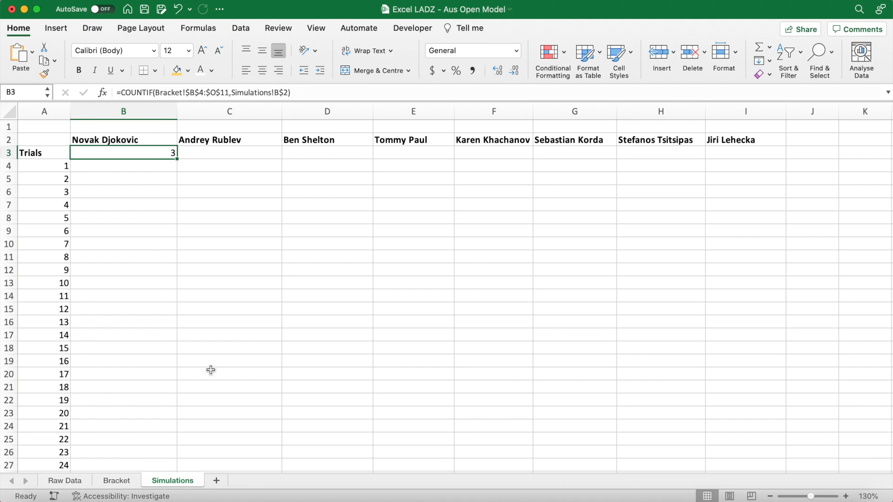
{"action": "left_click", "coordinate": [115, 480]}
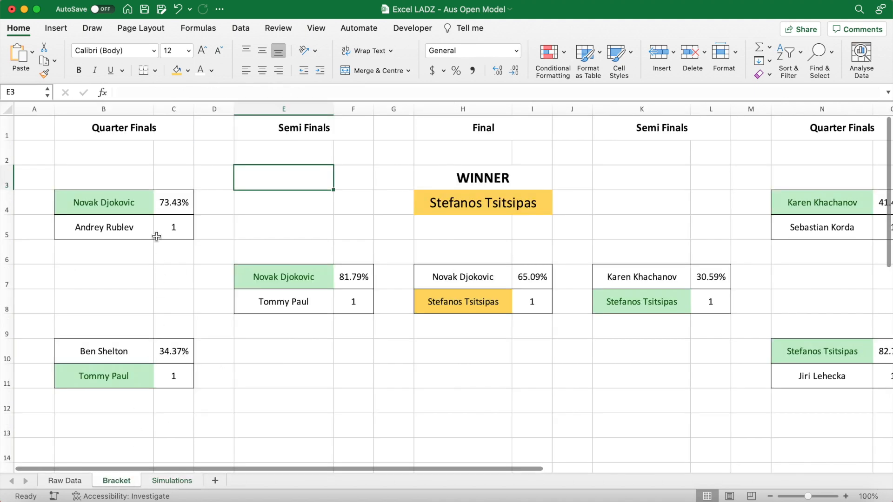
{"action": "left_click", "coordinate": [284, 278]}
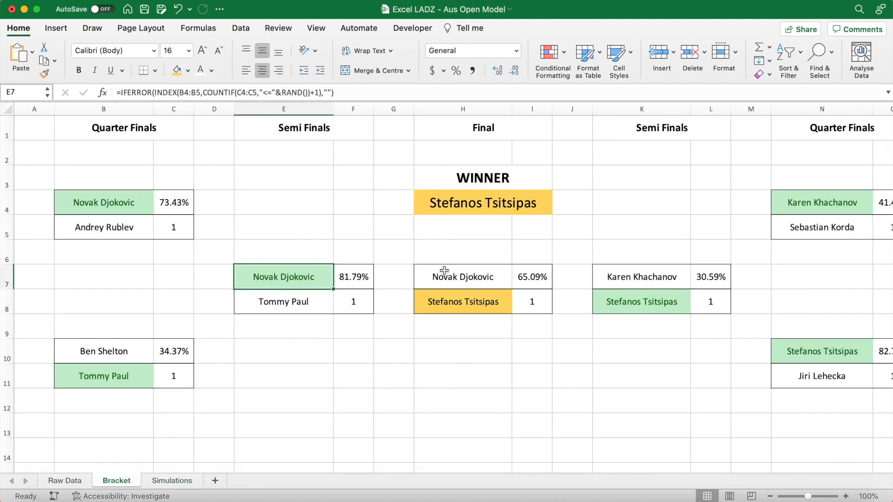
{"action": "left_click", "coordinate": [483, 203]}
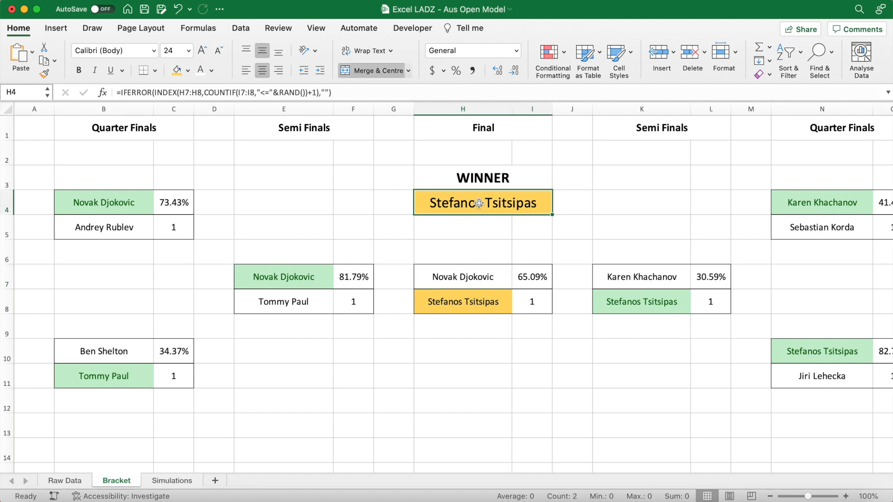
{"action": "left_click", "coordinate": [171, 480]}
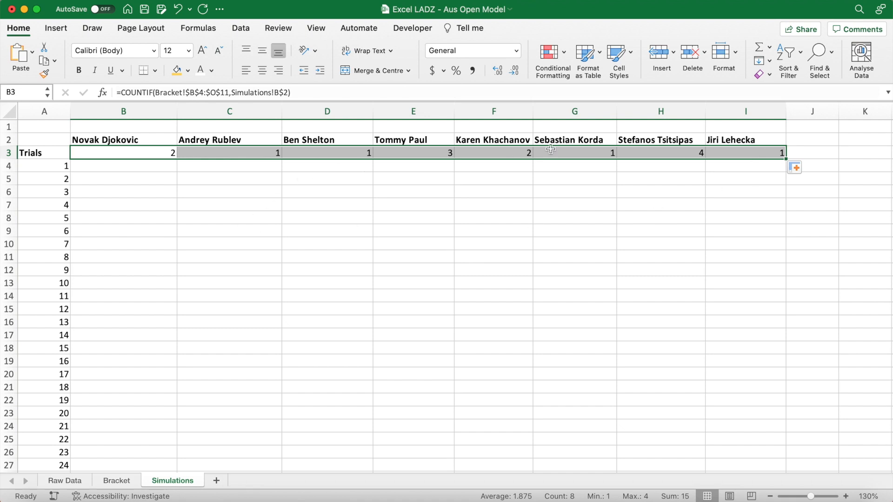
- Verify Tsitsipas's 4 and Tommy Paul's 3 appearance counts against the Bracket sheet
{"action": "left_click", "coordinate": [661, 152]}
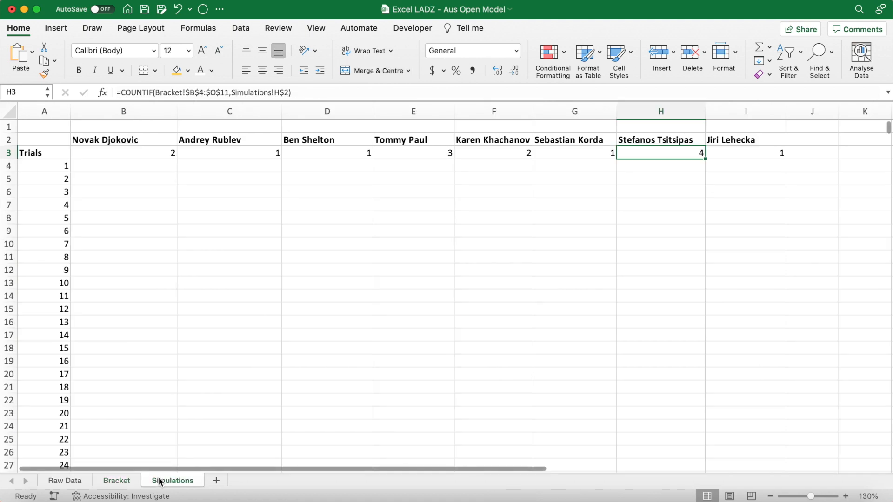
{"action": "left_click", "coordinate": [413, 153]}
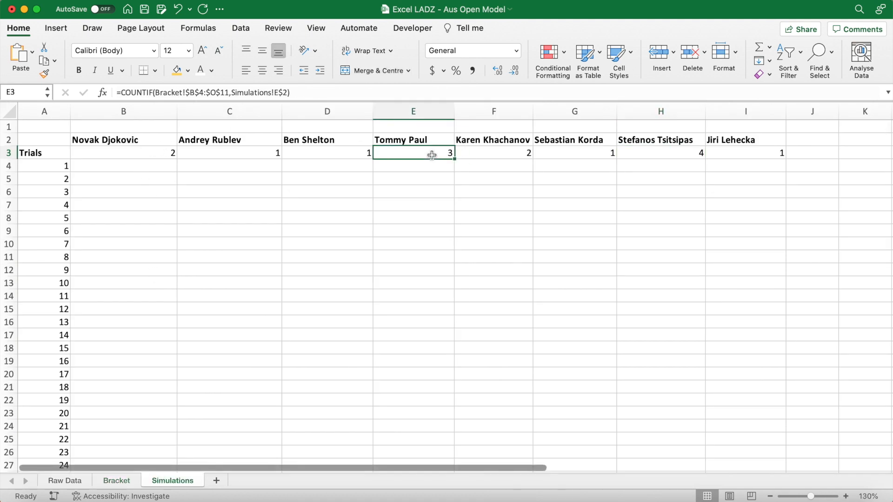
{"action": "left_click", "coordinate": [116, 480]}
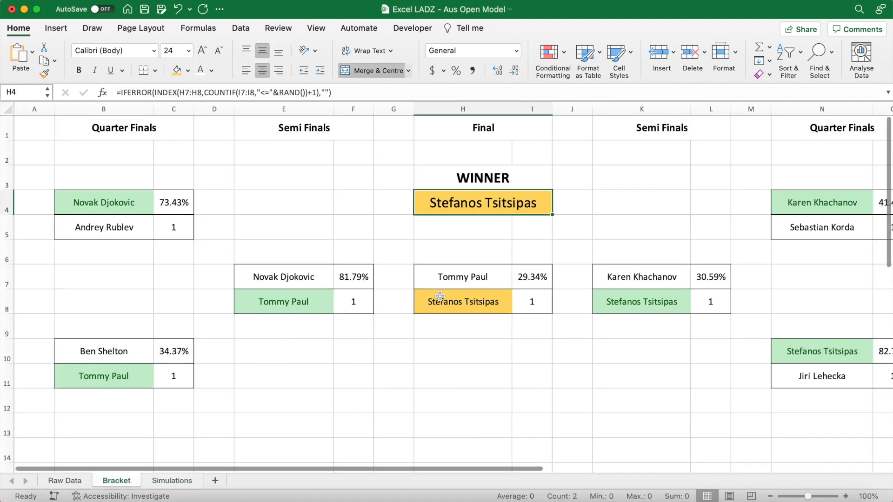
{"action": "left_click", "coordinate": [172, 481]}
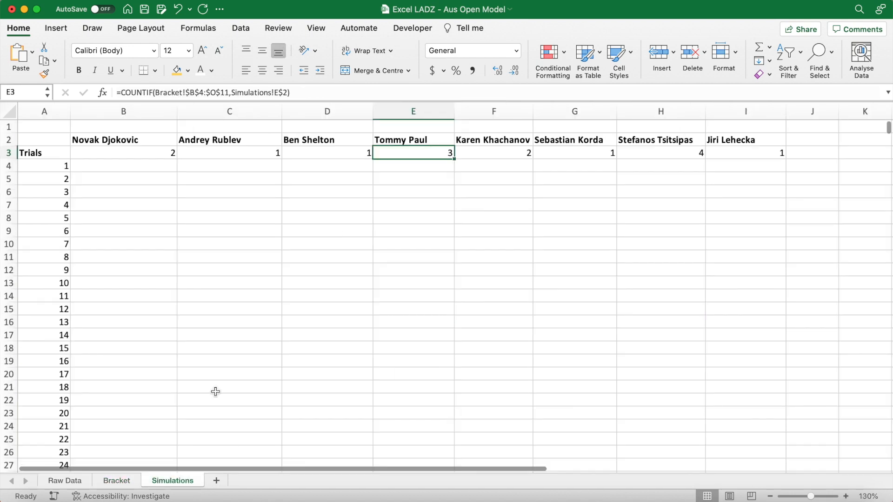
- Review Khachanov's, Shelton's and the last player's counts, then begin selecting from the Trials row
{"action": "left_click", "coordinate": [493, 153]}
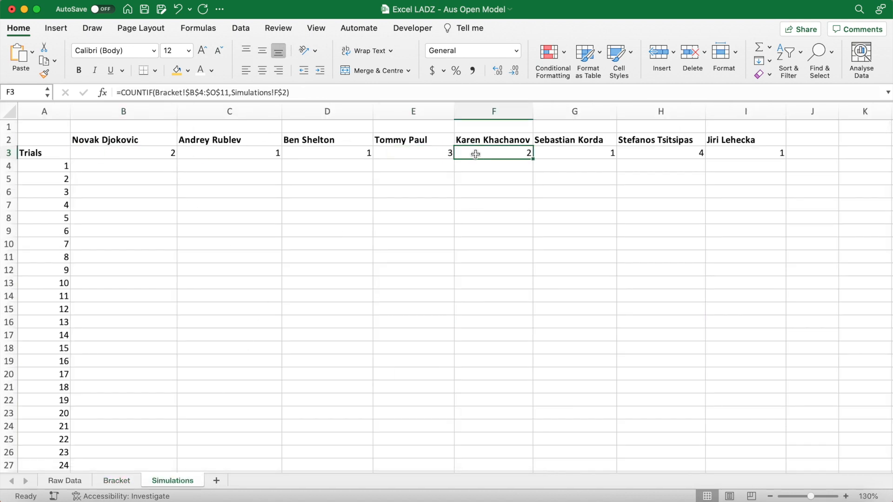
{"action": "left_click", "coordinate": [327, 152]}
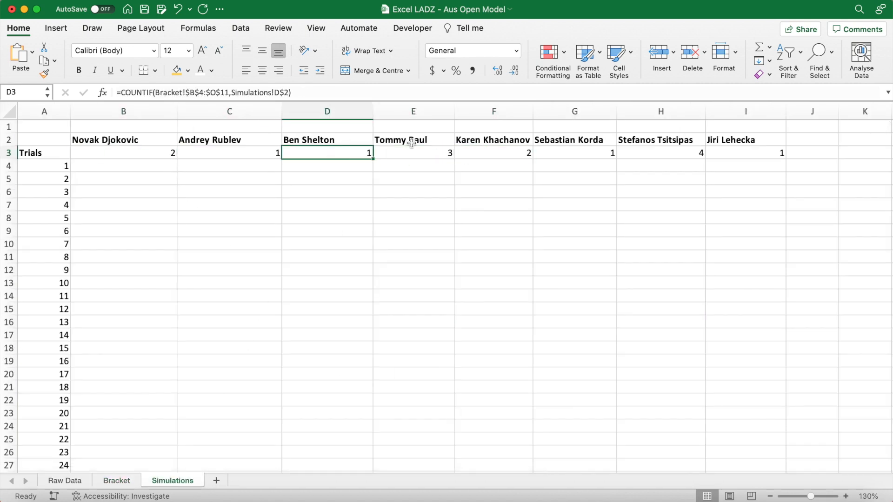
{"action": "left_click", "coordinate": [745, 152]}
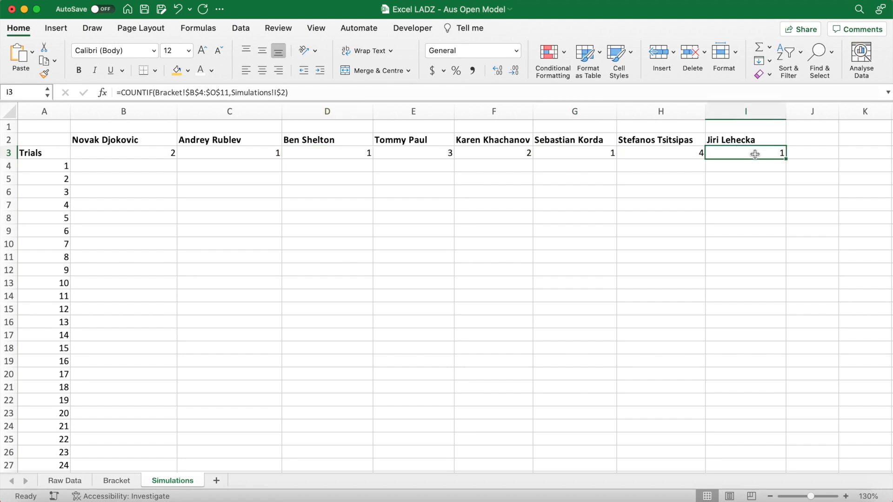
{"action": "mouse_move", "coordinate": [73, 163]}
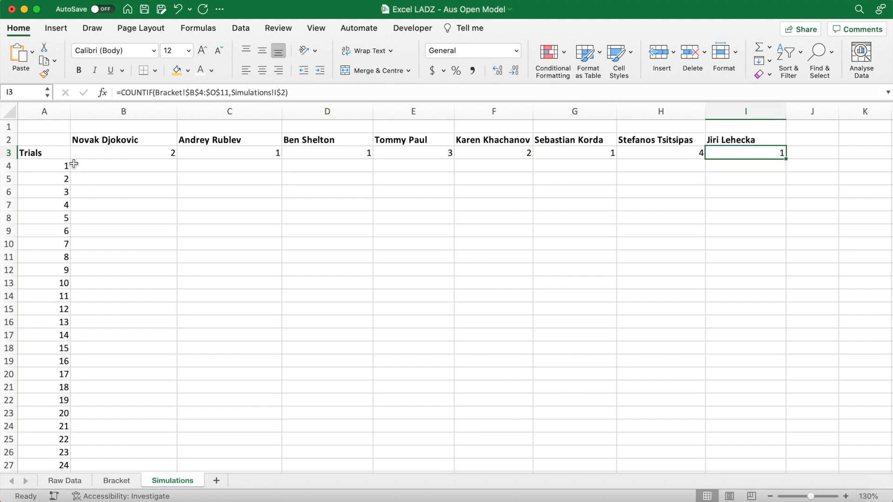
{"action": "left_click", "coordinate": [35, 152]}
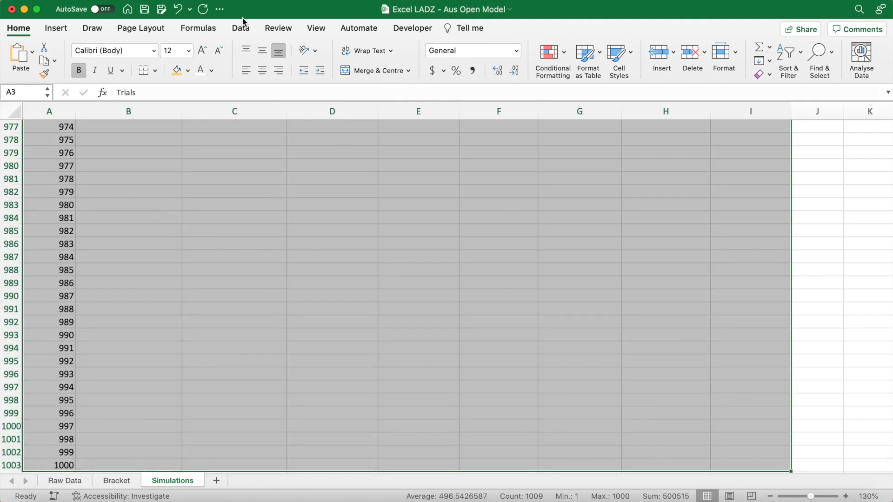
- Create a What-If Data Table with an empty column input cell to simulate all 1000 trials
{"action": "left_click", "coordinate": [240, 28]}
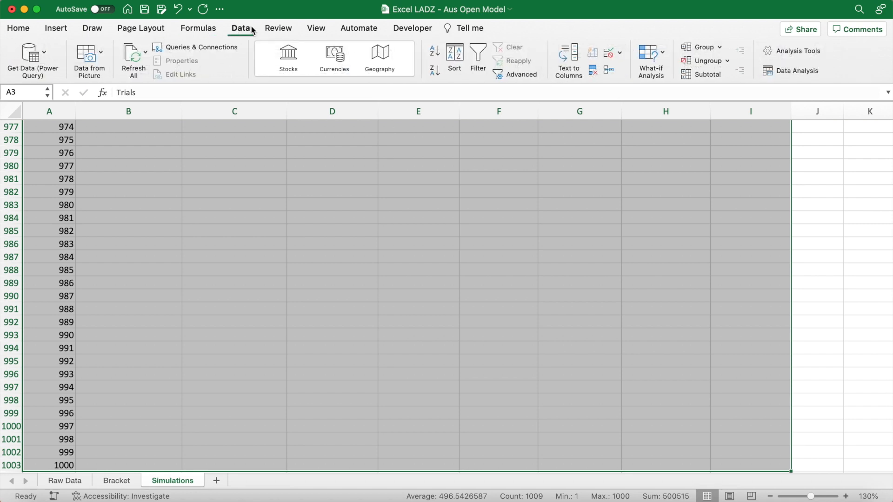
{"action": "mouse_move", "coordinate": [653, 54]}
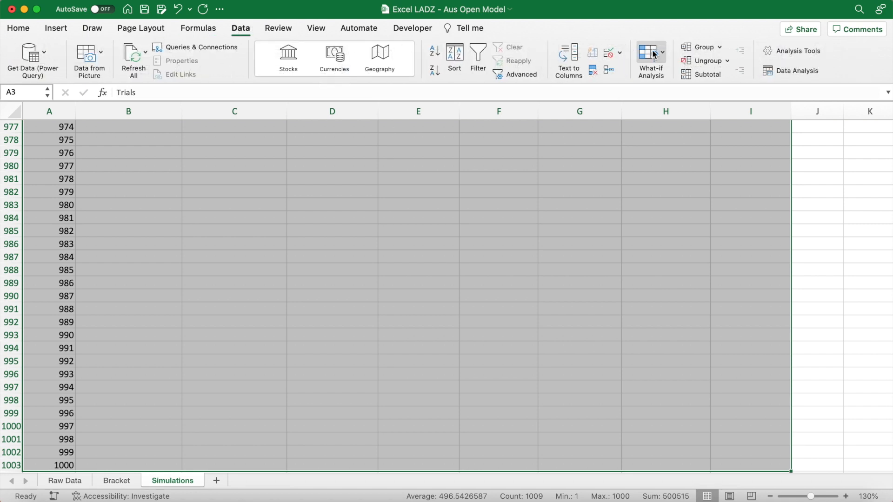
{"action": "left_click", "coordinate": [652, 52]}
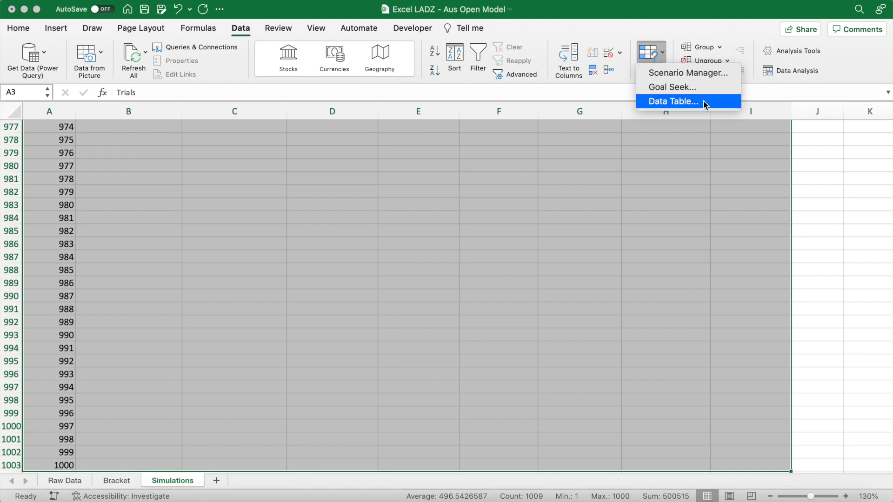
{"action": "left_click", "coordinate": [672, 101]}
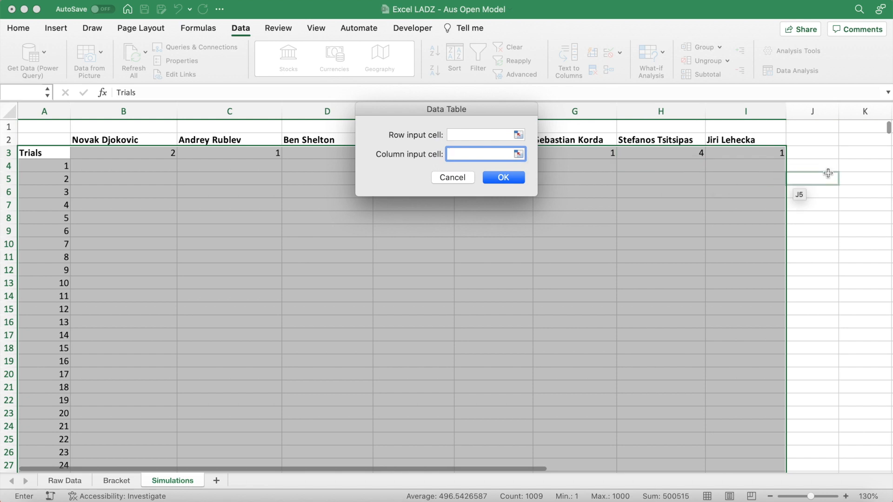
{"action": "left_click", "coordinate": [828, 134]}
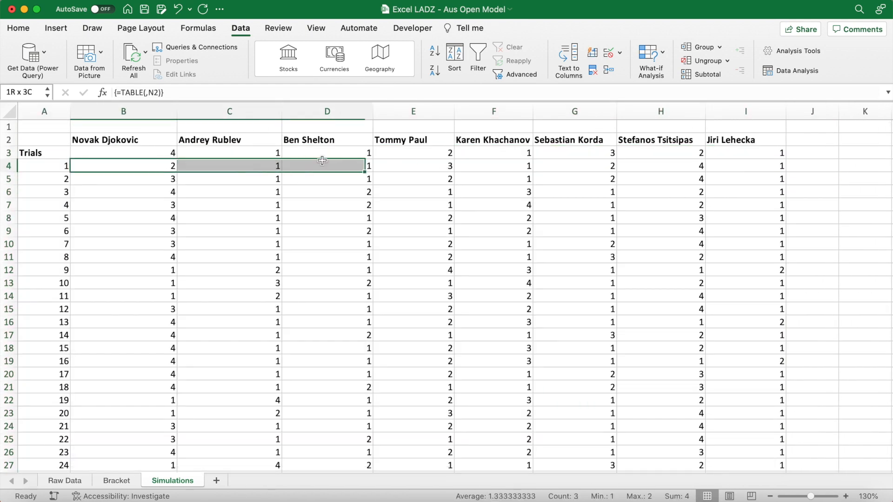
- Inspect a few simulated results and add a new Results sheet
{"action": "left_click_drag", "start_coordinate": [327, 165], "coordinate": [660, 165]}
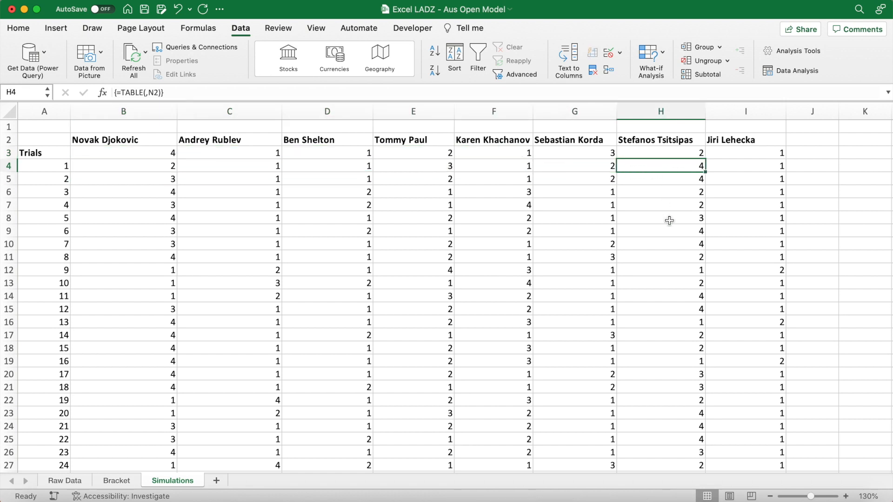
{"action": "left_click", "coordinate": [670, 361]}
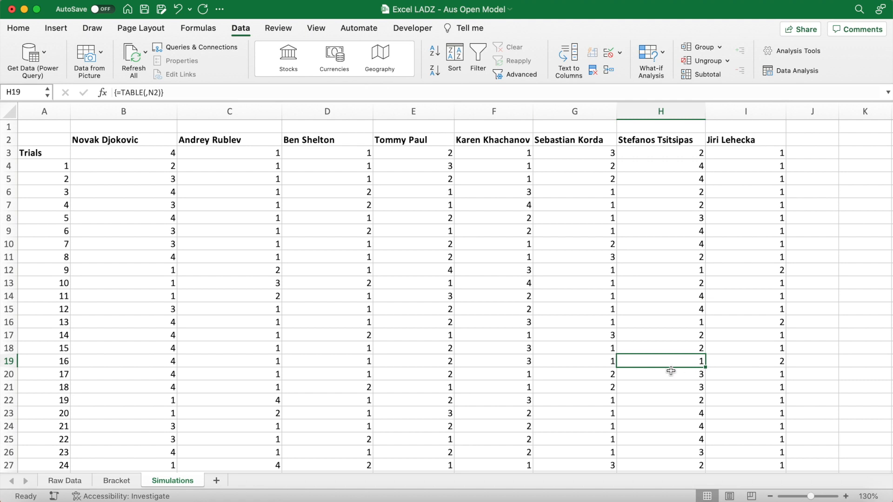
{"action": "left_click", "coordinate": [123, 361]}
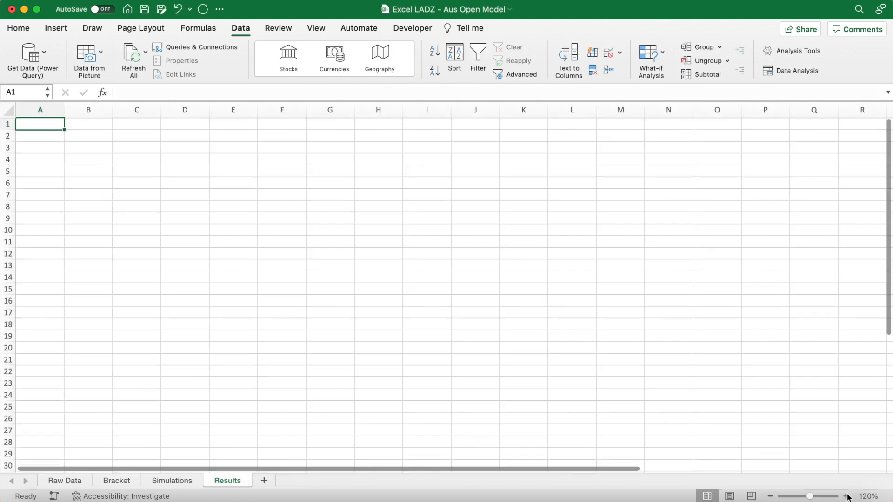
- Add headers Players, Quarter Finals, Semi Finals, Final, Winner in A1:E1 and begin a TRANSPOSE formula
{"action": "type", "text": "Player"}
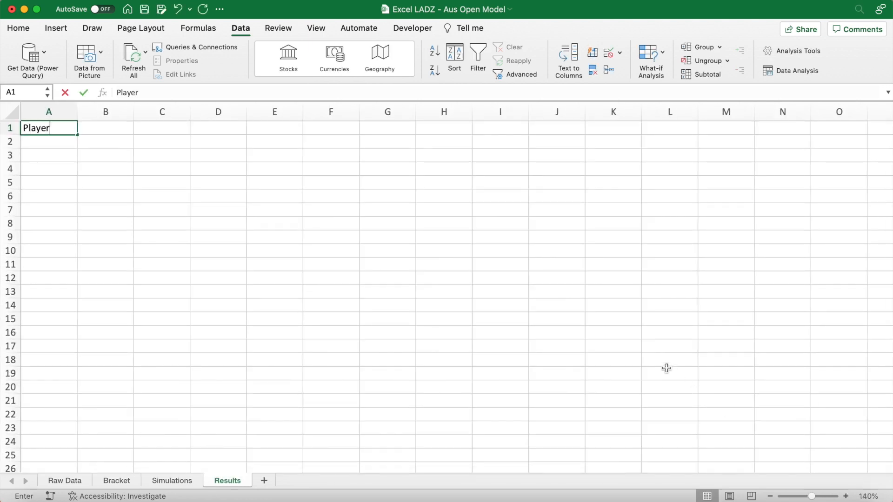
{"action": "type", "text": "Quarter Finals"}
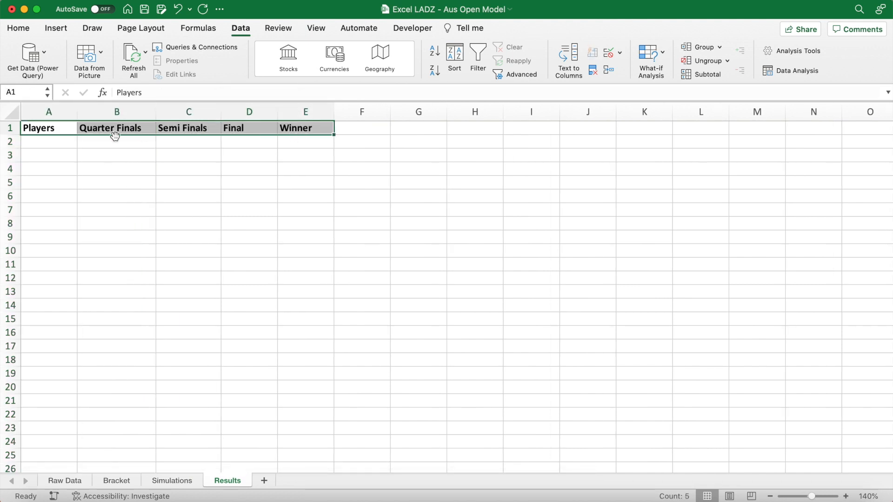
{"action": "type", "text": "=TRANSPOSE"}
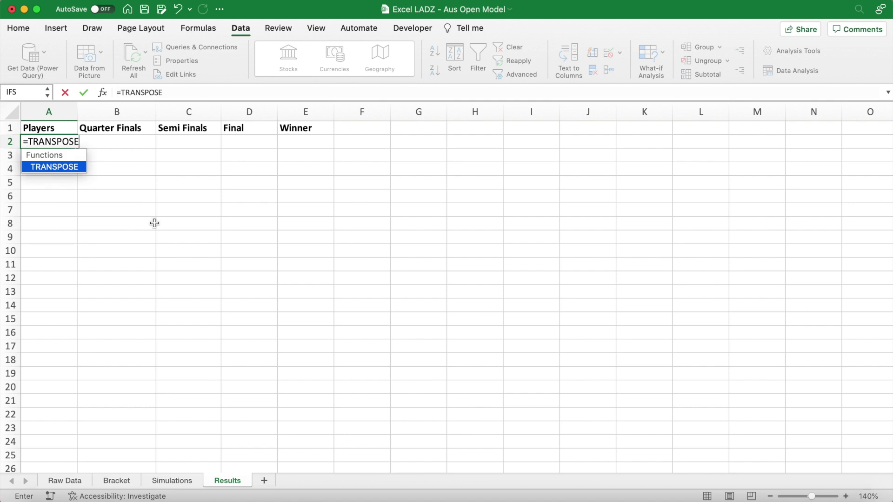
- List the eight player names down column A with =TRANSPOSE(Simulations!B2:I2)
{"action": "left_click", "coordinate": [171, 480]}
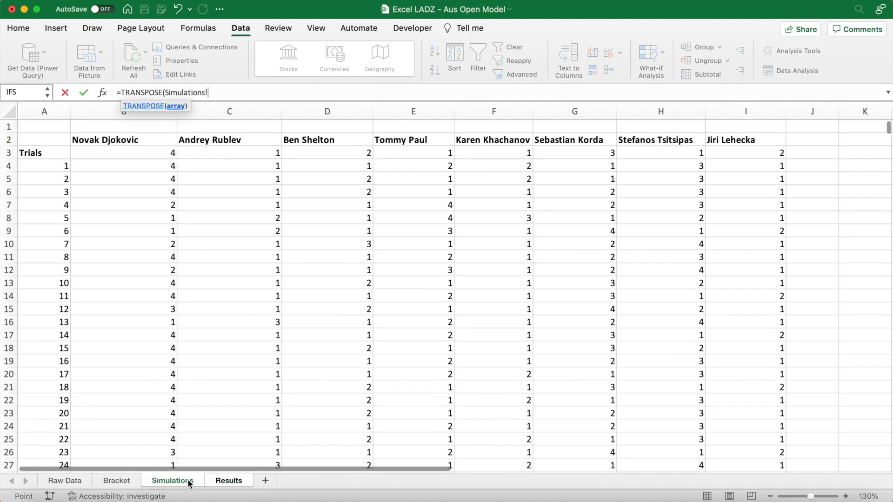
{"action": "left_click", "coordinate": [123, 153]}
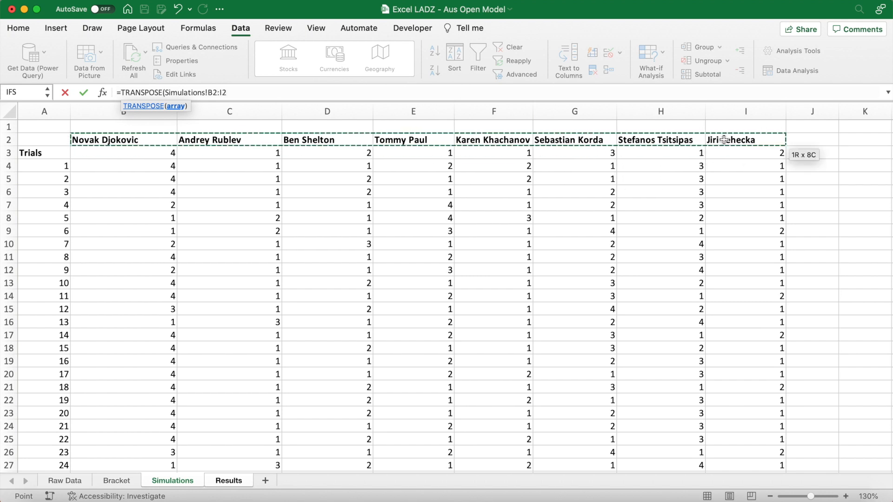
{"action": "left_click", "coordinate": [228, 480]}
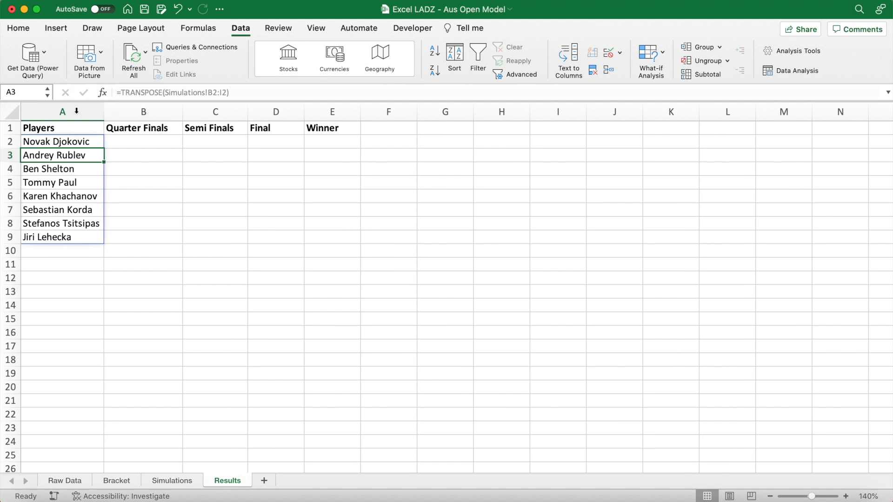
{"action": "left_click", "coordinate": [144, 142]}
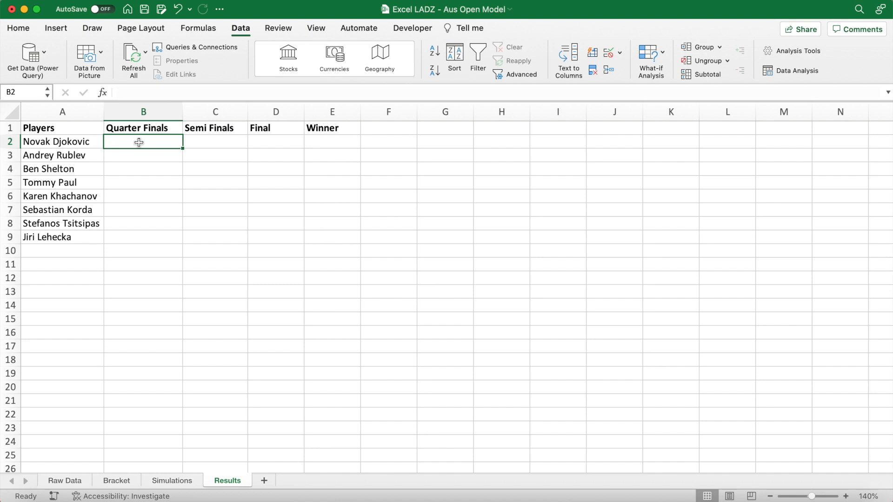
- Begin =COUNTIF(INDEX(Simulations!$B$4:$I$1003,0, referencing all 1000 trial results
{"action": "double_click", "coordinate": [144, 142]}
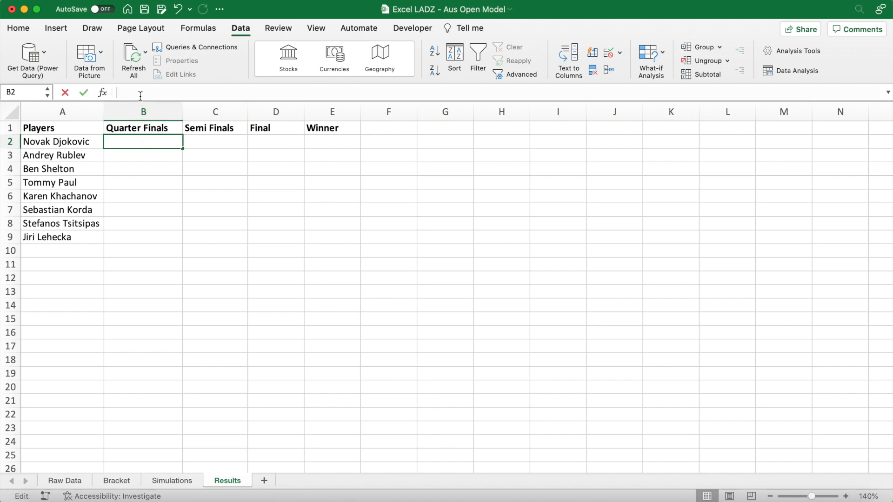
{"action": "type", "text": "=COUNTIF("}
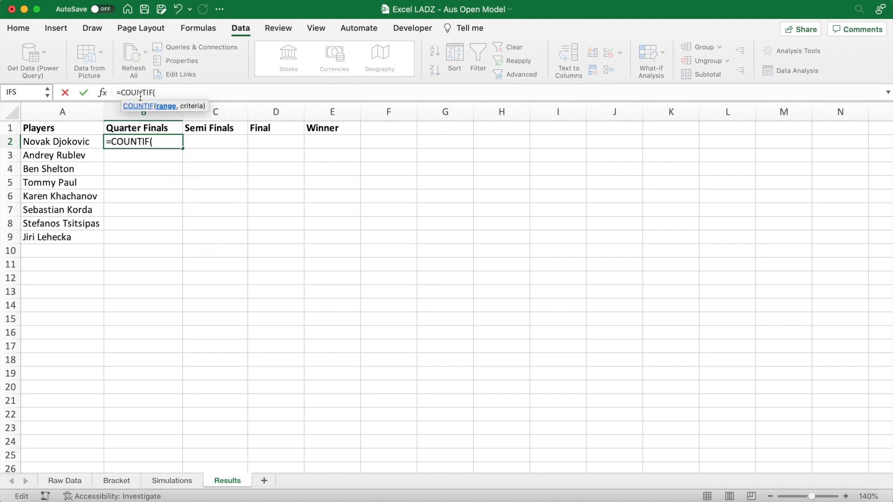
{"action": "type", "text": "INDEX"}
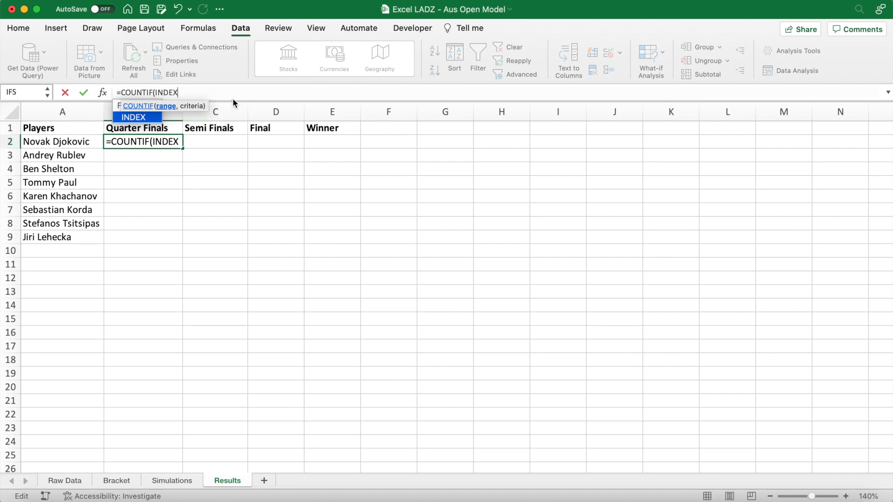
{"action": "type", "text": "("}
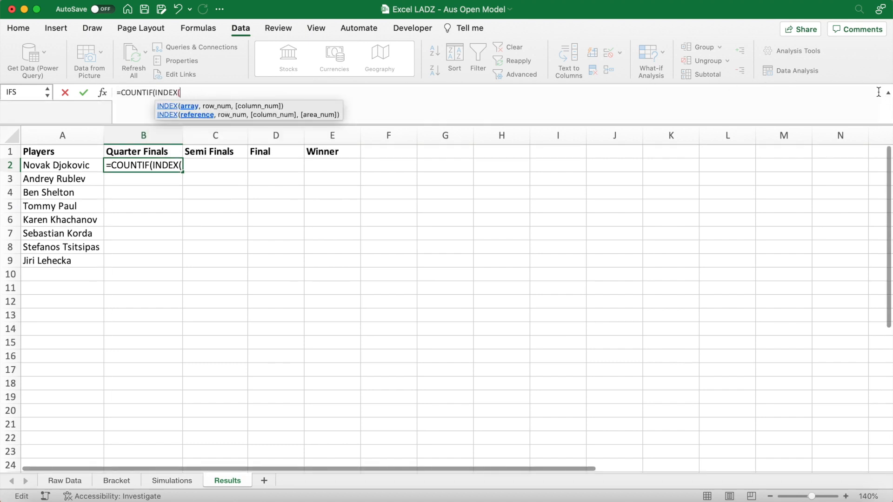
{"action": "left_click", "coordinate": [171, 480]}
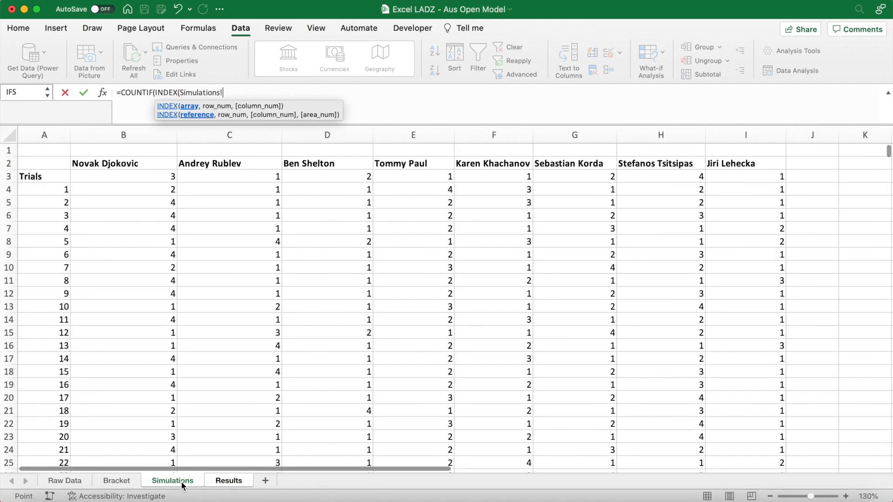
{"action": "left_click", "coordinate": [150, 192]}
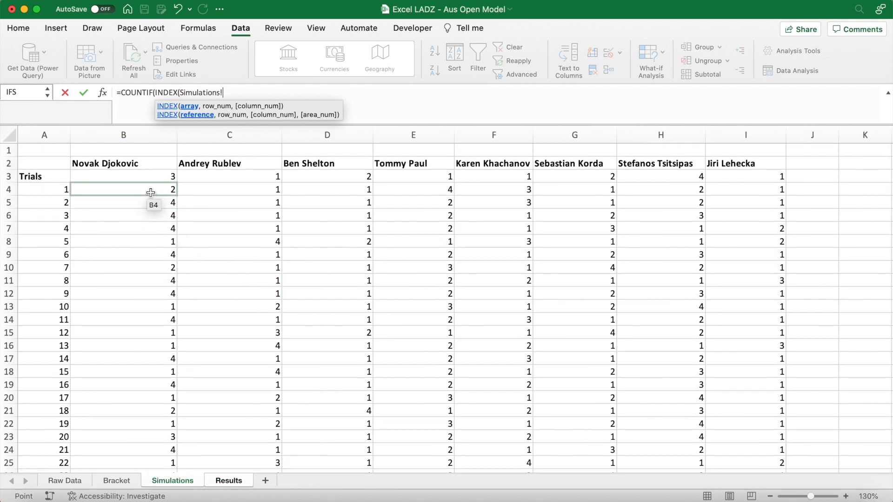
{"action": "left_click", "coordinate": [122, 190]}
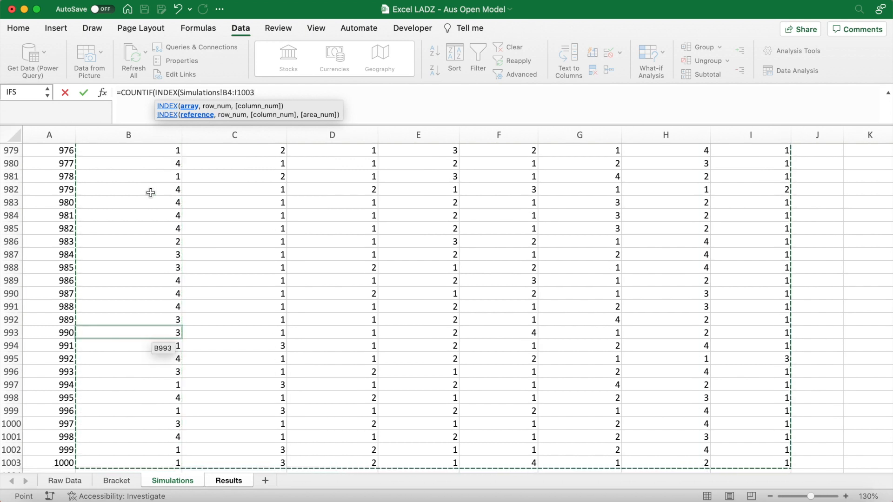
{"action": "type", "text": "$B$4:$I$1003,"}
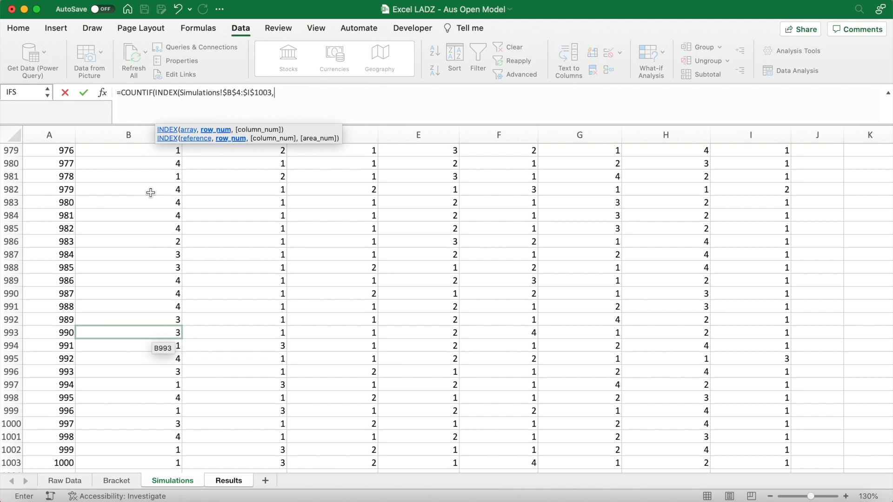
{"action": "type", "text": "0"}
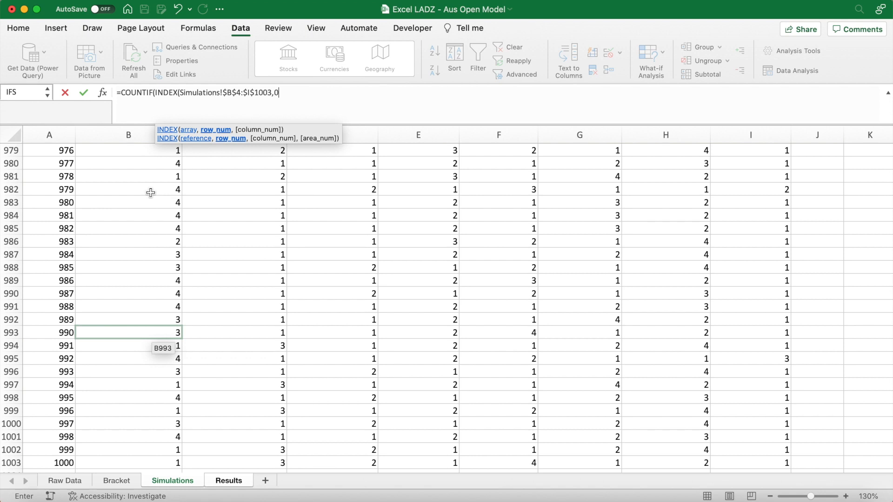
{"action": "type", "text": ","}
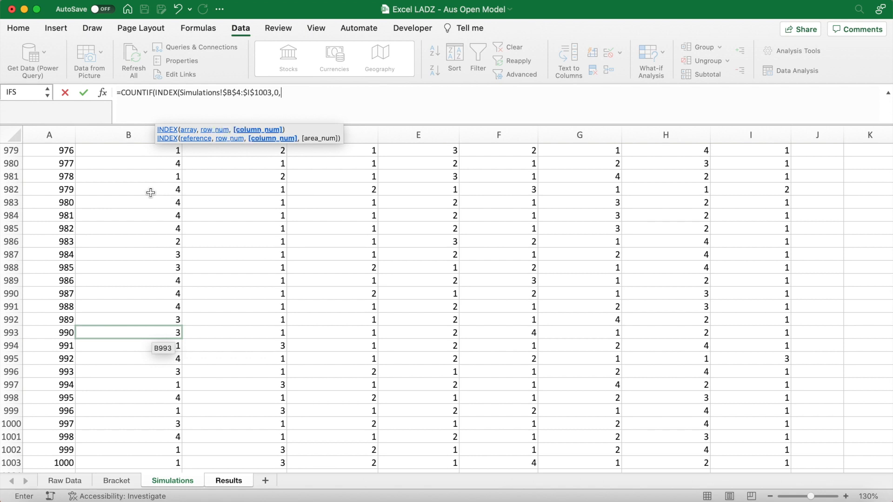
- Complete with MATCH(Results!$A2,Simulations!$B$2:$I$2,0)),1) so Djokovic's Quarter Finals shows 258
{"action": "type", "text": "MATCH"}
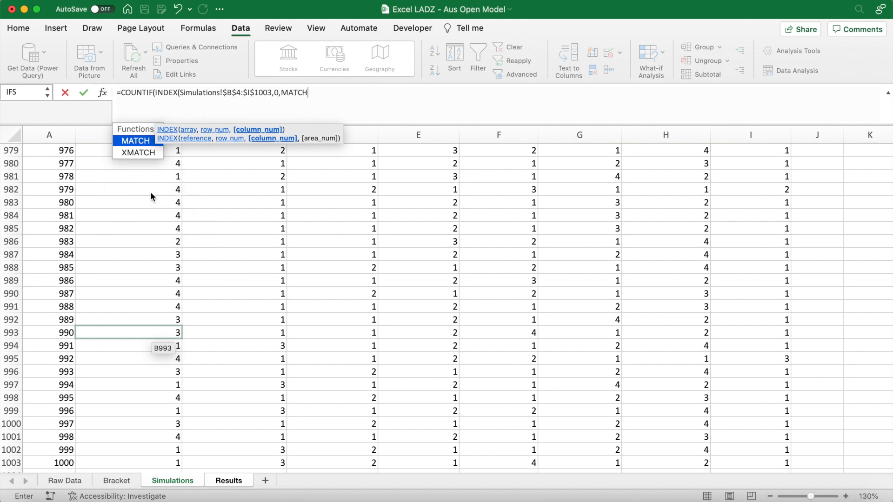
{"action": "type", "text": "(Results!"}
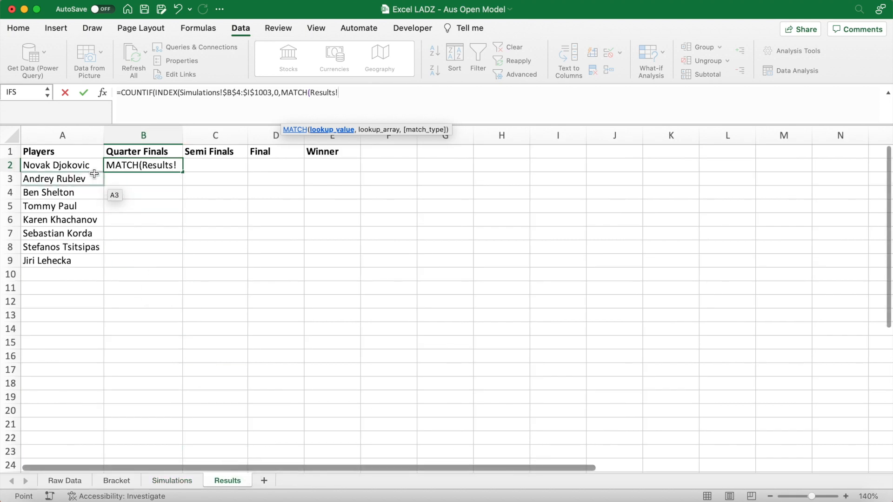
{"action": "left_click", "coordinate": [55, 165]}
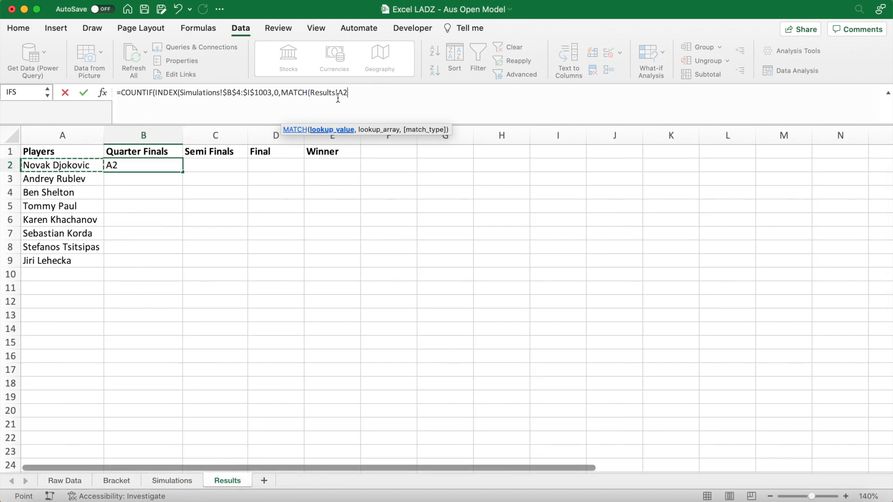
{"action": "key", "text": "F4"}
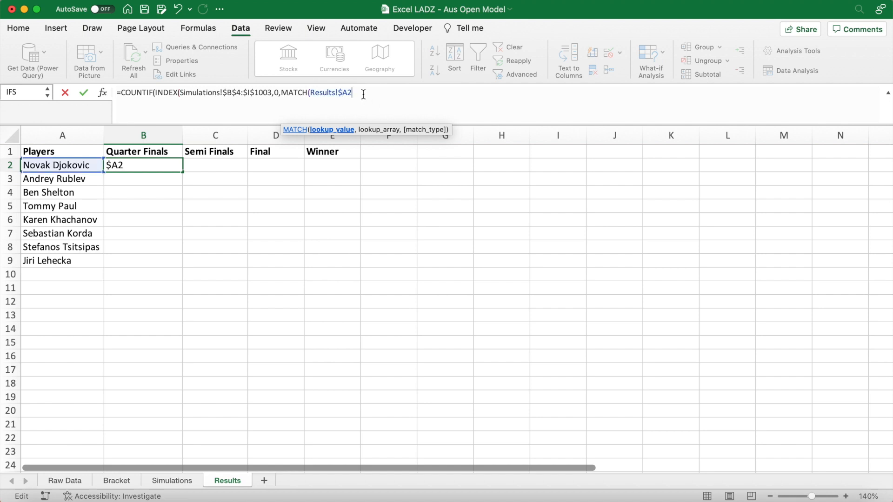
{"action": "type", "text": ",Simulations!"}
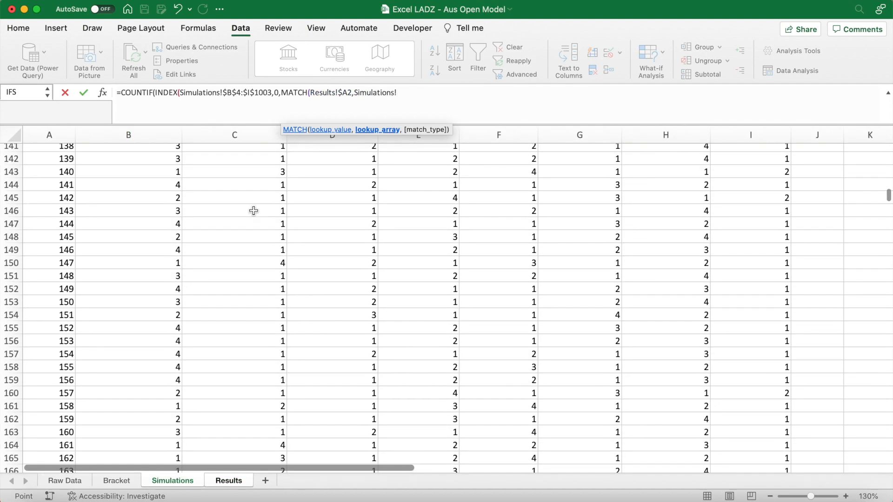
{"action": "left_click", "coordinate": [124, 163]}
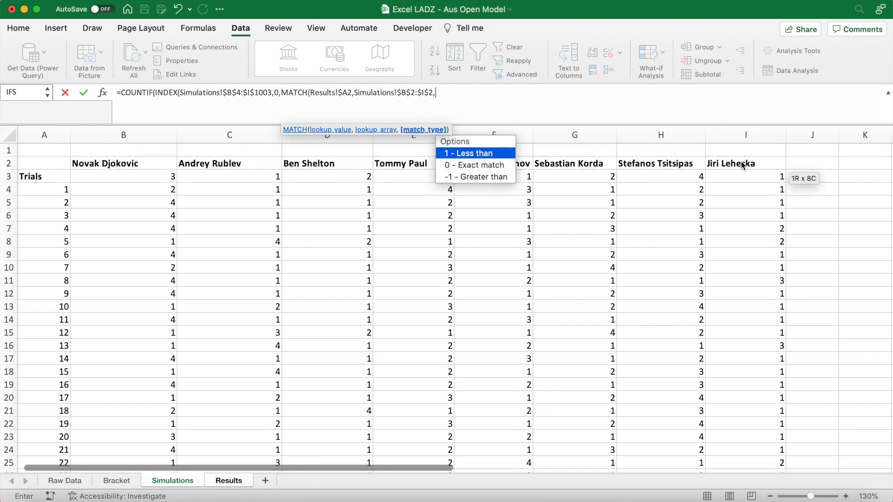
{"action": "type", "text": "0"}
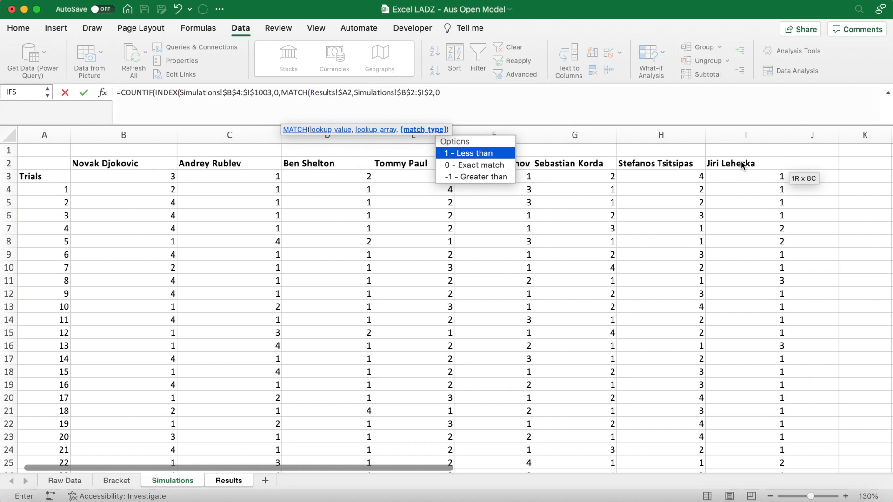
{"action": "type", "text": "))"}
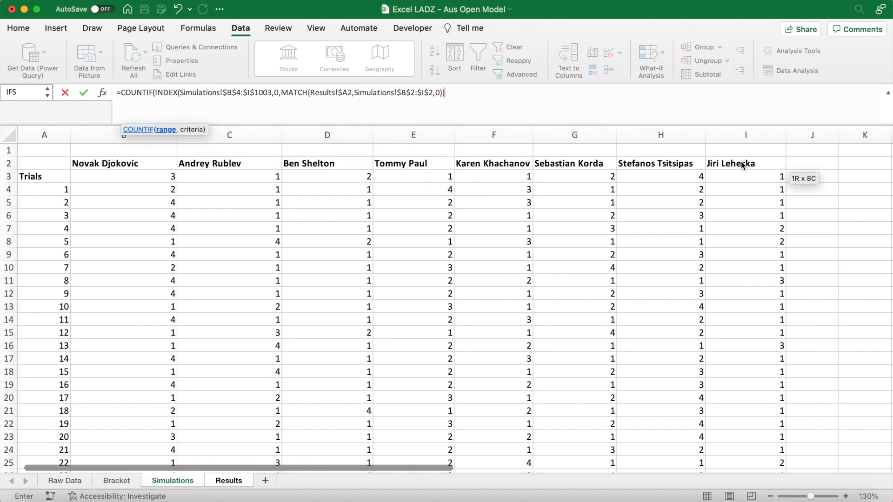
{"action": "type", "text": ","}
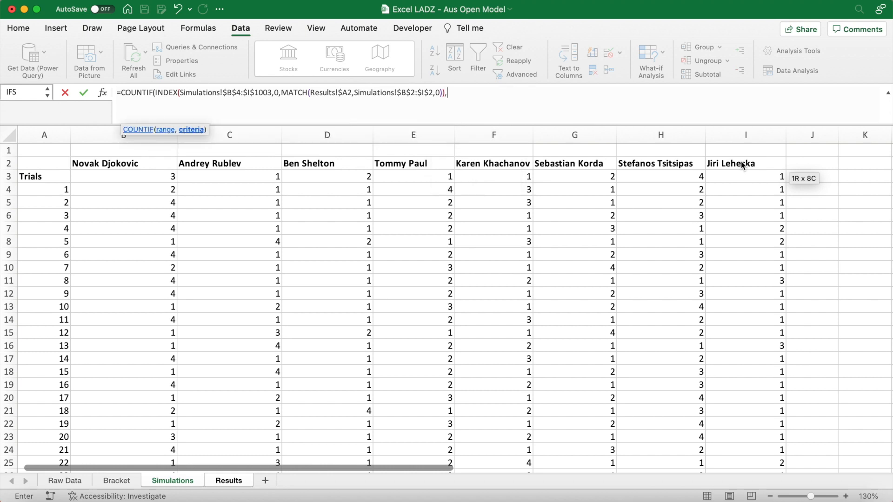
{"action": "type", "text": "1"}
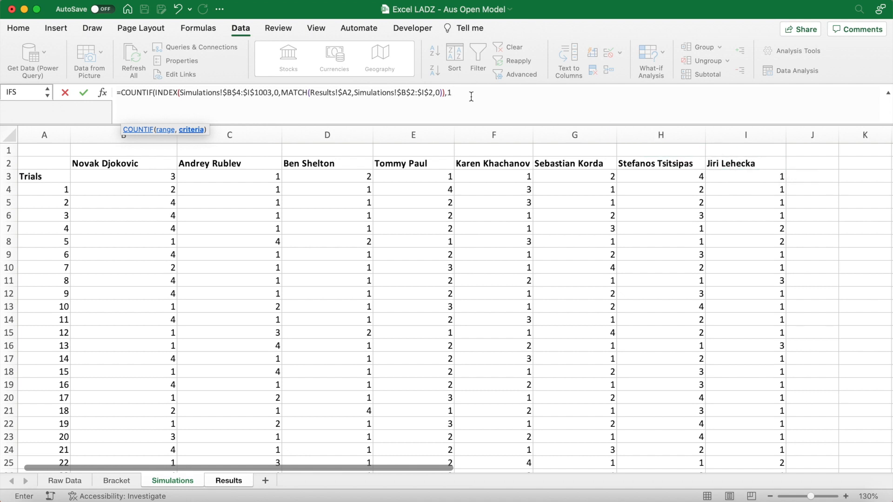
{"action": "left_click", "coordinate": [462, 93]}
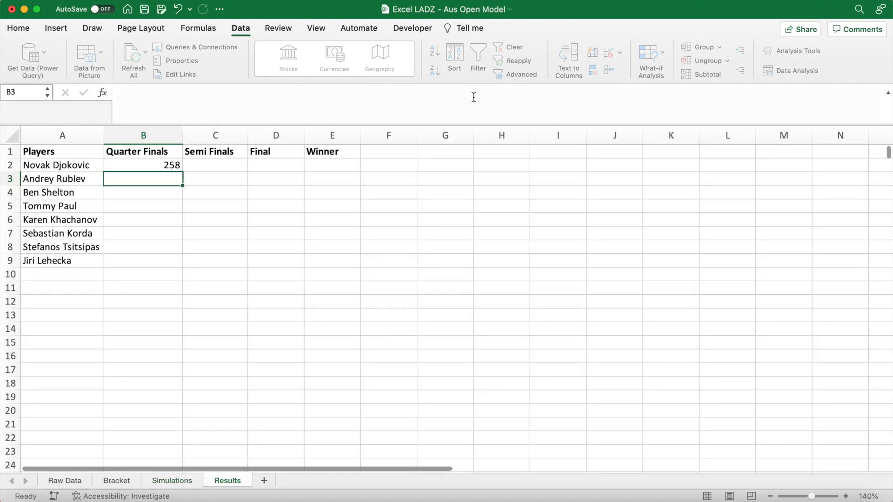
- Divide the count by COUNTA(Simulations!$A$4:$A$1000000) so Quarter Finals shows a proportion (Djokovic 25.60%)
{"action": "left_click", "coordinate": [144, 166]}
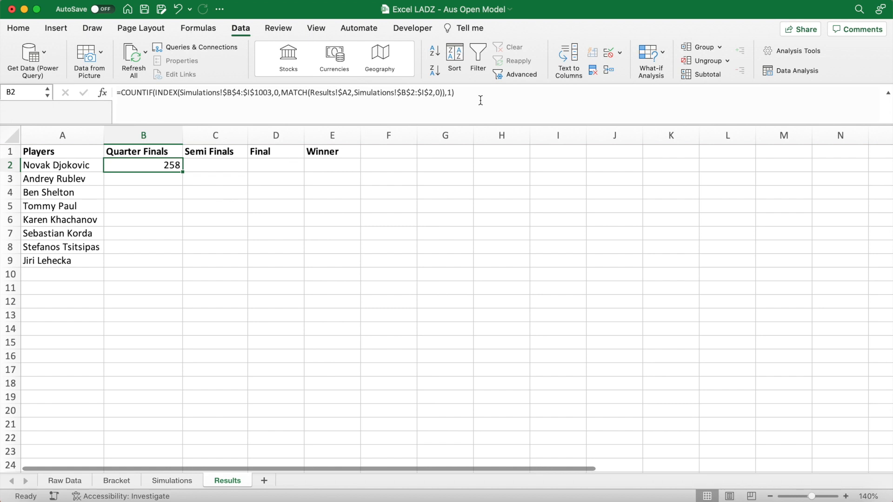
{"action": "type", "text": "/"}
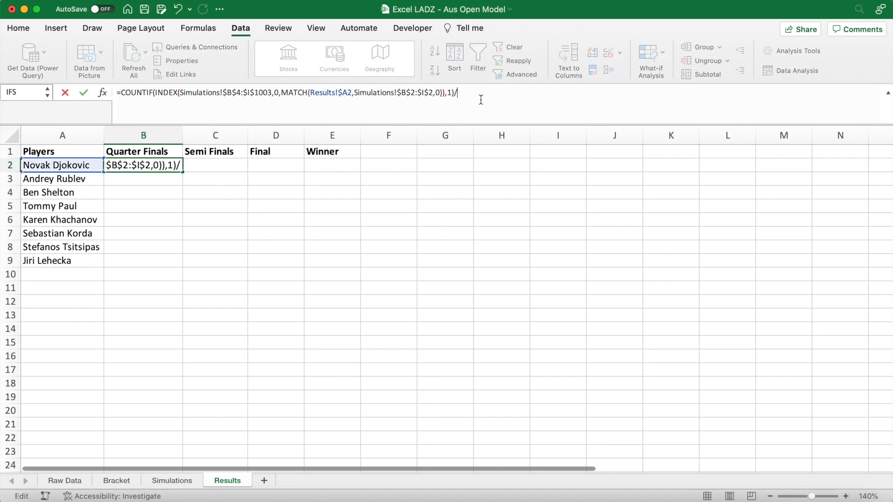
{"action": "type", "text": "COUNTA(Simulations!A4:A"}
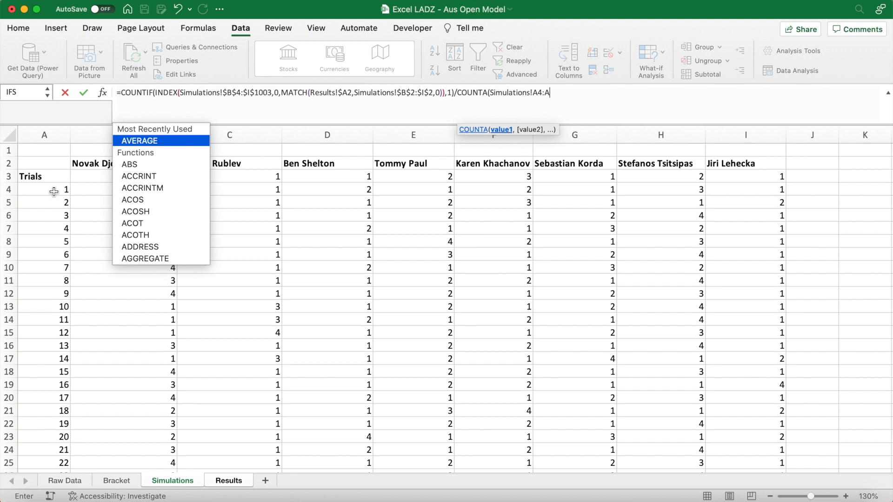
{"action": "type", "text": "1000000"}
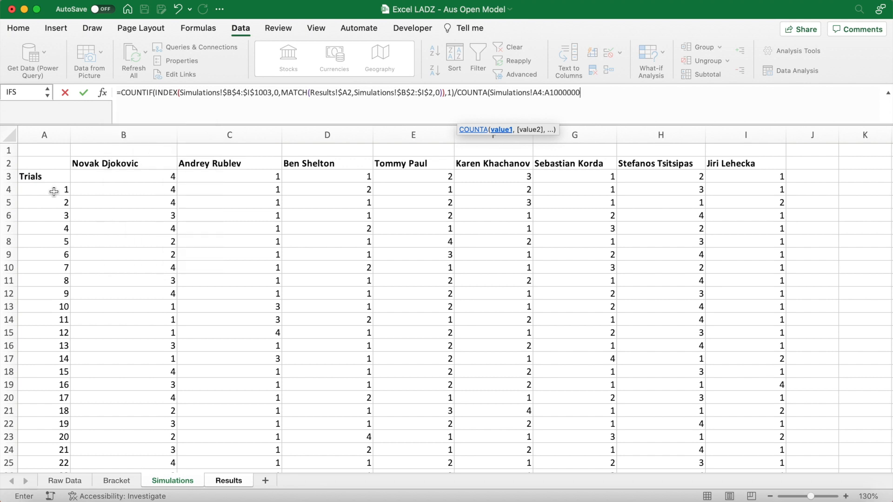
{"action": "left_click", "coordinate": [227, 480]}
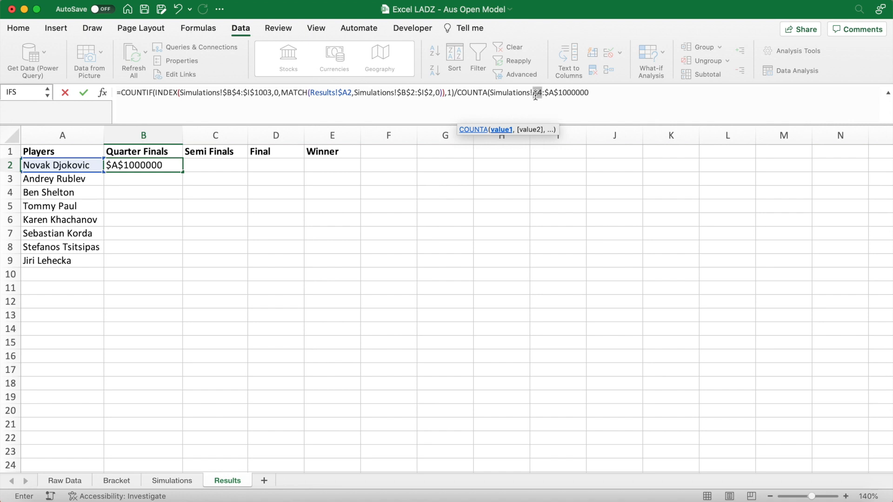
{"action": "left_click", "coordinate": [607, 93]}
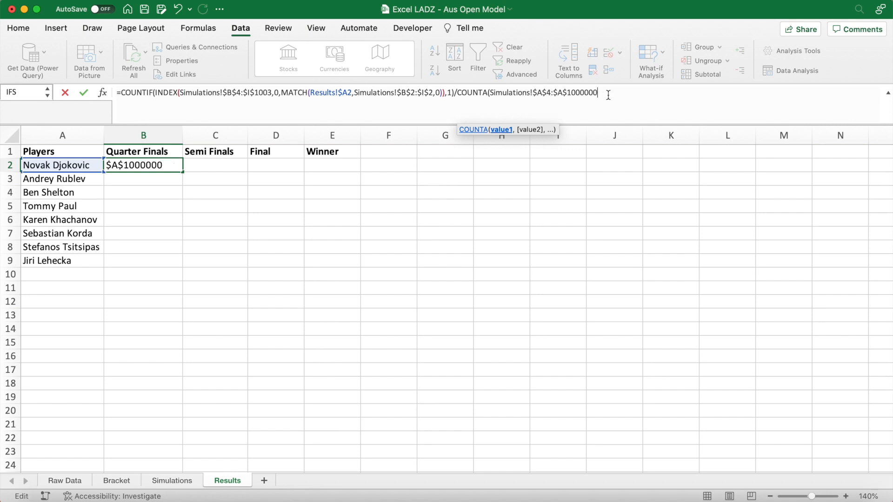
{"action": "key", "text": "Enter"}
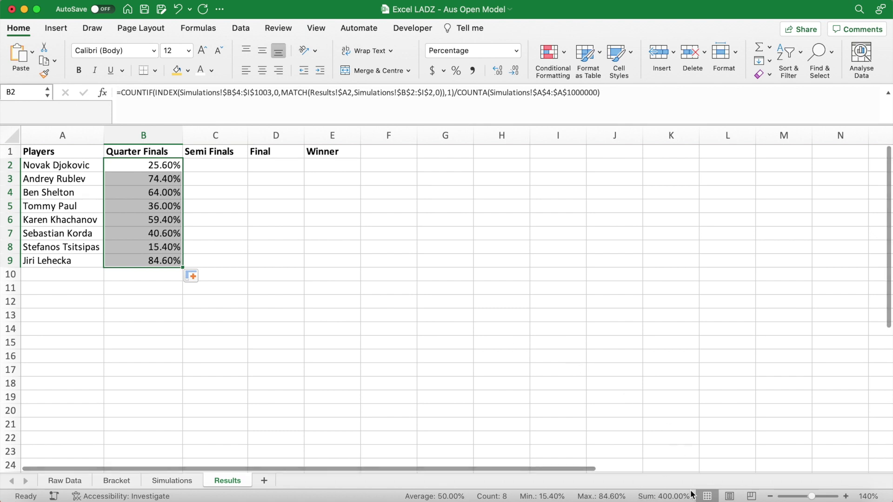
{"action": "mouse_move", "coordinate": [316, 263]}
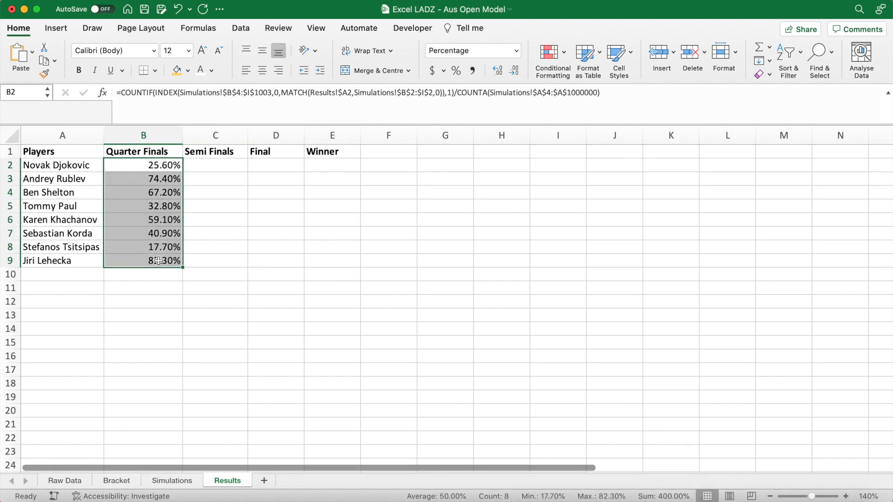
- Fill the percentage formula across to the Winner column for all eight players
{"action": "left_click_drag", "start_coordinate": [182, 261], "coordinate": [359, 261]}
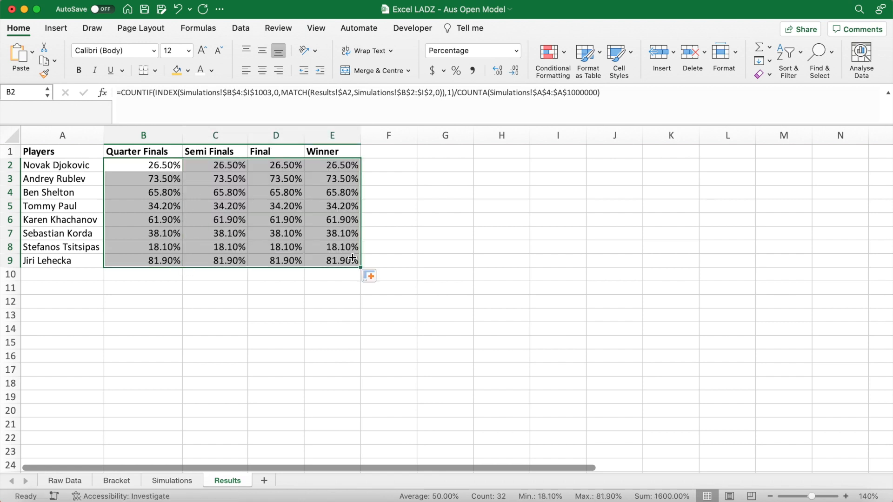
{"action": "left_click", "coordinate": [144, 165]}
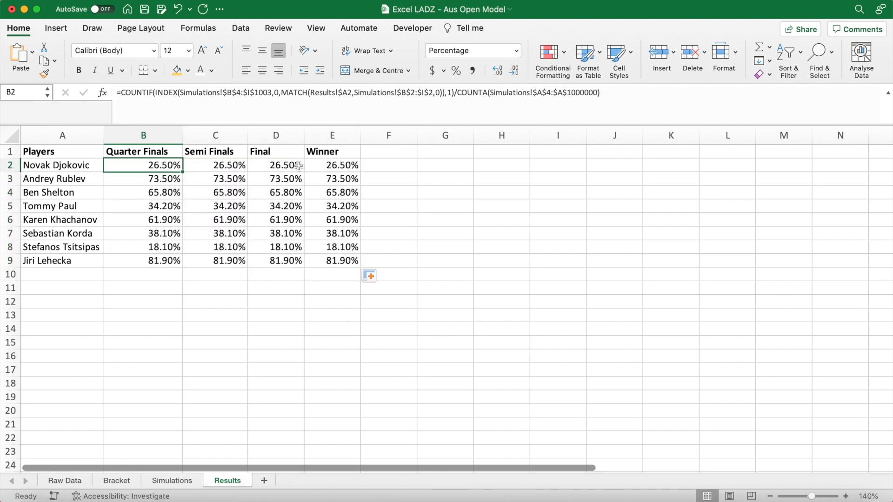
{"action": "left_click", "coordinate": [216, 166]}
{"action": "type", "text": "2"}
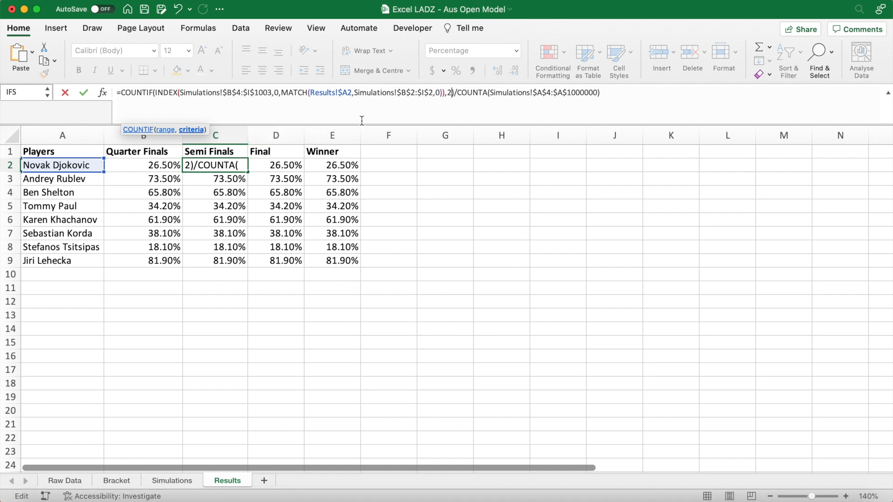
- Set Semi Finals to count stage 2 and Final stage 3, filling each down to Jiri Lehecka
{"action": "key", "text": "Enter"}
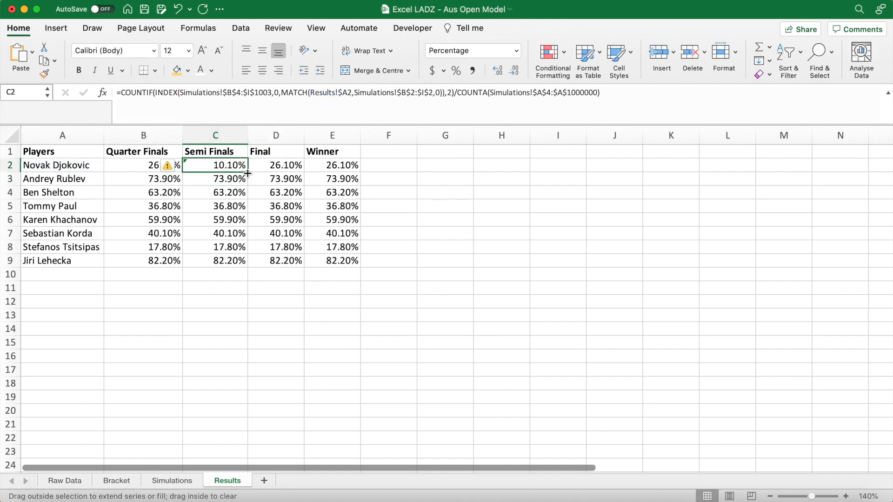
{"action": "left_click_drag", "start_coordinate": [247, 173], "coordinate": [247, 263]}
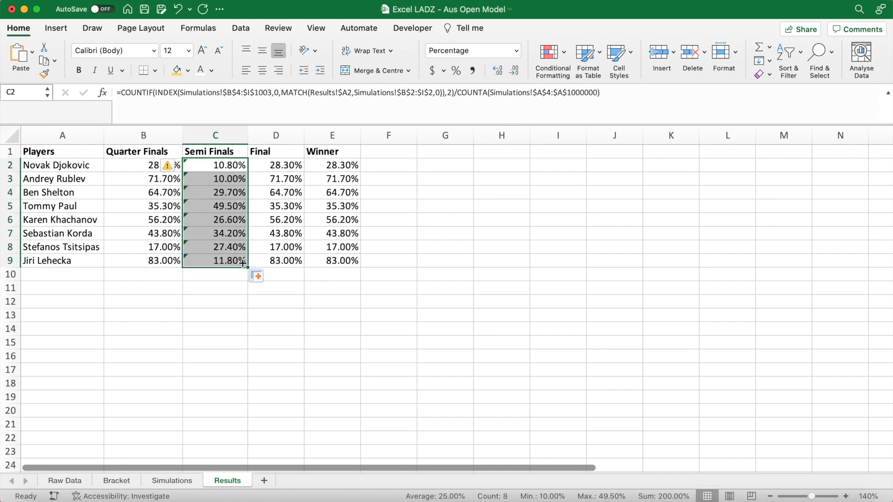
{"action": "left_click", "coordinate": [275, 164]}
{"action": "type", "text": "3"}
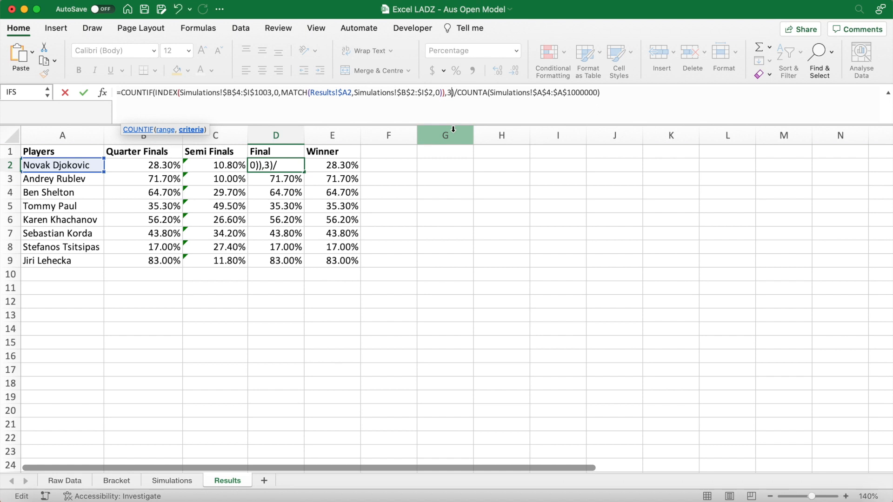
{"action": "key", "text": "Enter"}
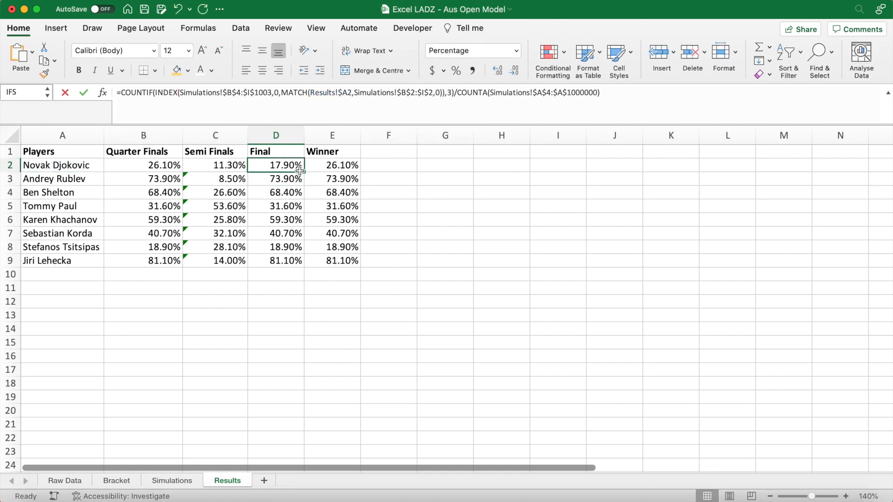
{"action": "left_click_drag", "start_coordinate": [300, 169], "coordinate": [300, 265]}
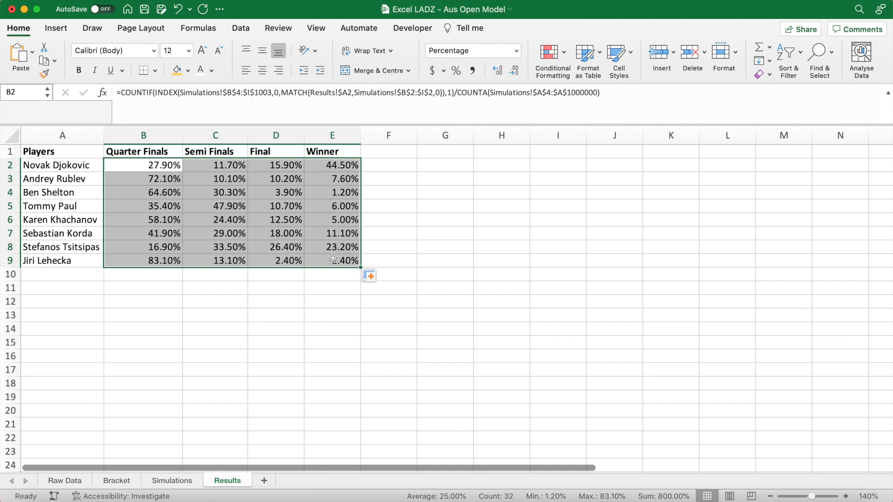
{"action": "mouse_move", "coordinate": [634, 495]}
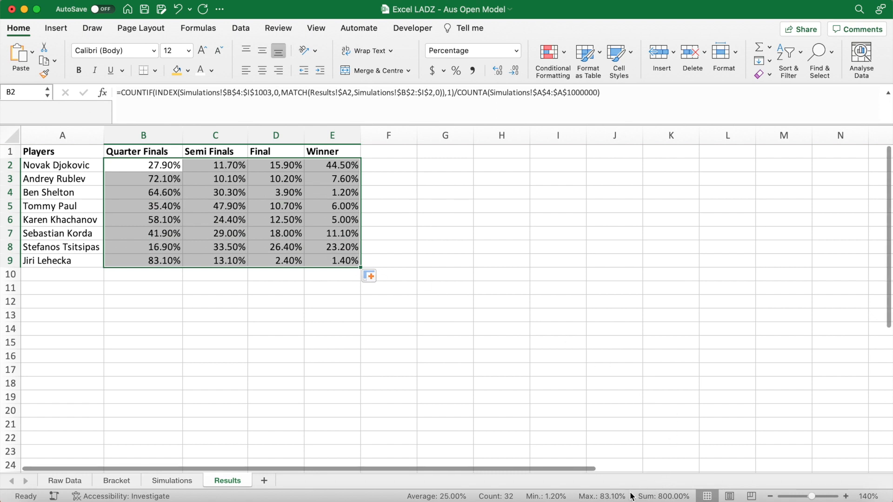
{"action": "mouse_move", "coordinate": [653, 486]}
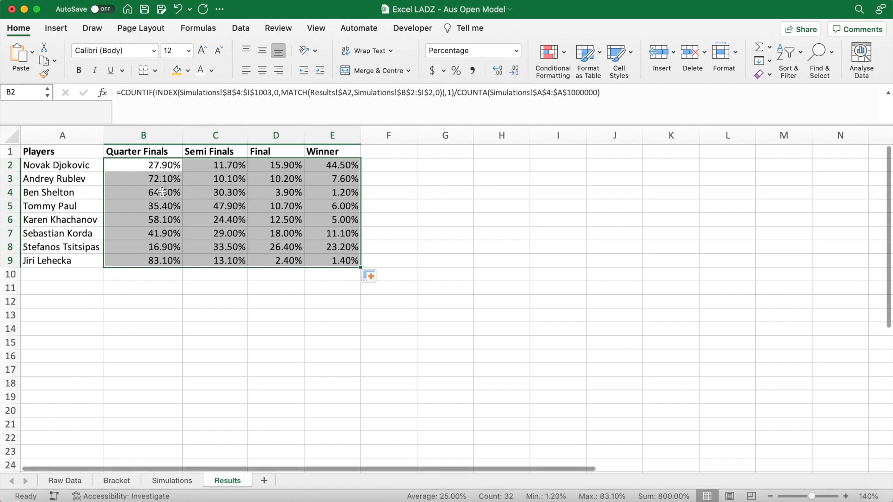
{"action": "left_click", "coordinate": [143, 192]}
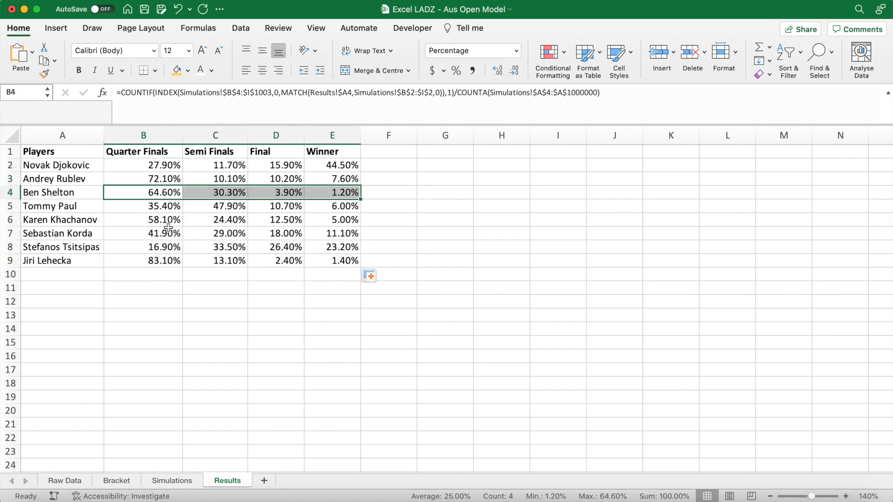
{"action": "left_click", "coordinate": [143, 220]}
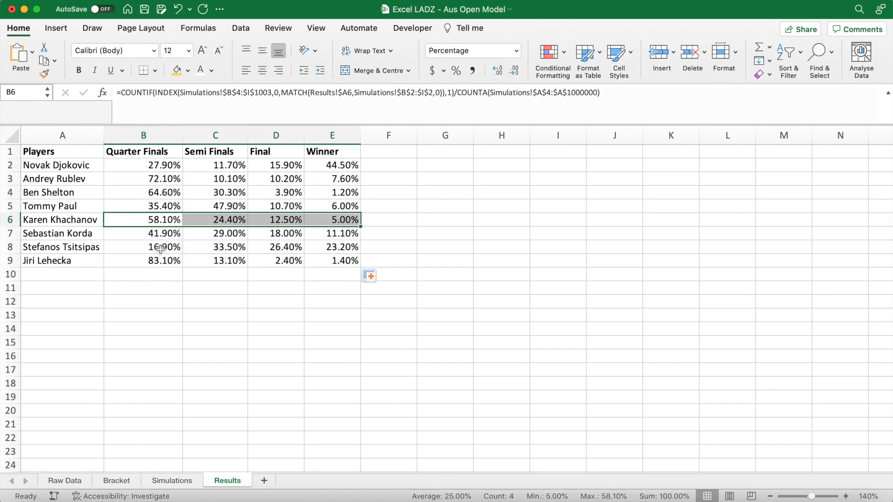
{"action": "left_click", "coordinate": [143, 248]}
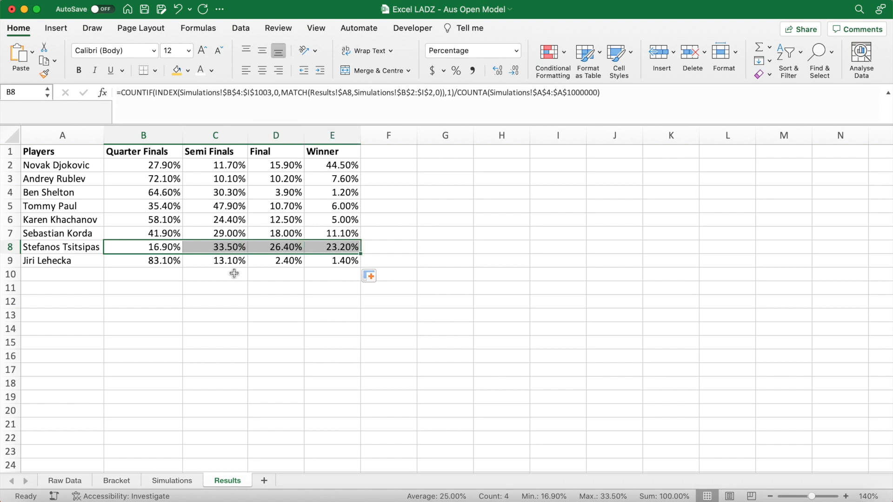
{"action": "left_click", "coordinate": [143, 288]}
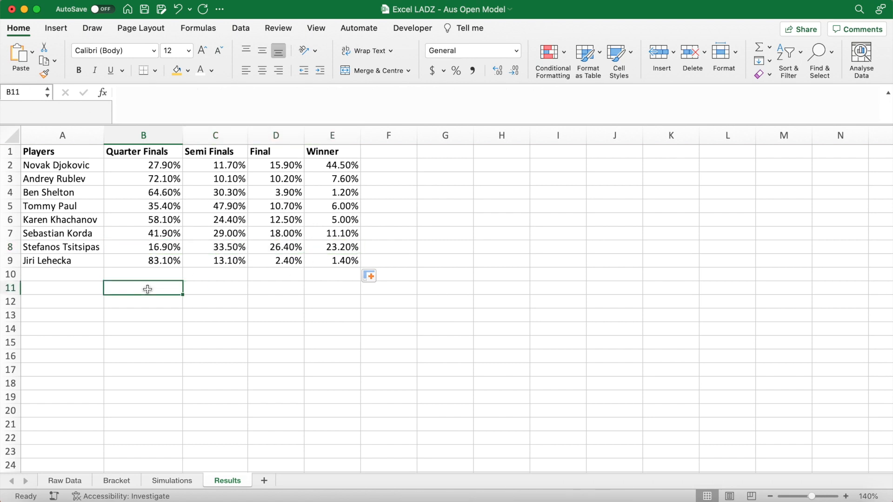